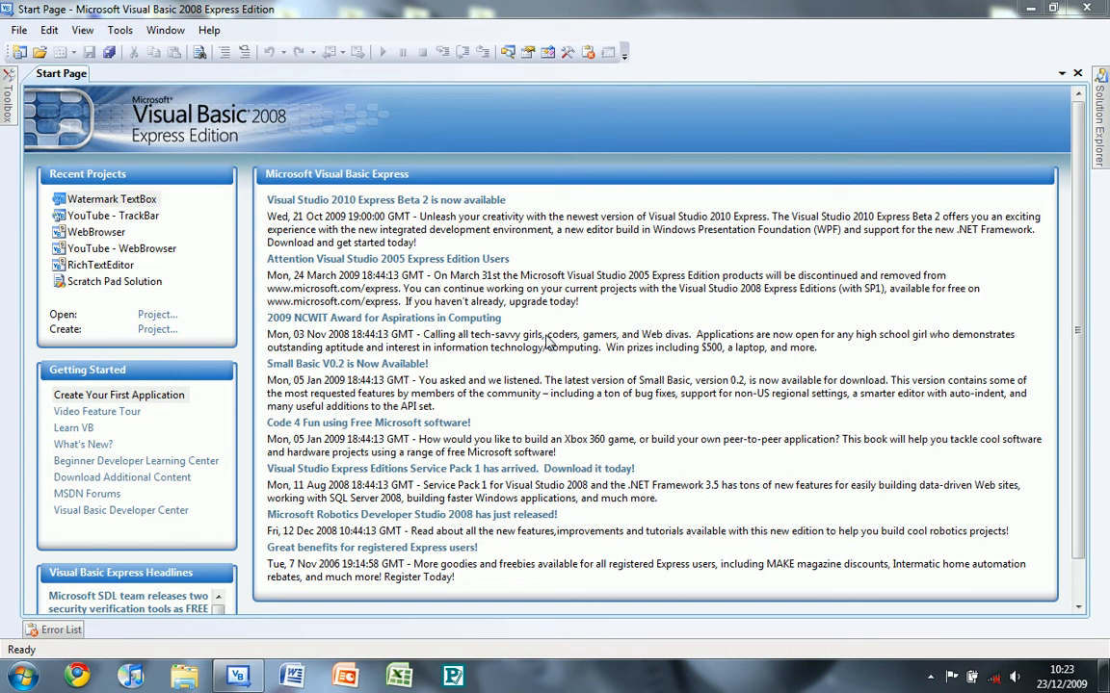
mouse_move(278, 50)
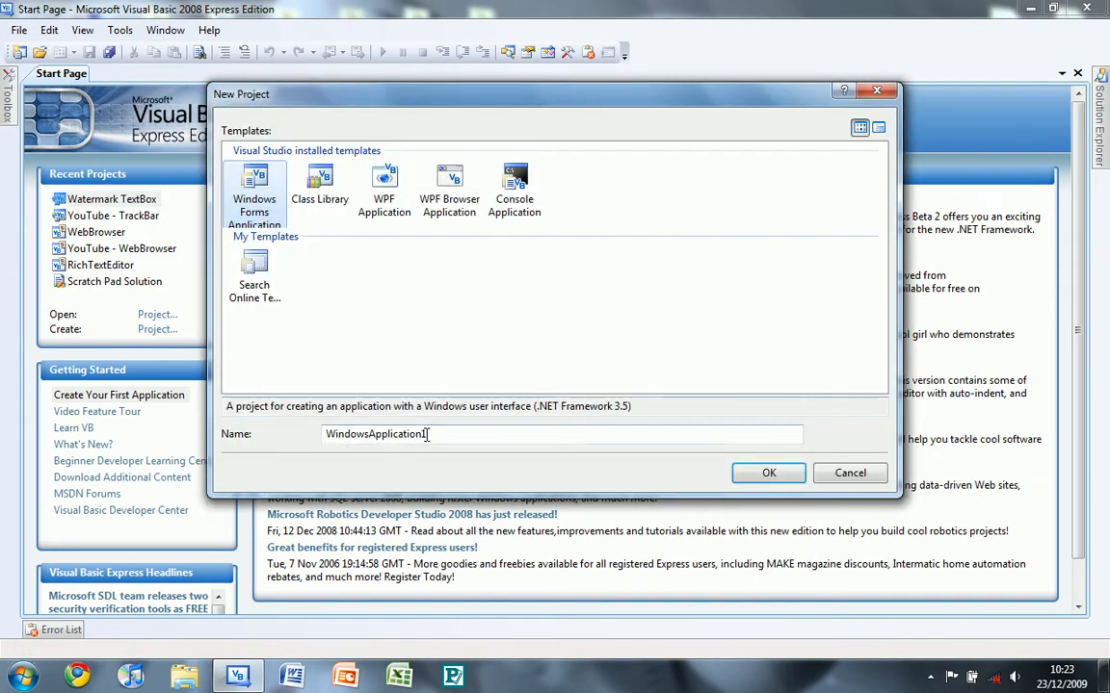
- Name the new Windows Forms project starting with "YouTube"
text(Y)
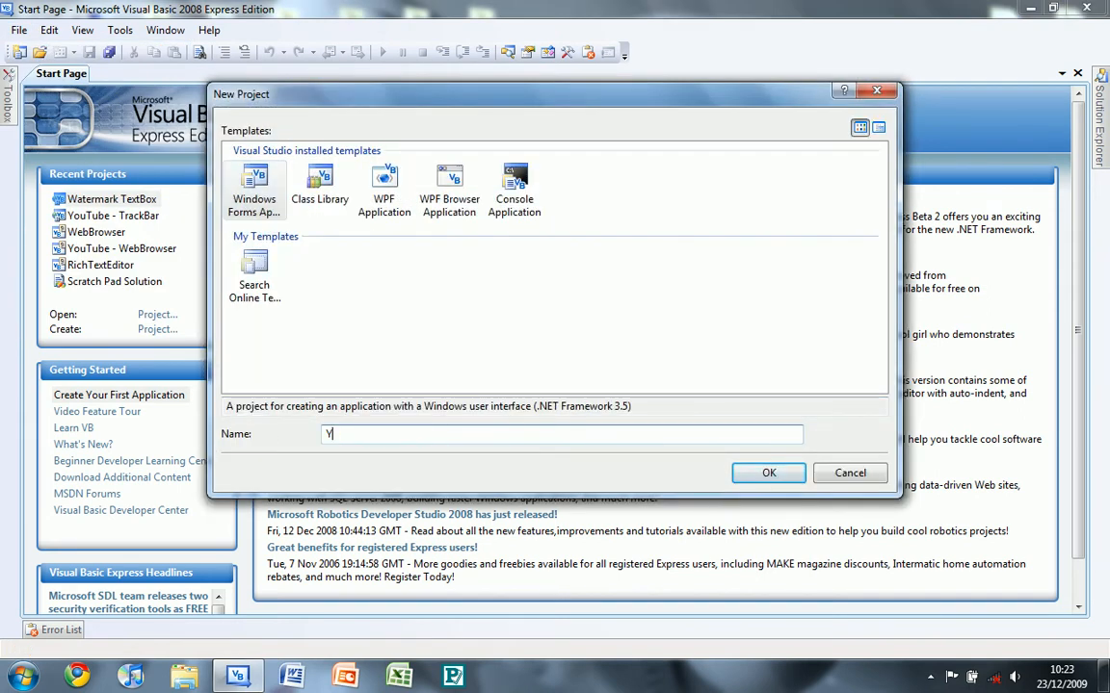
text(ouTube - Log)
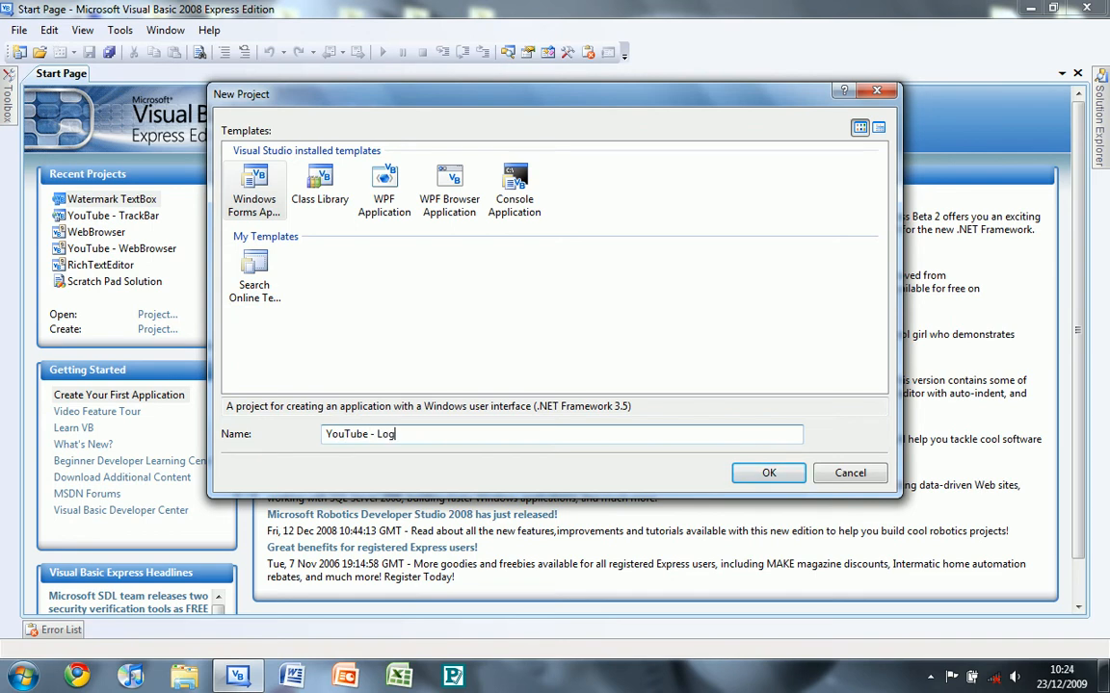
- Create the YouTube - Login project and shorten Form1
click(768, 474)
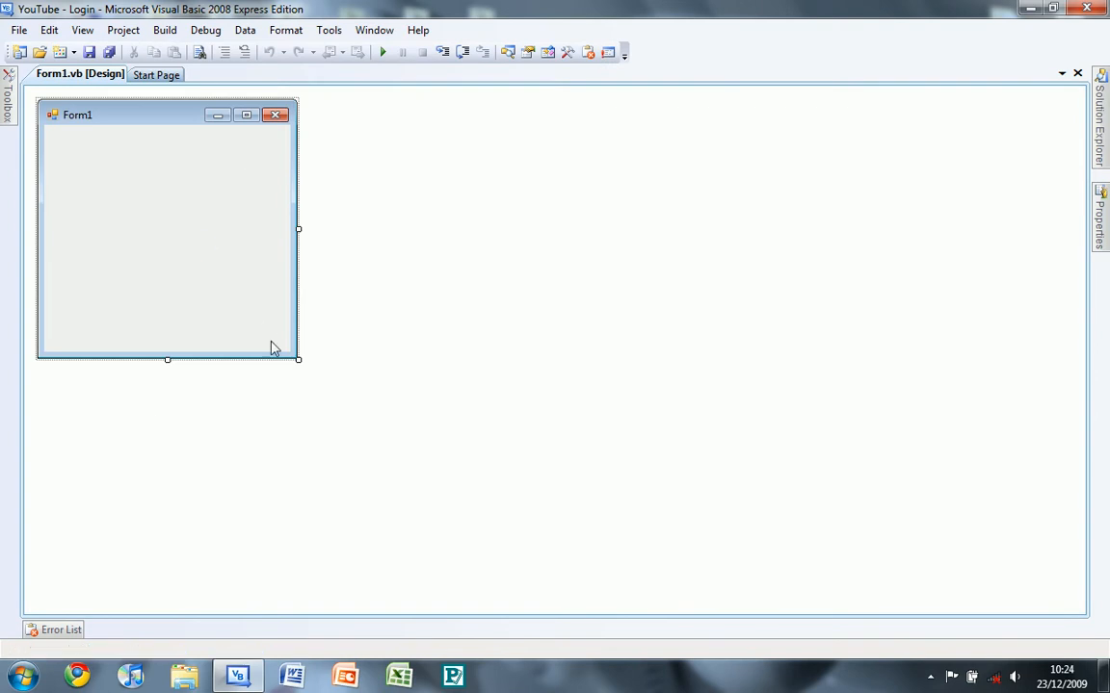
drag(167, 360, 173, 231)
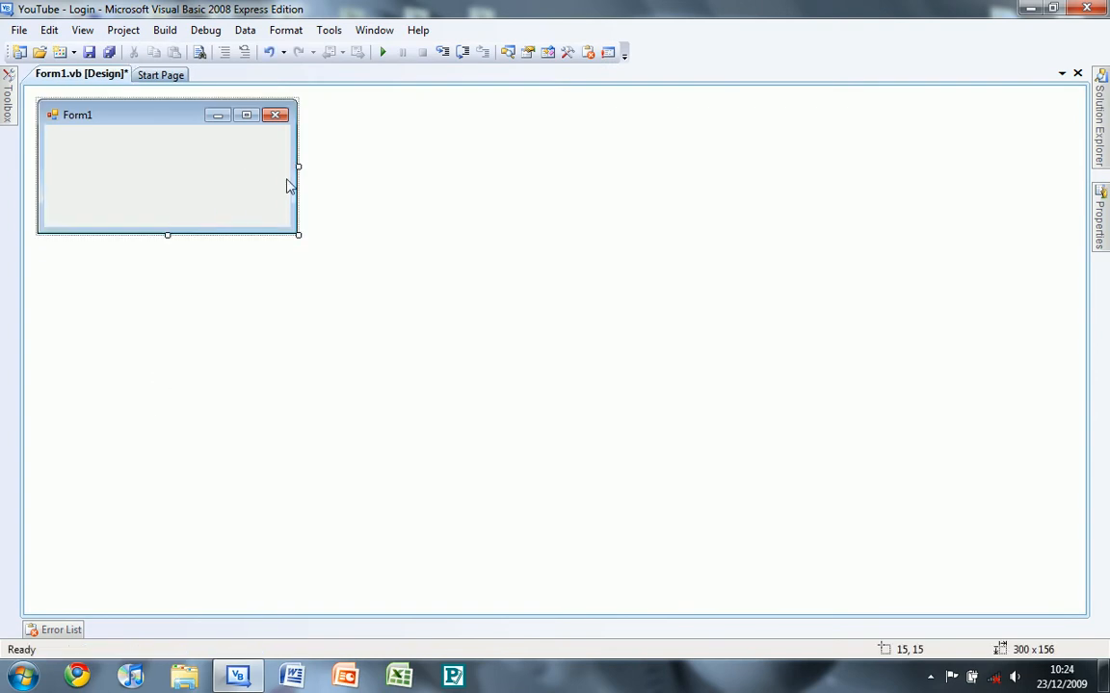
- Place two text boxes near the top of Form1 and two labels beside them
drag(298, 165, 408, 165)
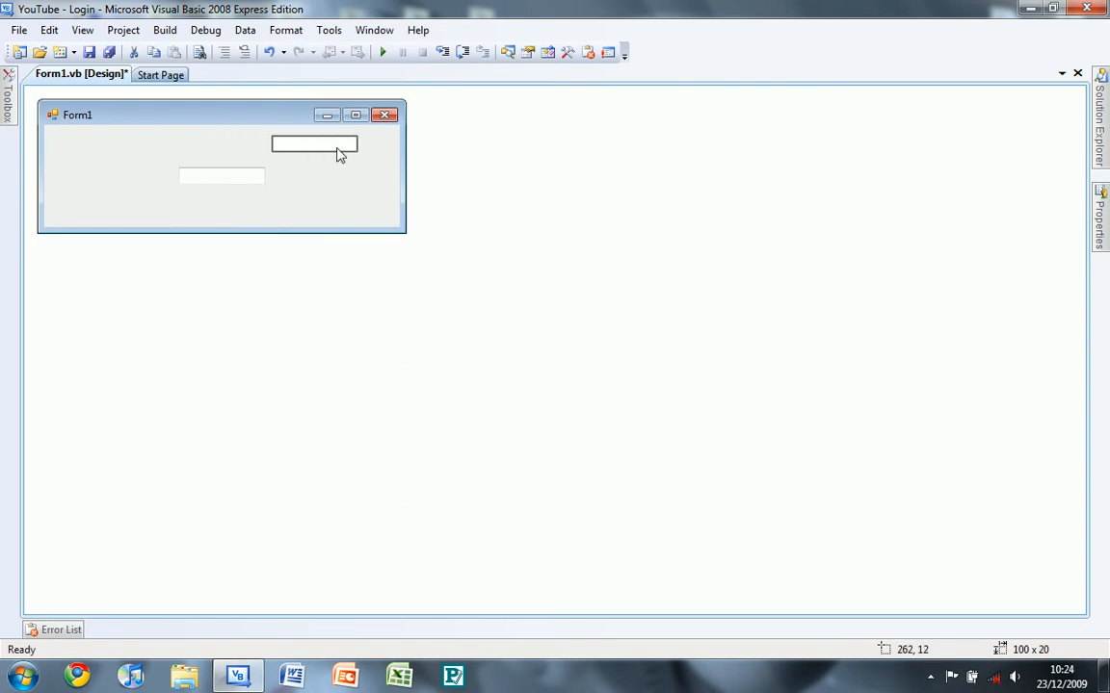
drag(221, 175, 345, 166)
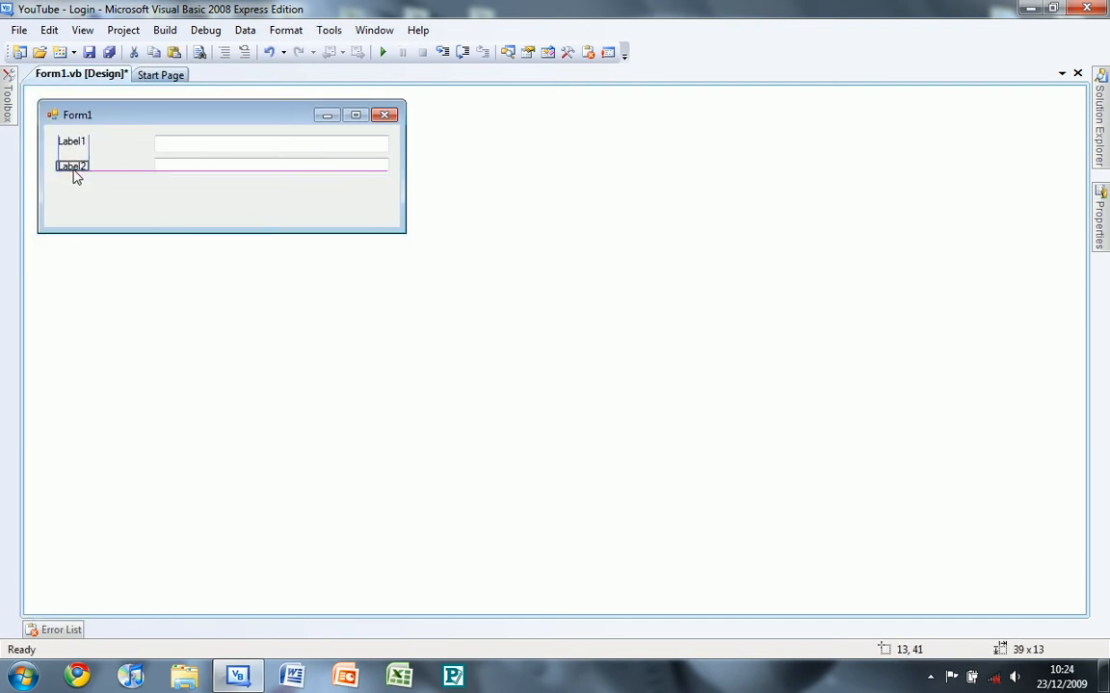
click(71, 142)
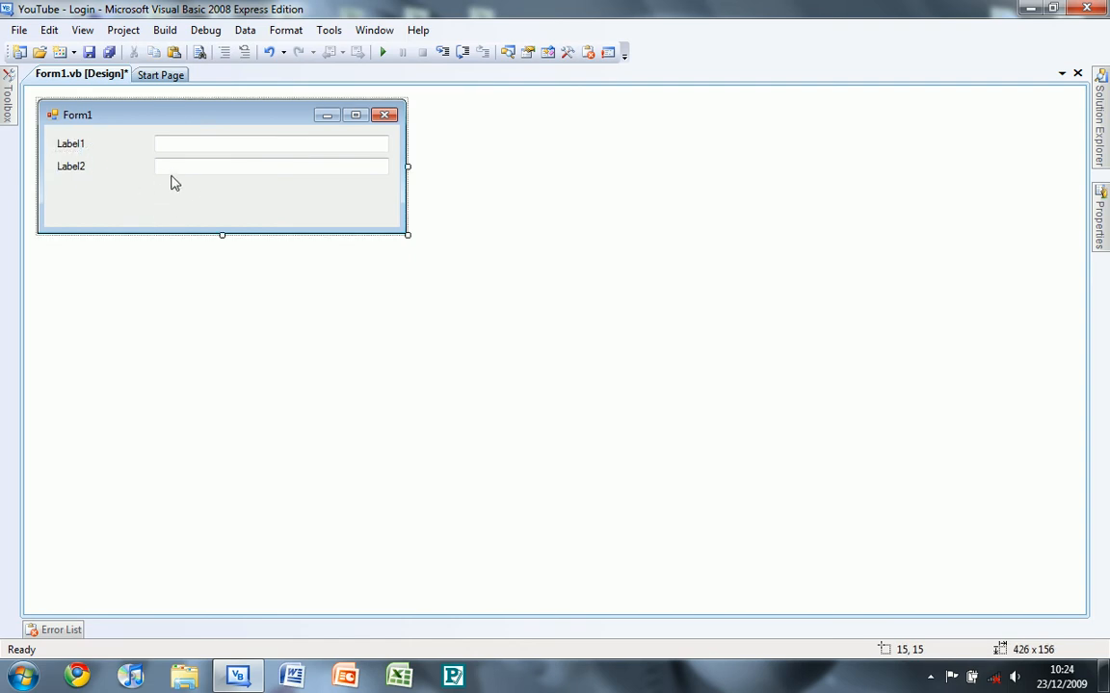
- Caption the first label "UserName:"
click(69, 143)
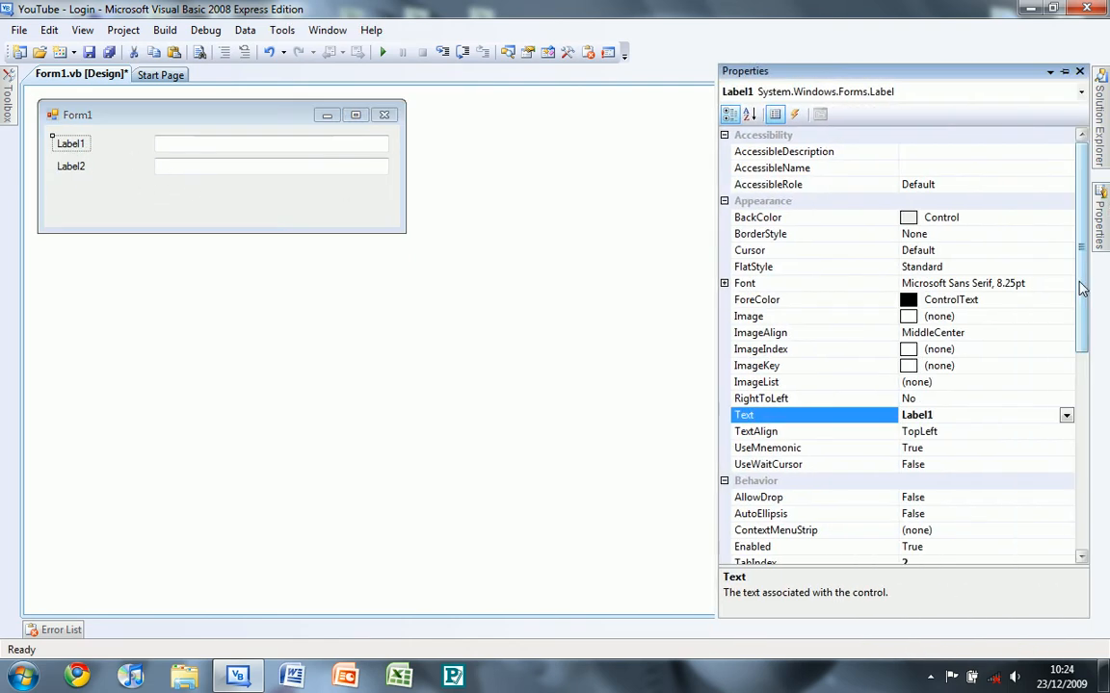
click(963, 415)
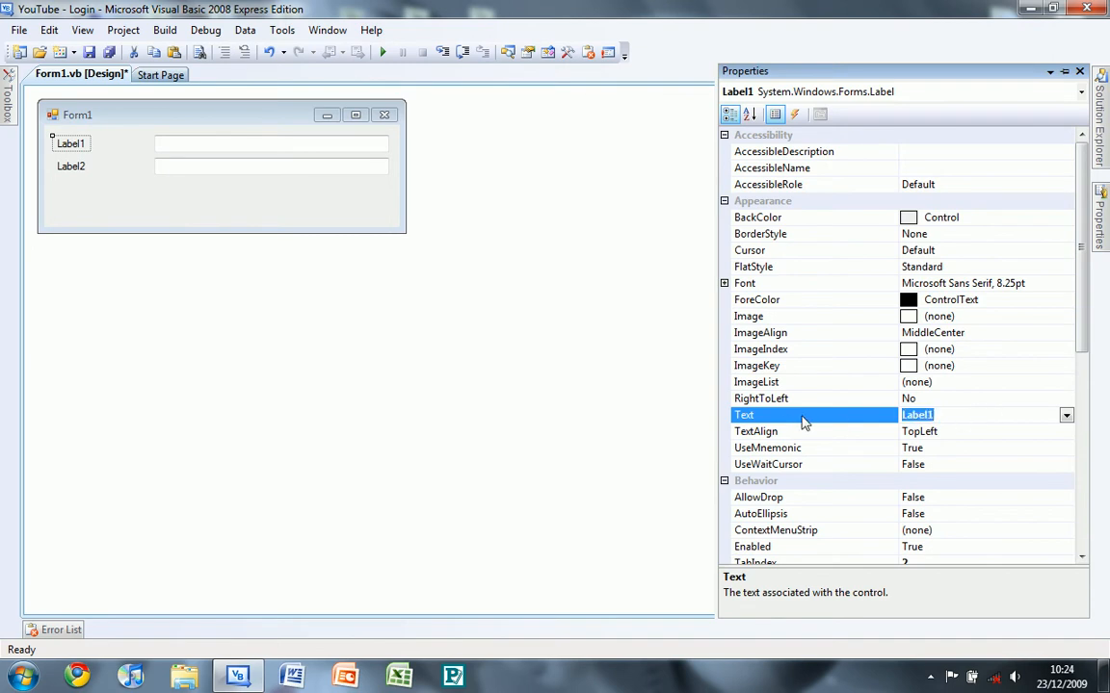
text(UserName:)
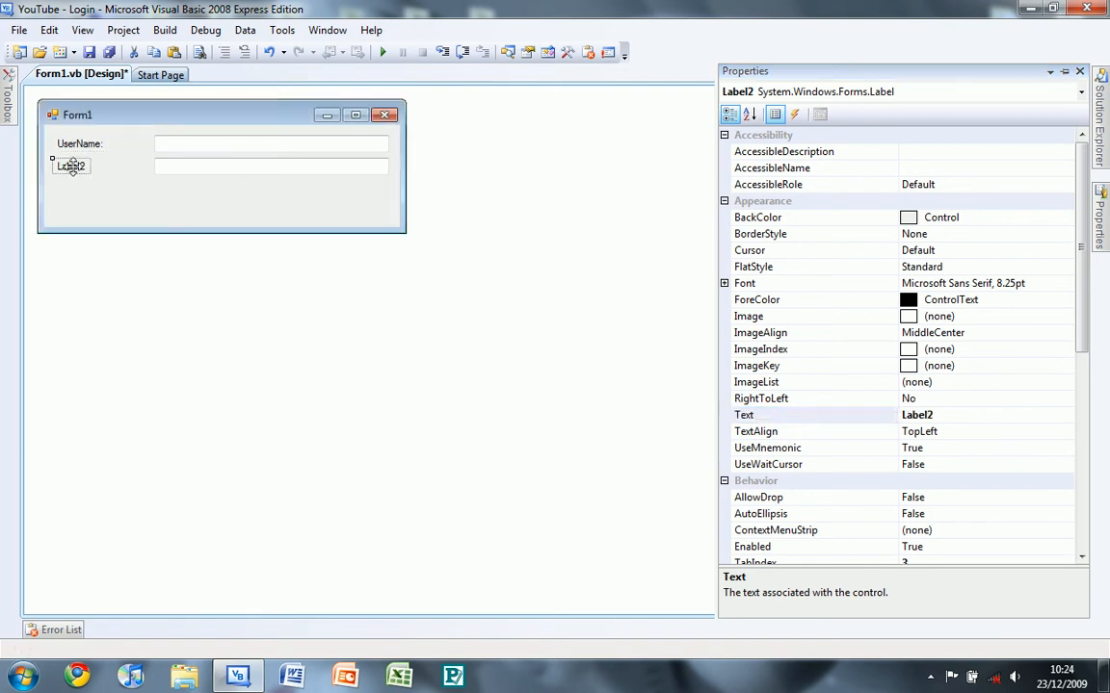
- Caption the second label "Password:"
click(813, 414)
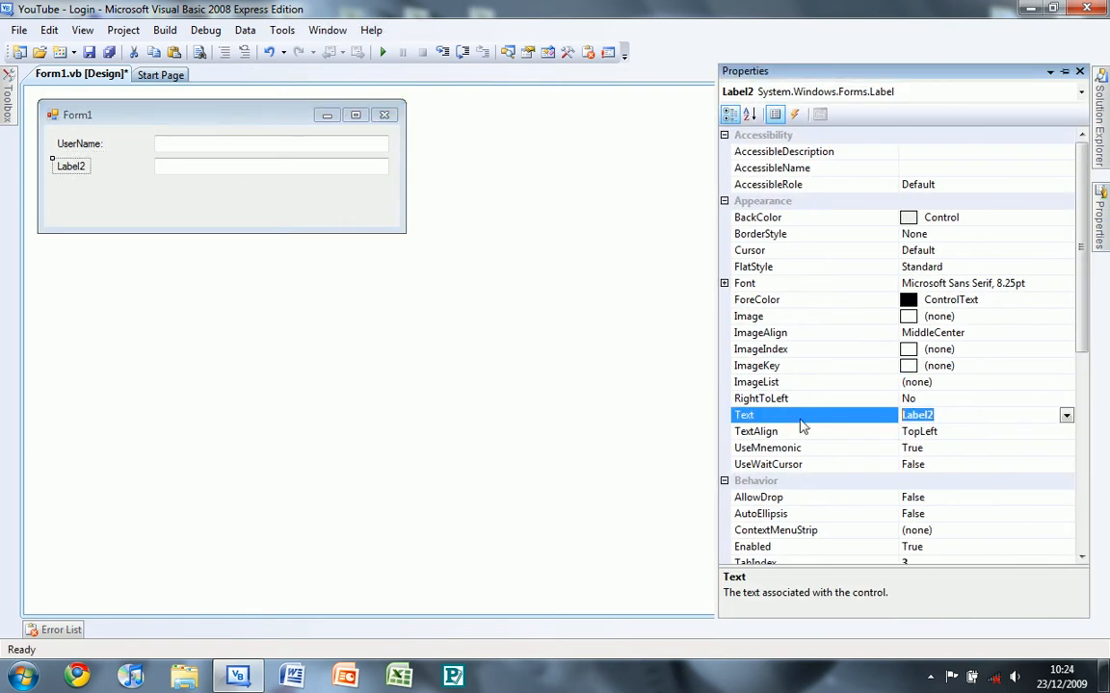
text(Password:)
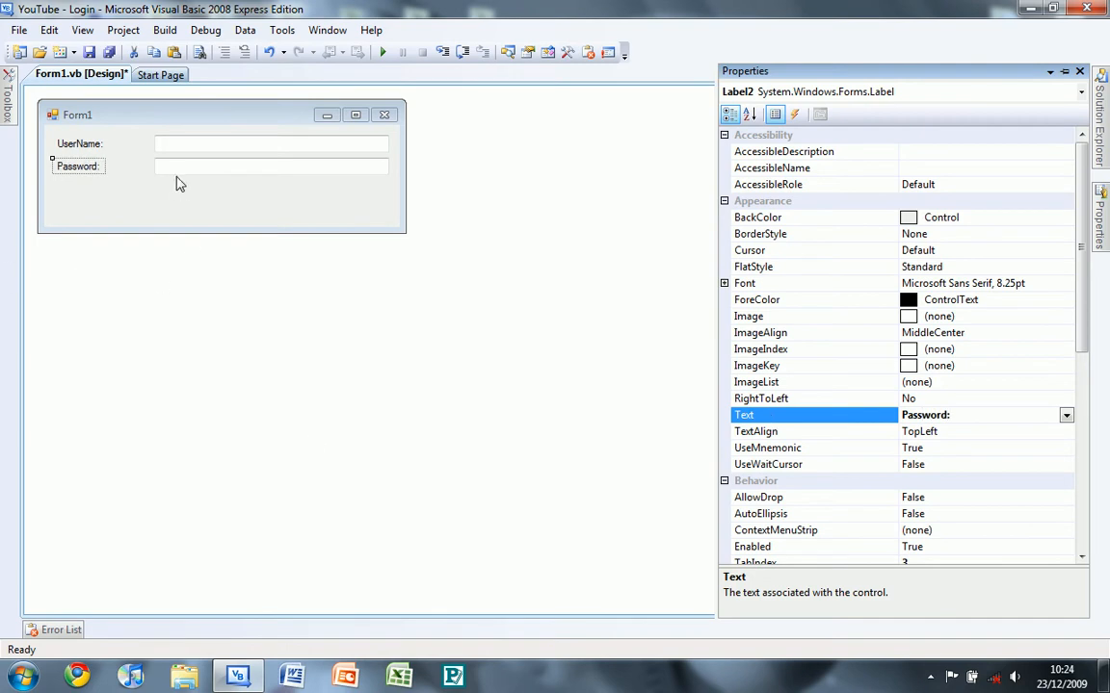
click(241, 166)
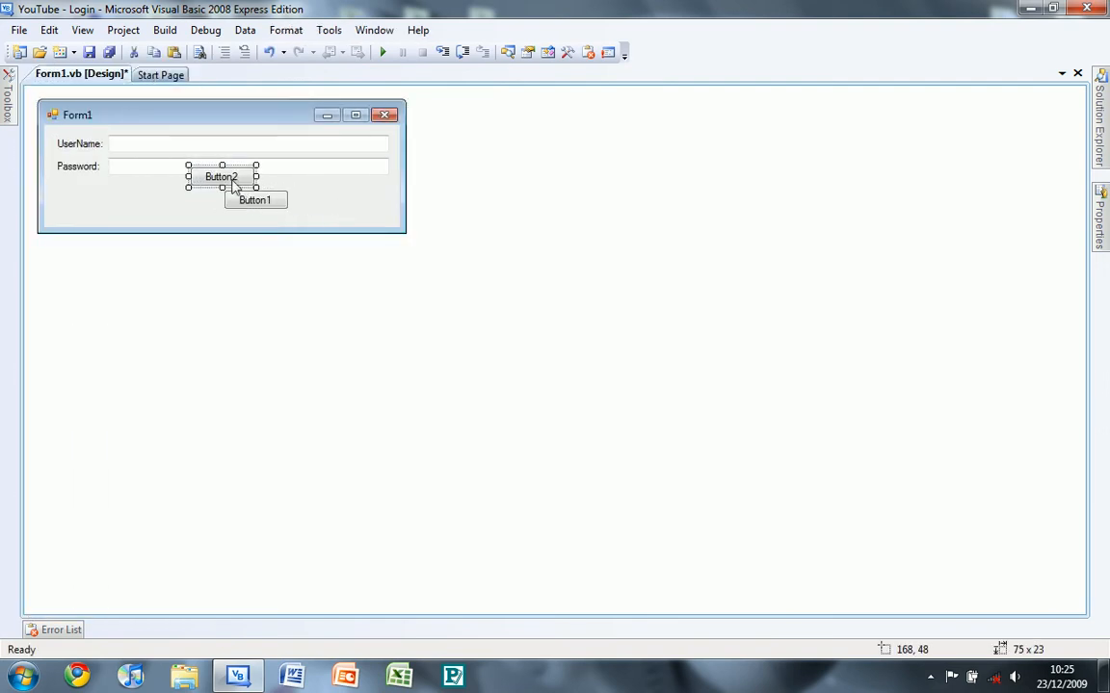
- Line up the Login and Cancel buttons beneath the password box
drag(220, 177, 354, 191)
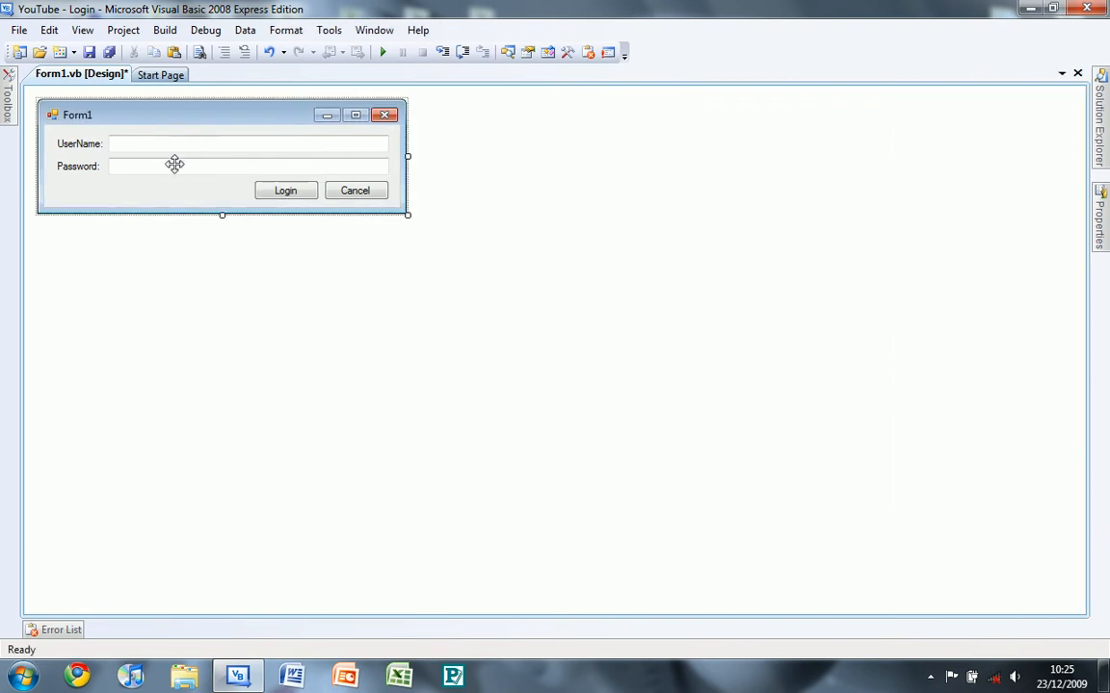
- Set TextBox2's UseSystemPasswordChar so the password box masks input
click(246, 165)
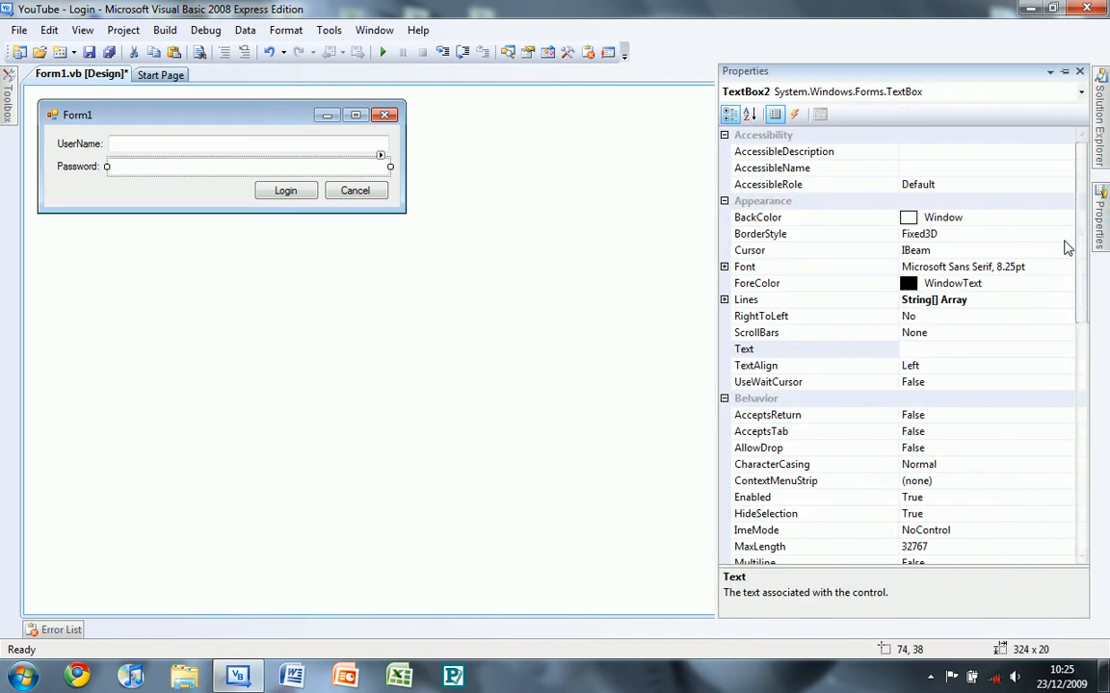
scroll(down, 3)
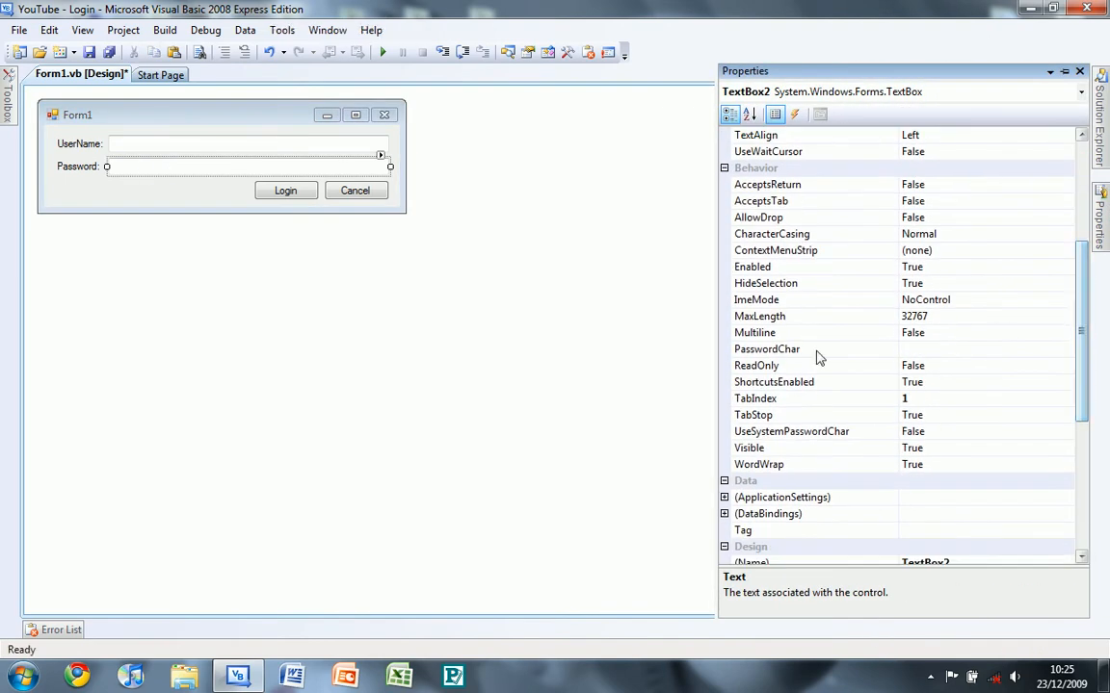
click(766, 349)
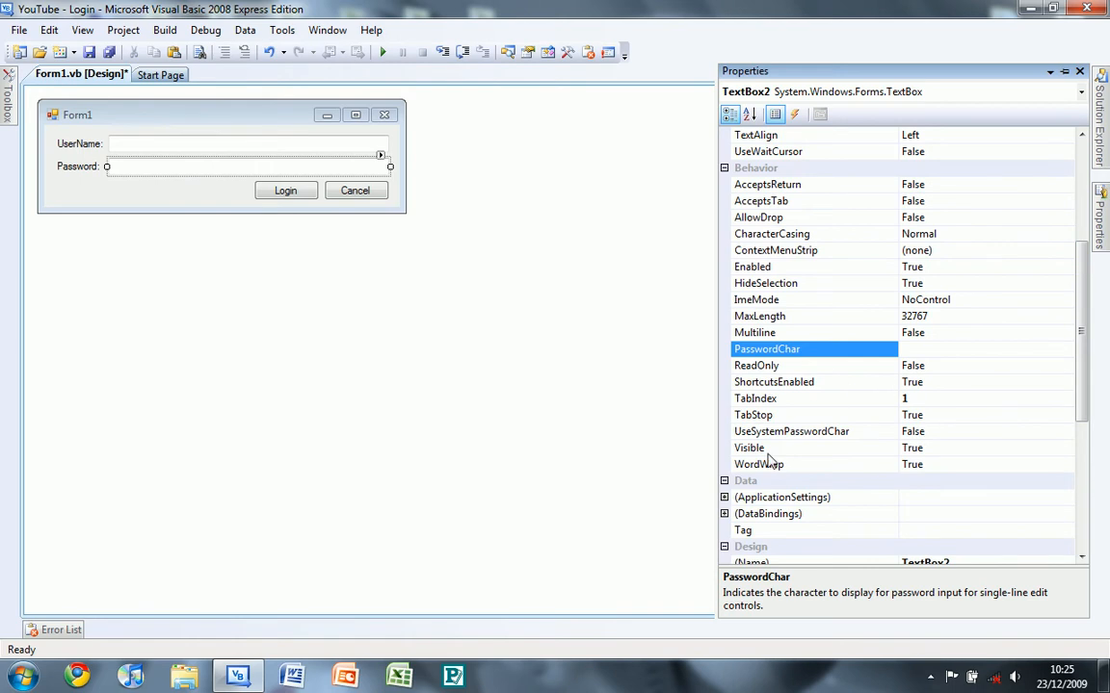
click(789, 432)
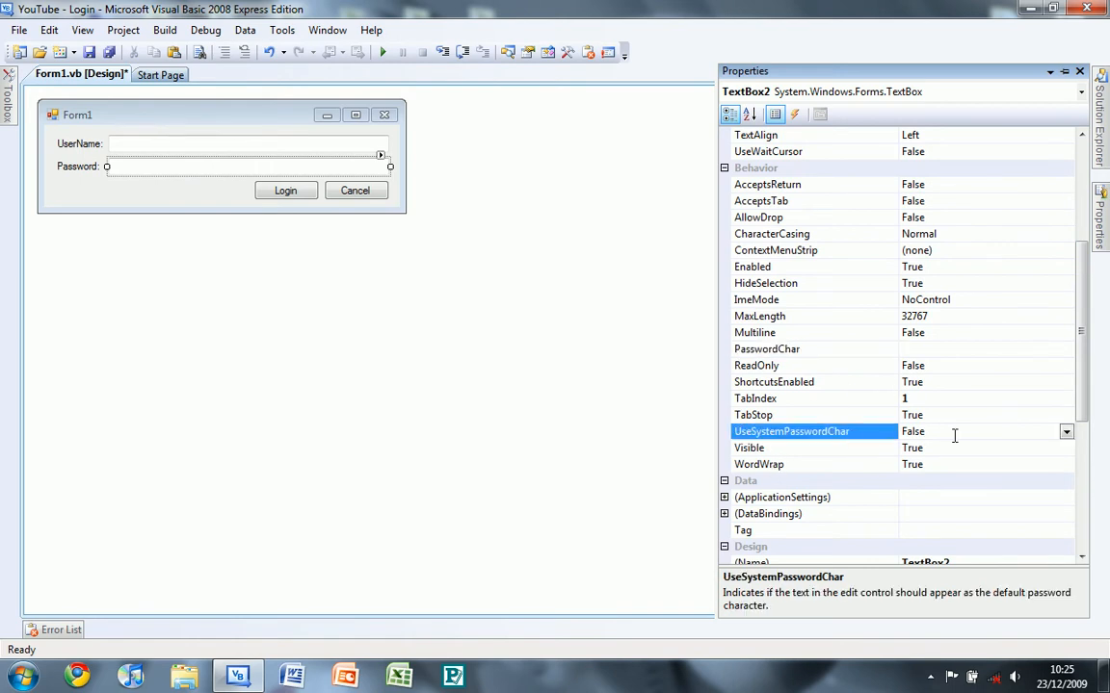
click(1067, 431)
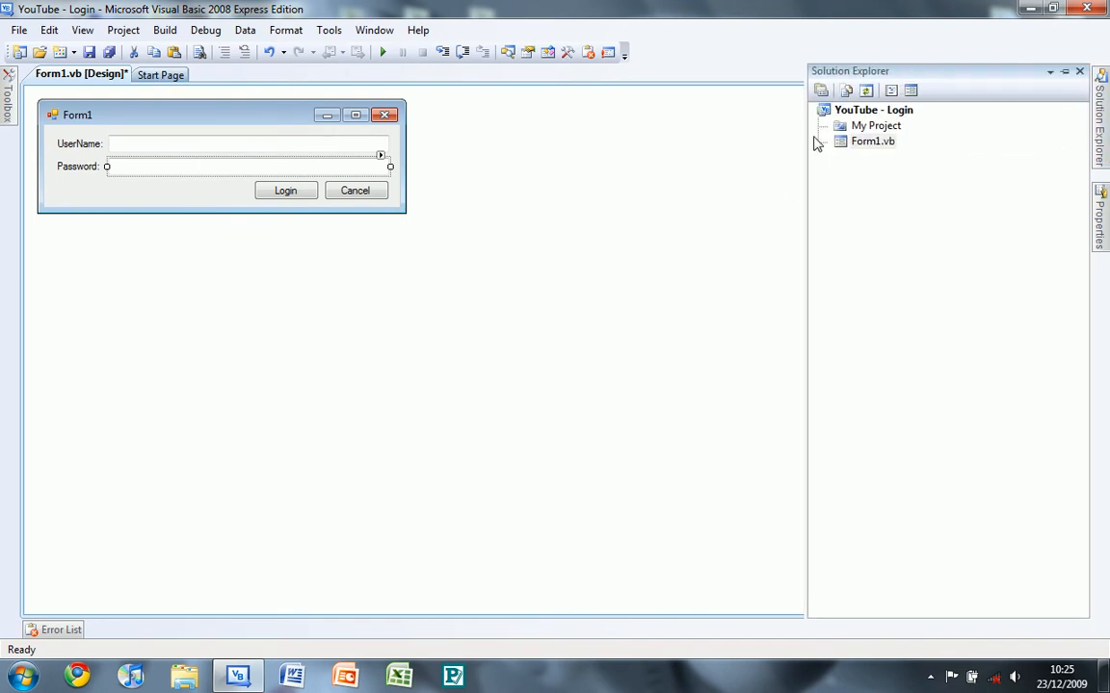
- Add User and Pass string settings on the project's Settings page
double_click(871, 141)
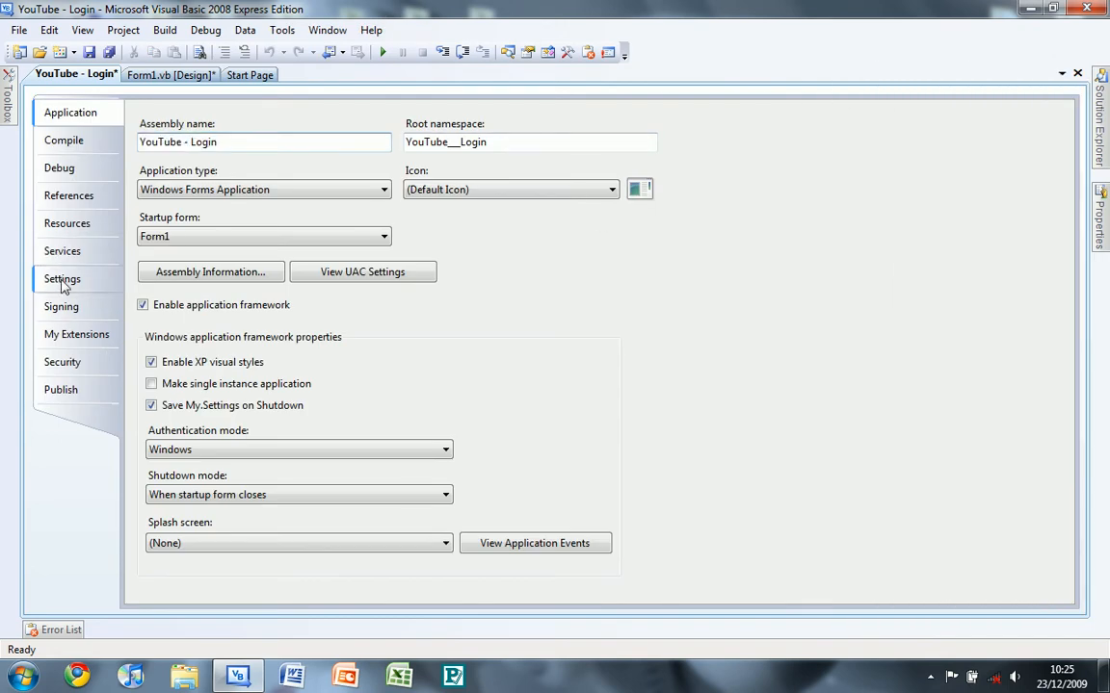
click(61, 277)
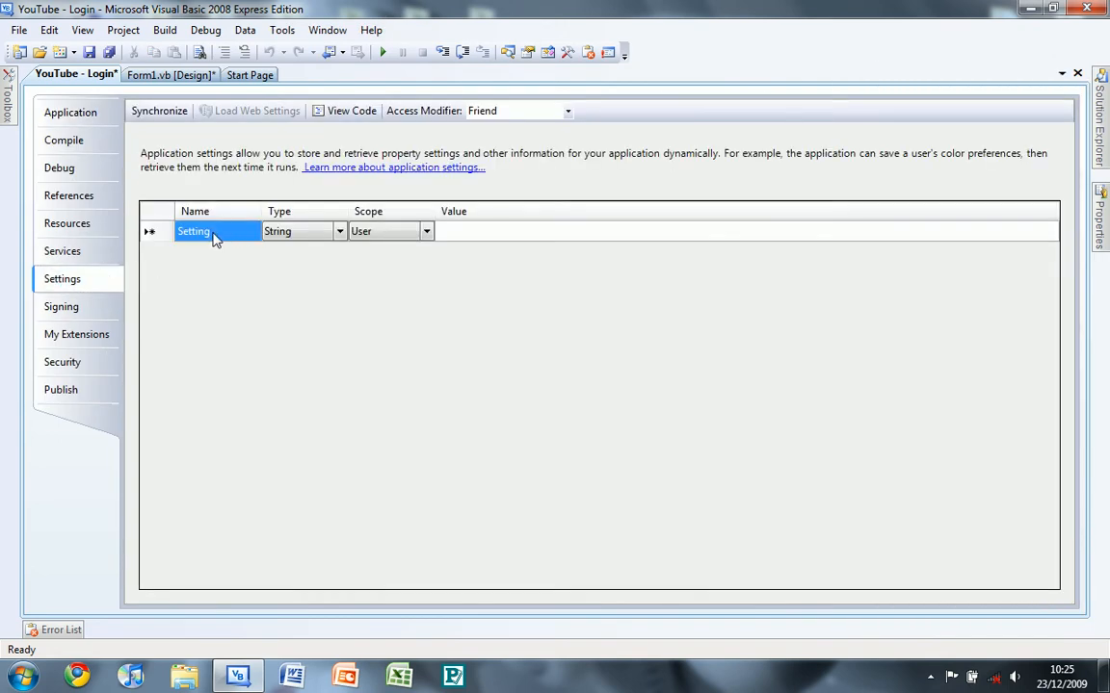
text(User)
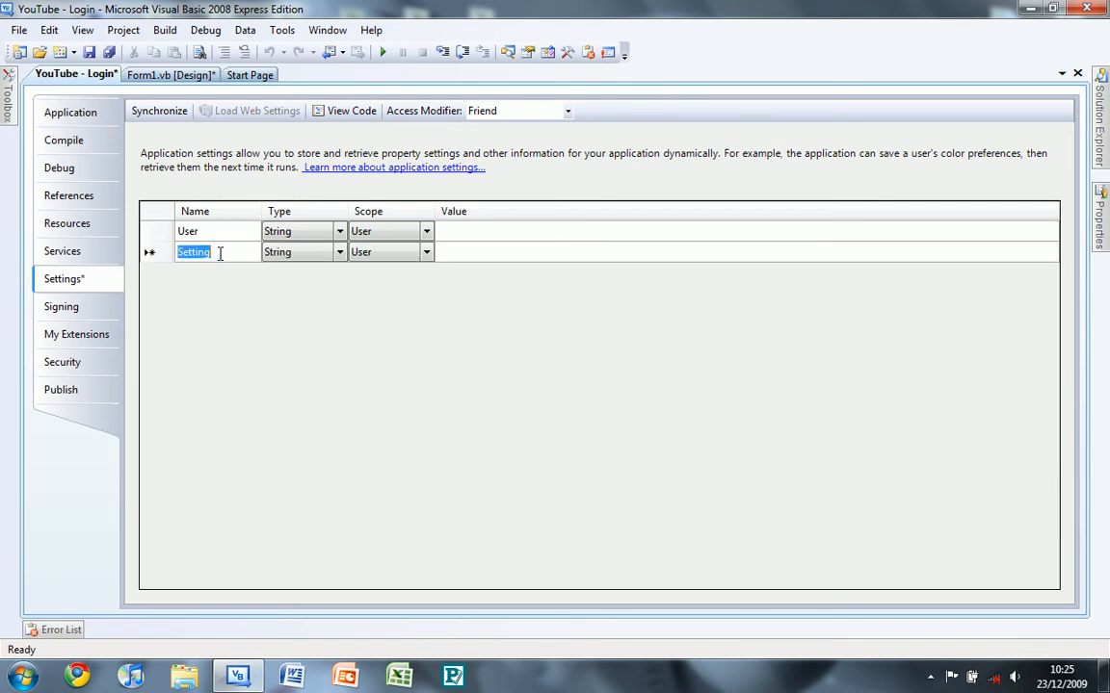
text(Pass)
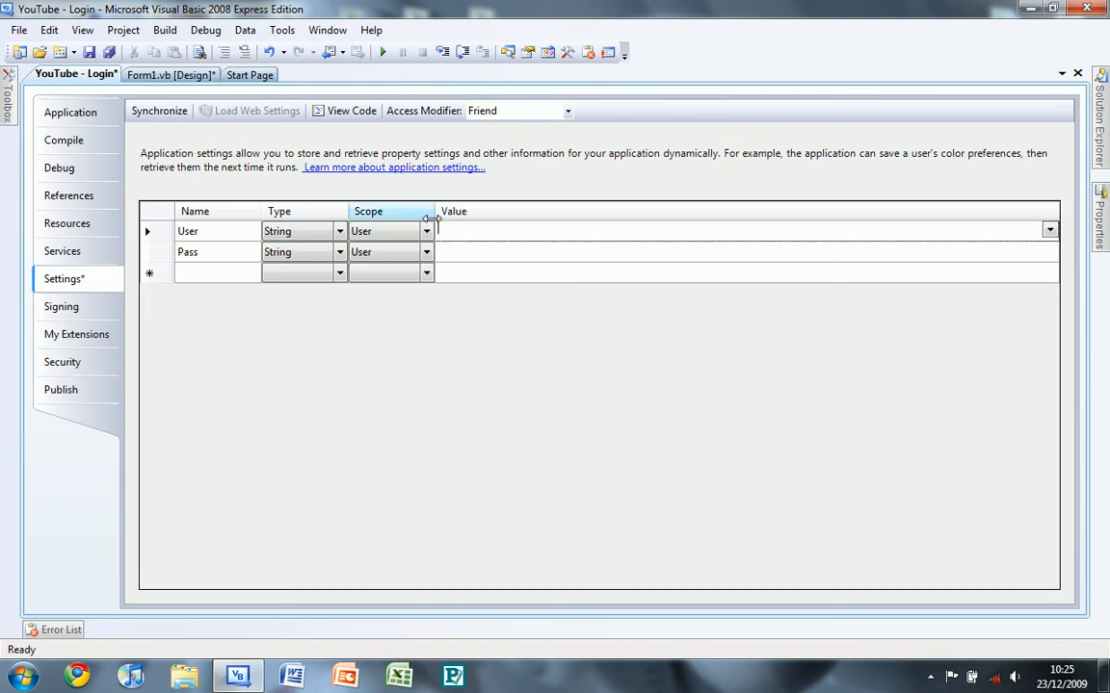
mouse_move(427, 223)
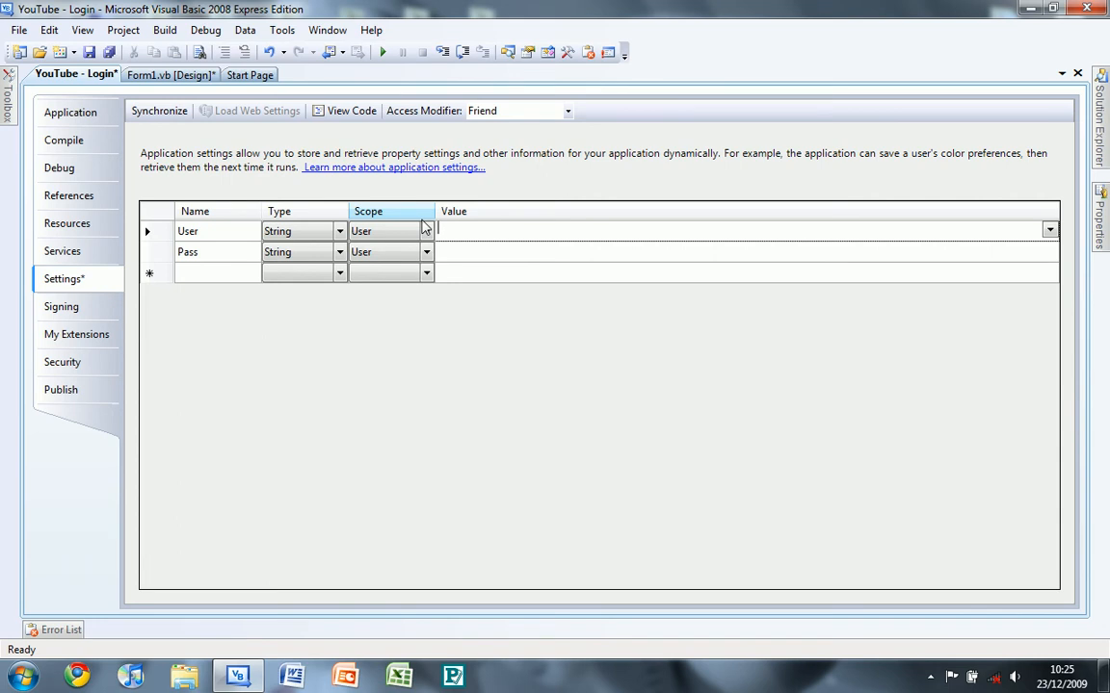
text(Mayney)
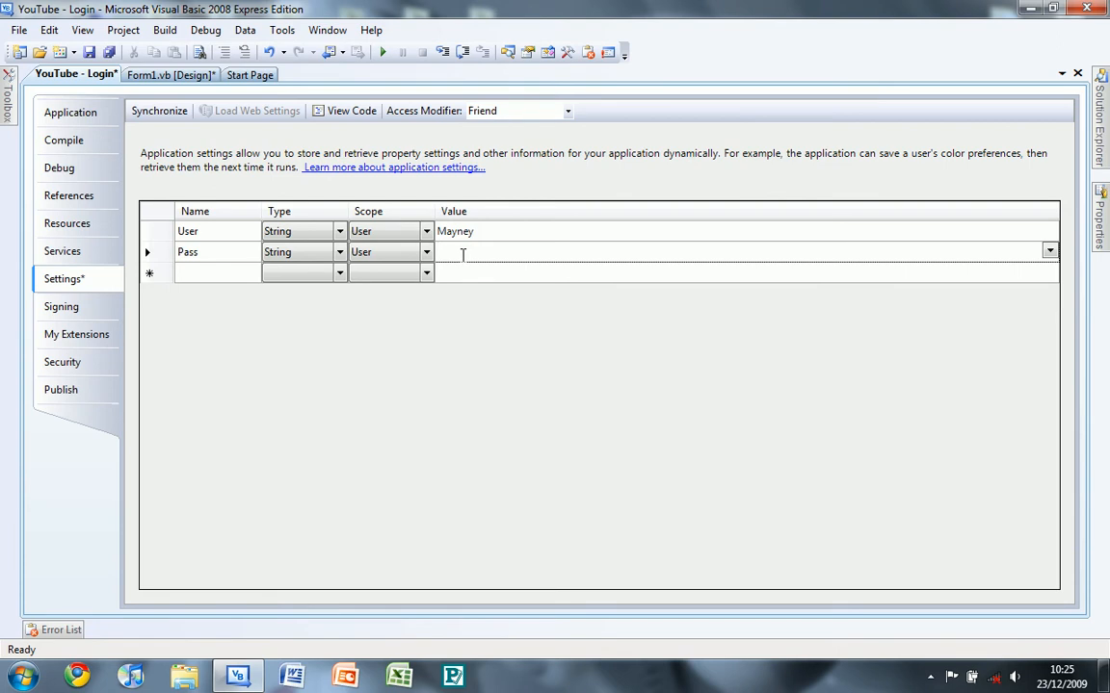
text(password)
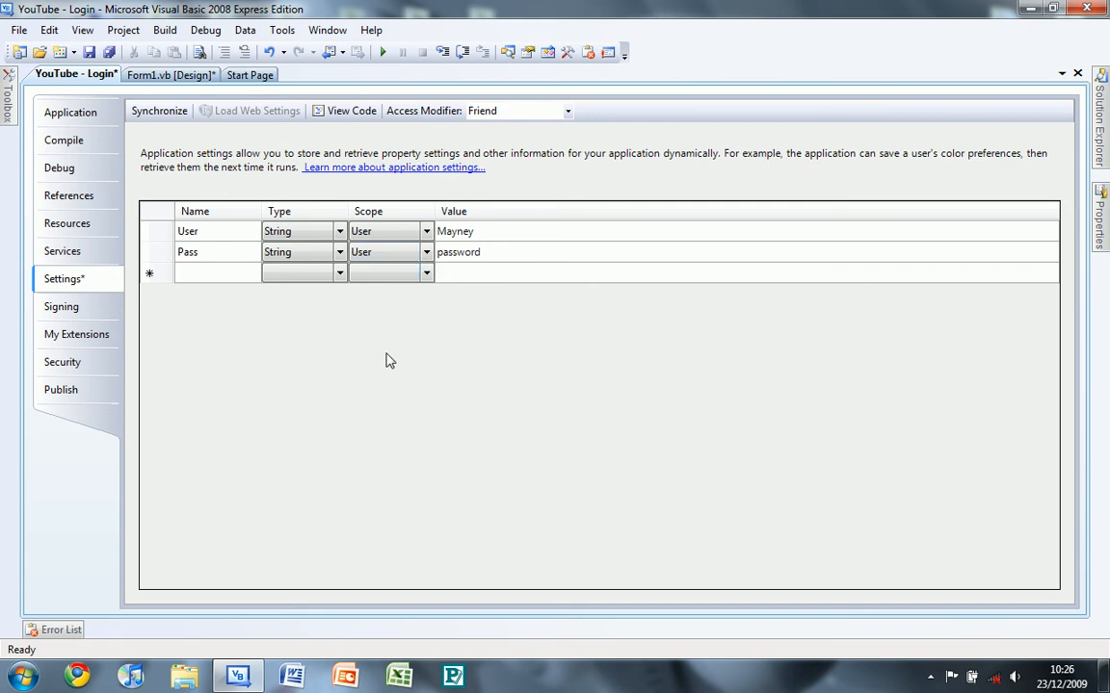
mouse_move(376, 343)
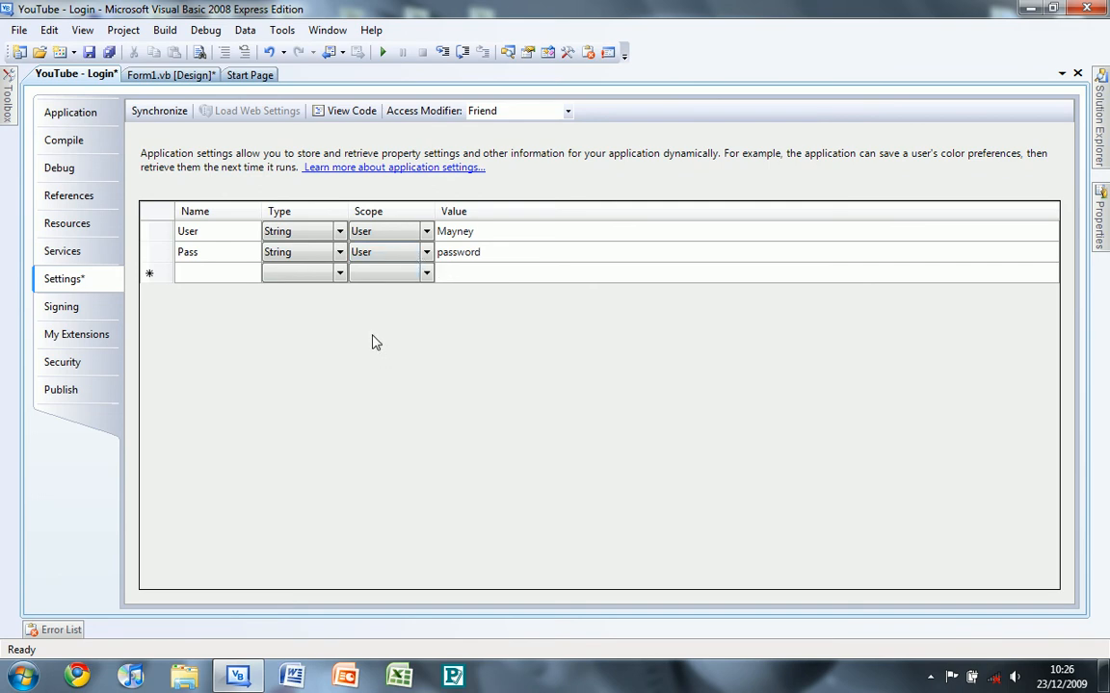
mouse_move(231, 126)
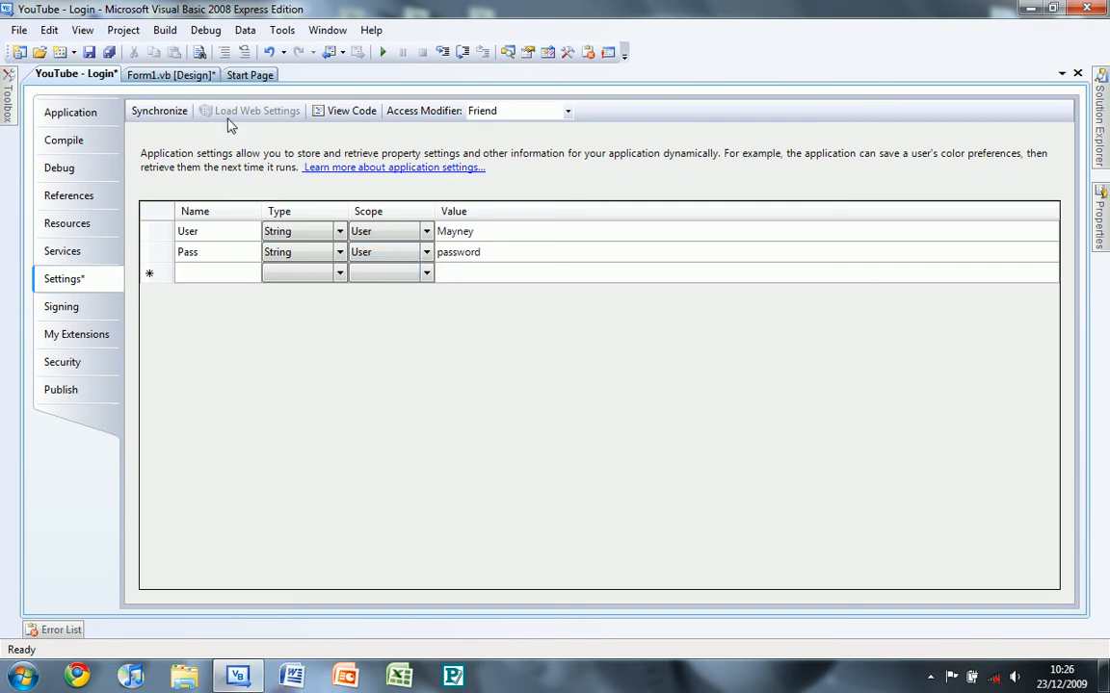
click(169, 73)
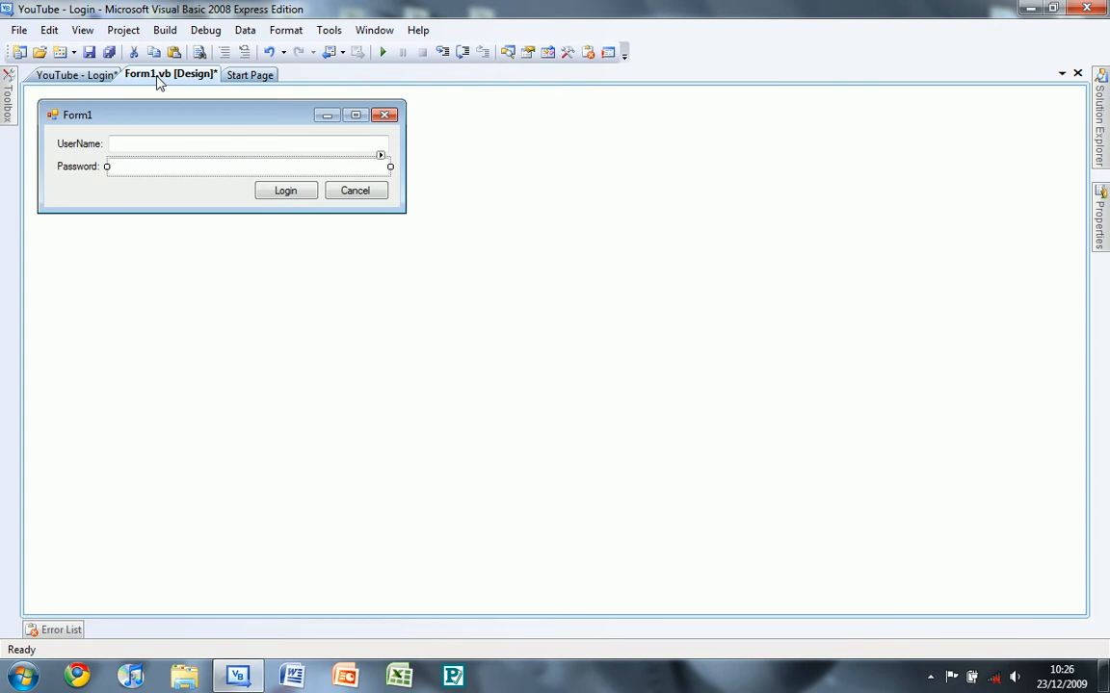
mouse_move(146, 146)
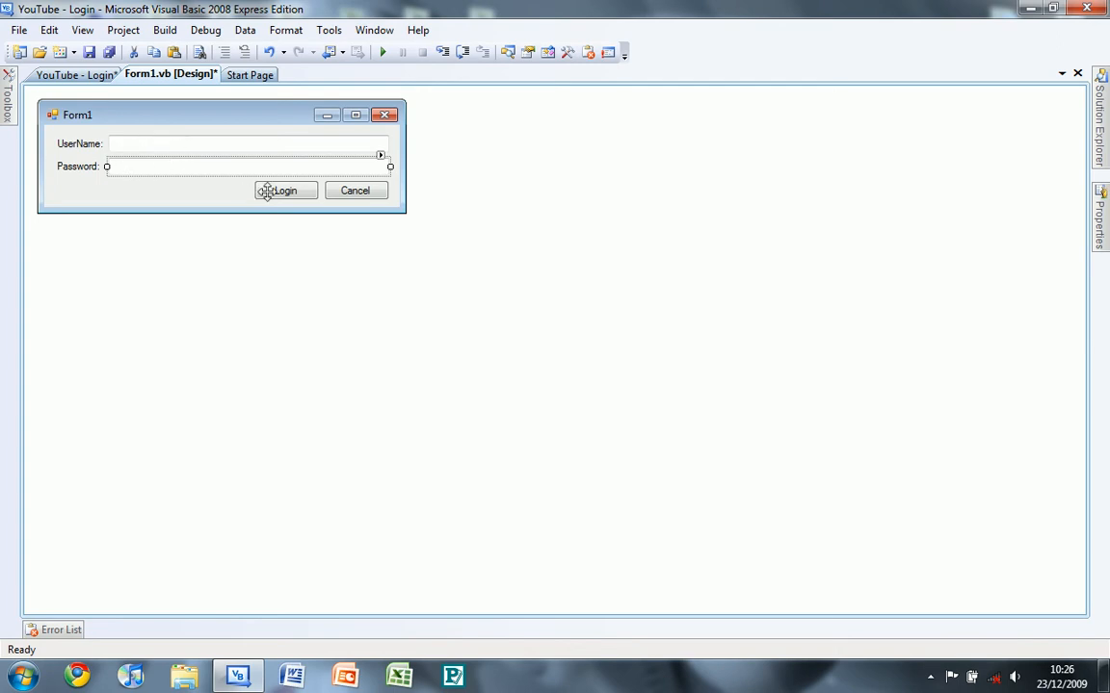
- Select the Login button on Form1's design surface
click(285, 191)
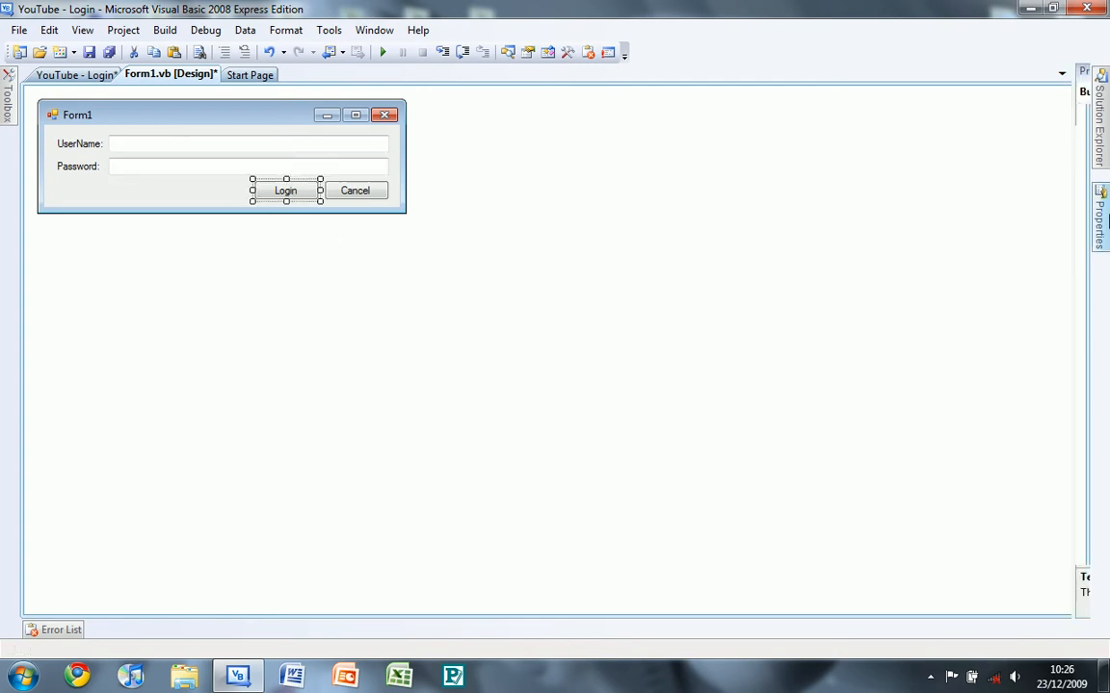
click(285, 191)
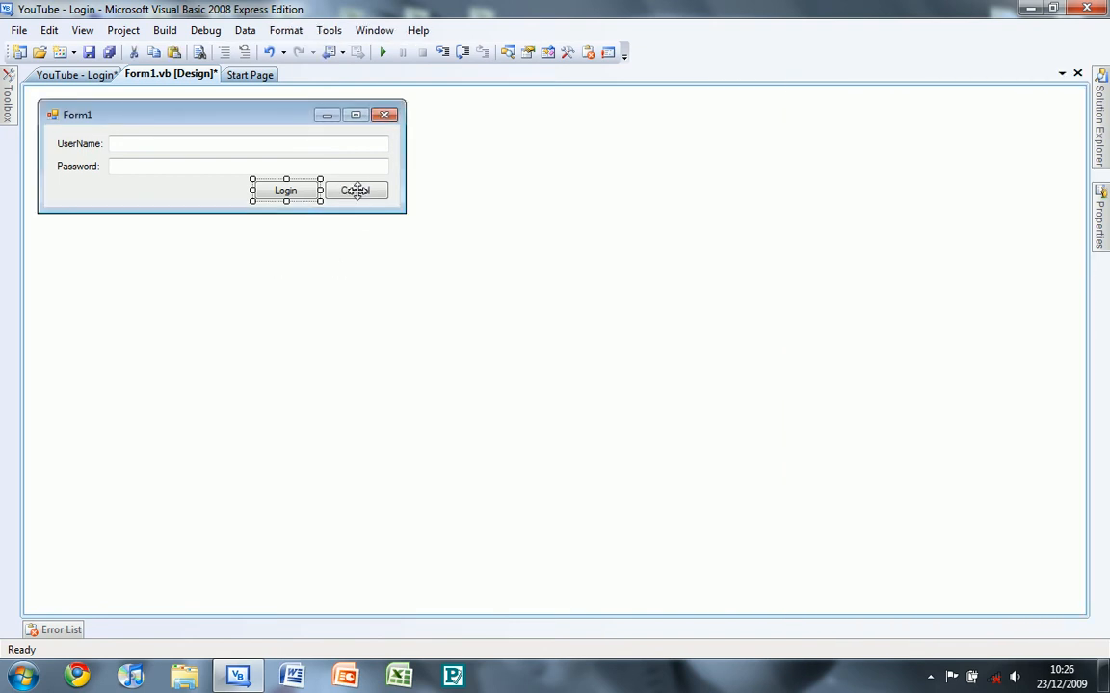
- Make the Cancel button's click handler call Me.Close(), checking the setting names
double_click(354, 191)
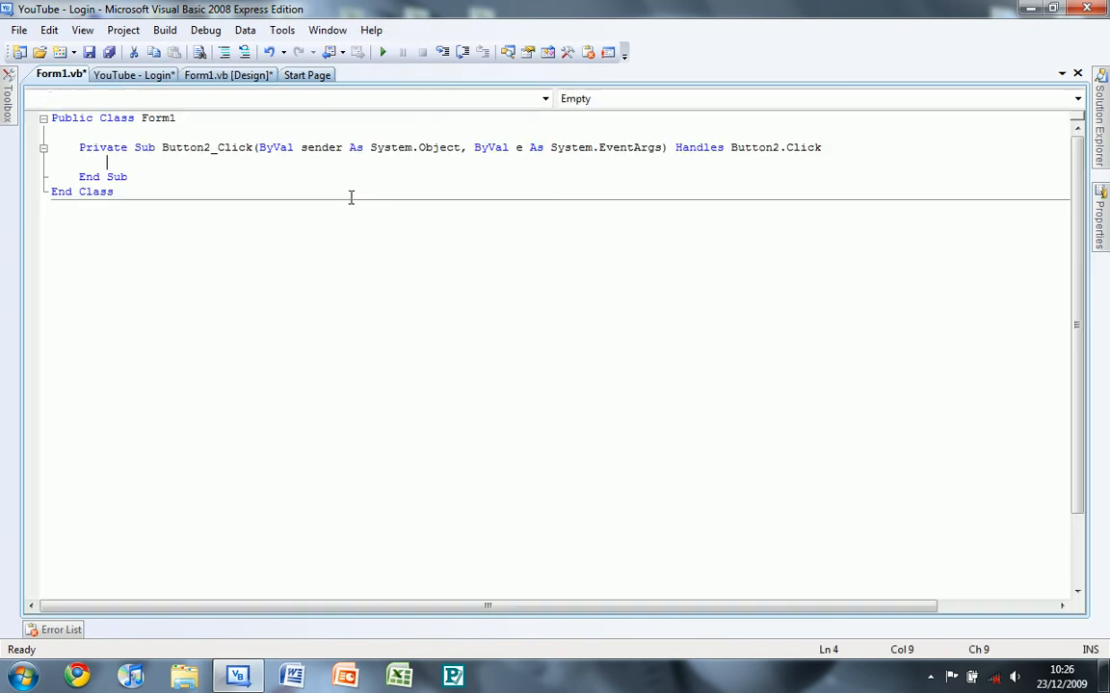
text(Me.cl)
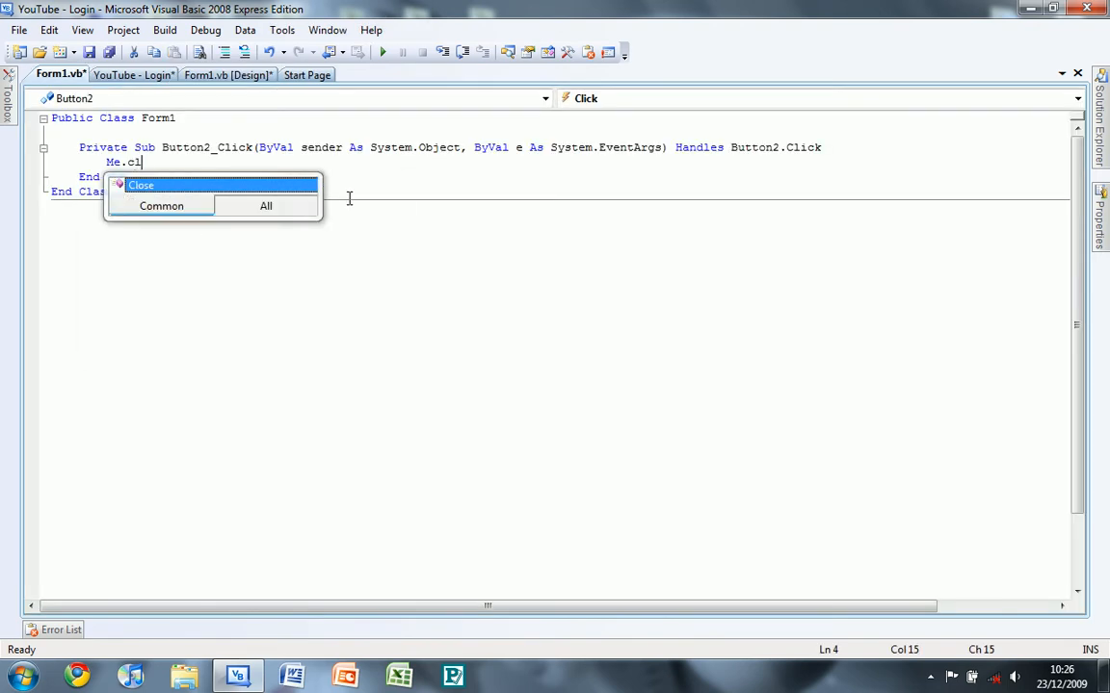
click(133, 73)
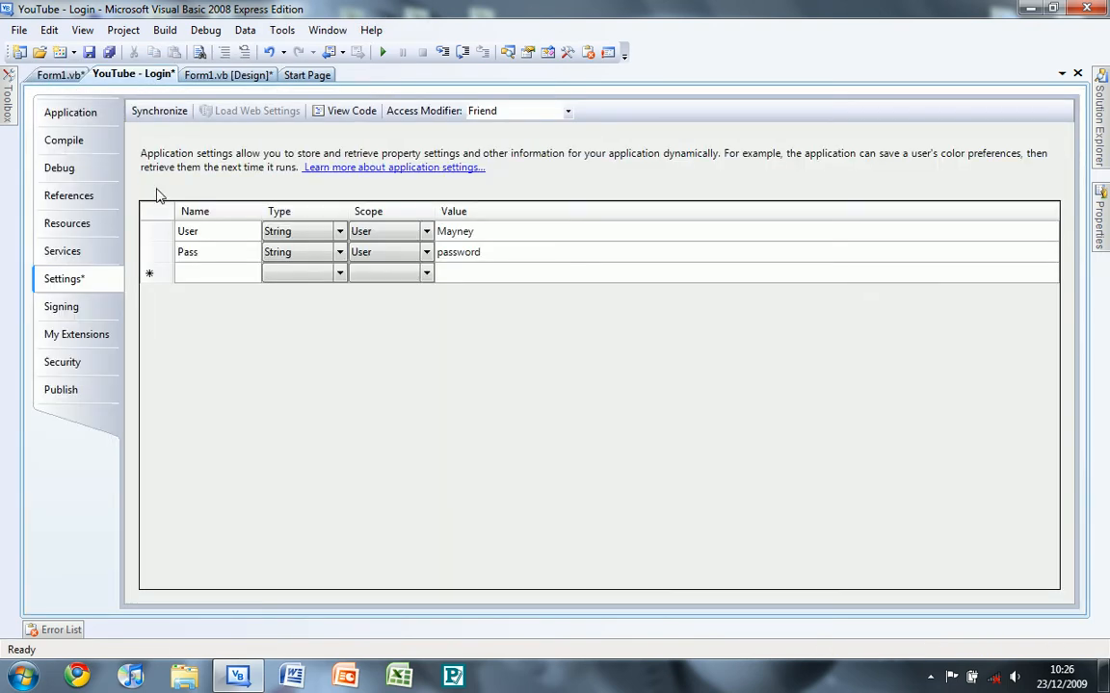
click(228, 73)
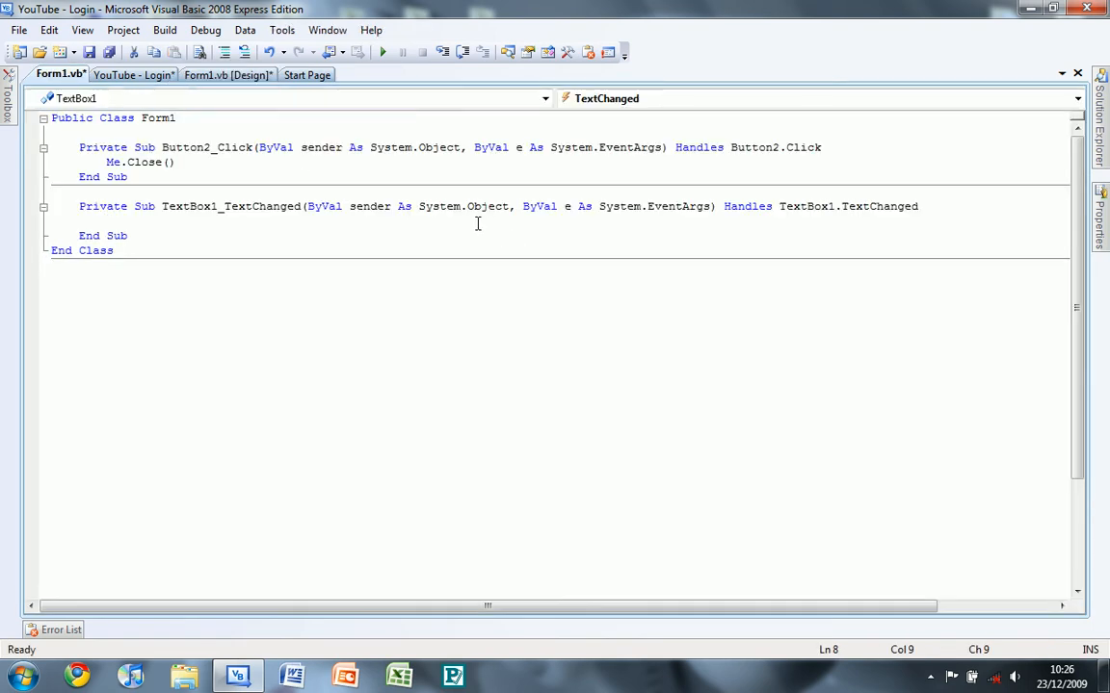
- Write If TextBox1.Text = My.Settings.User Then in TextBox1_TextChanged
text(If)
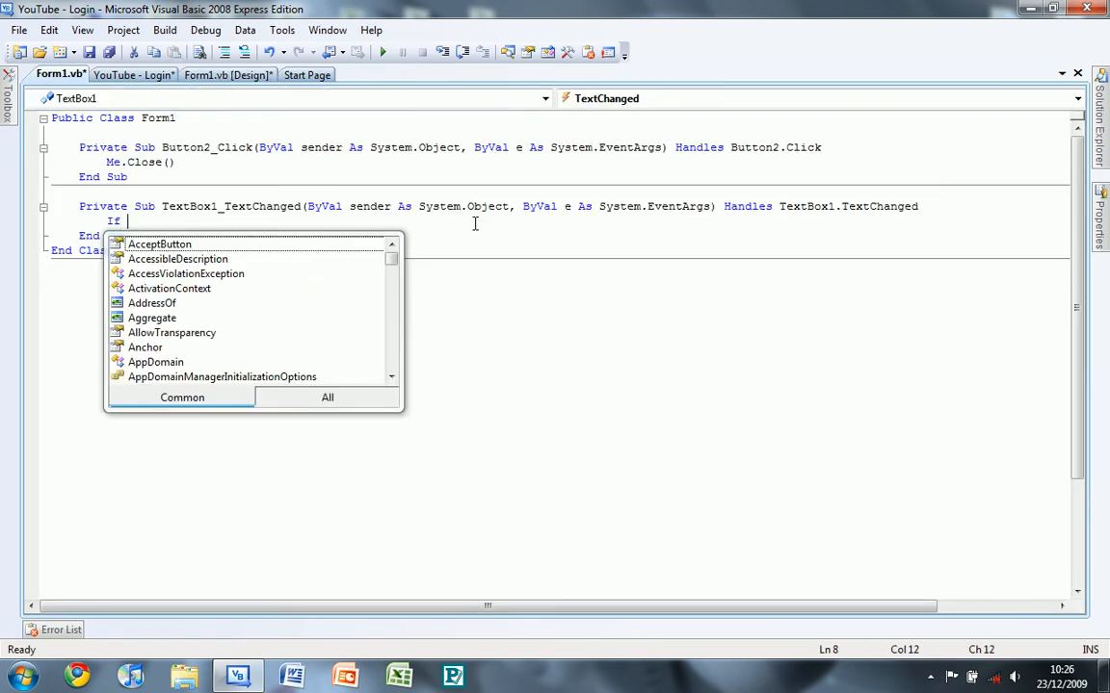
text(TextBox1)
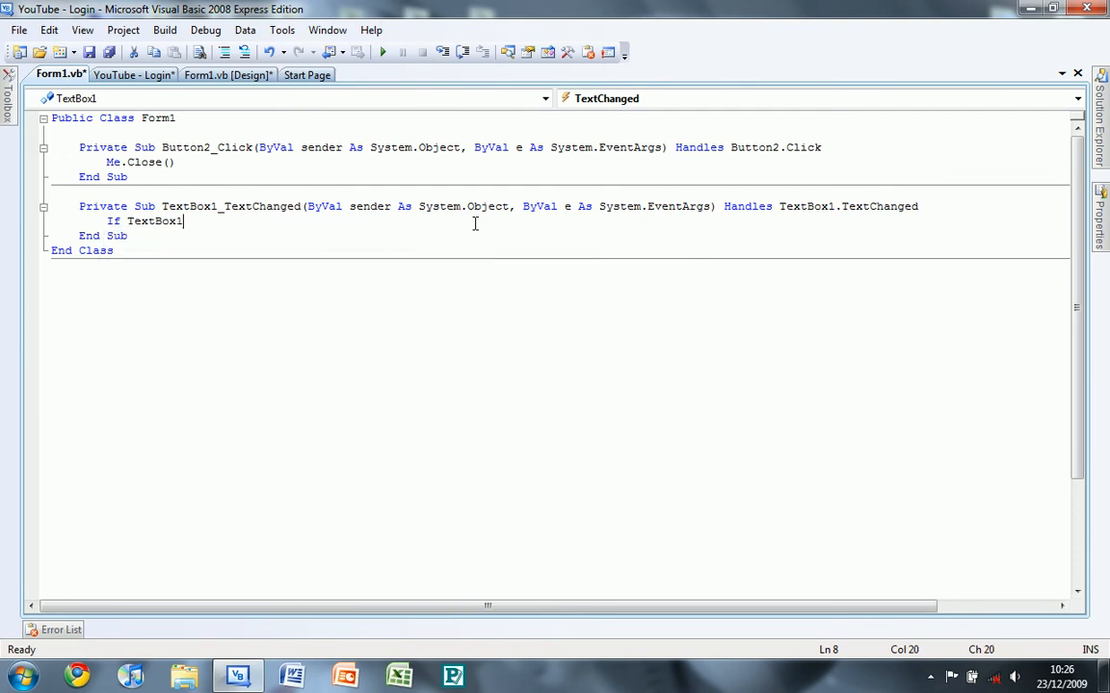
text(.TabIn)
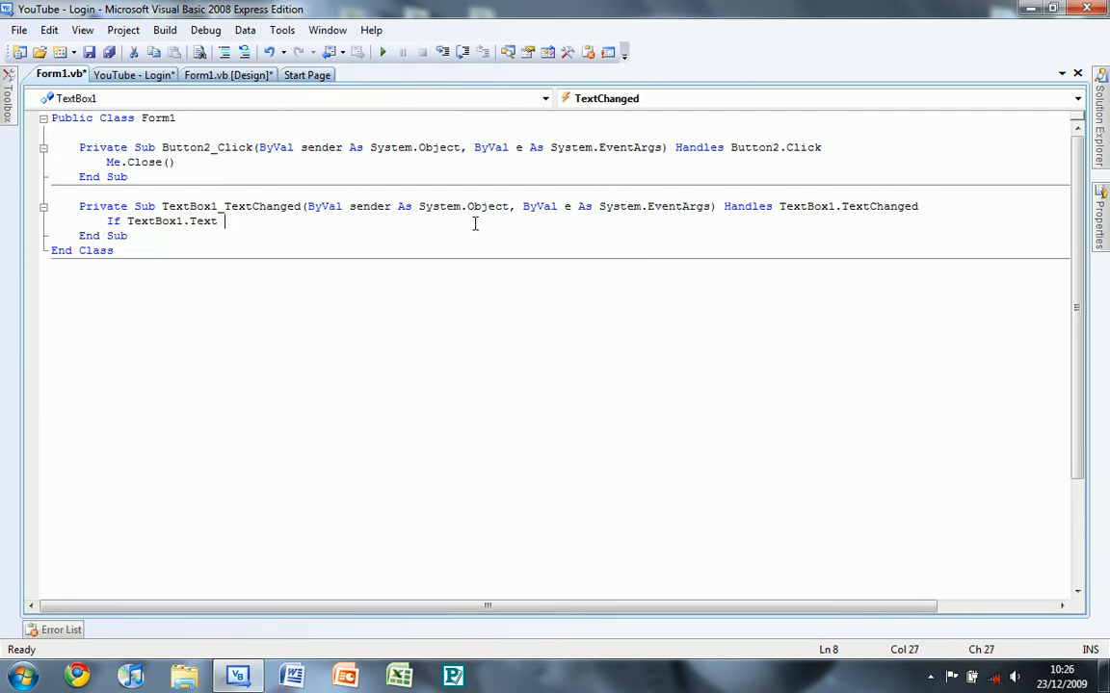
text(= m)
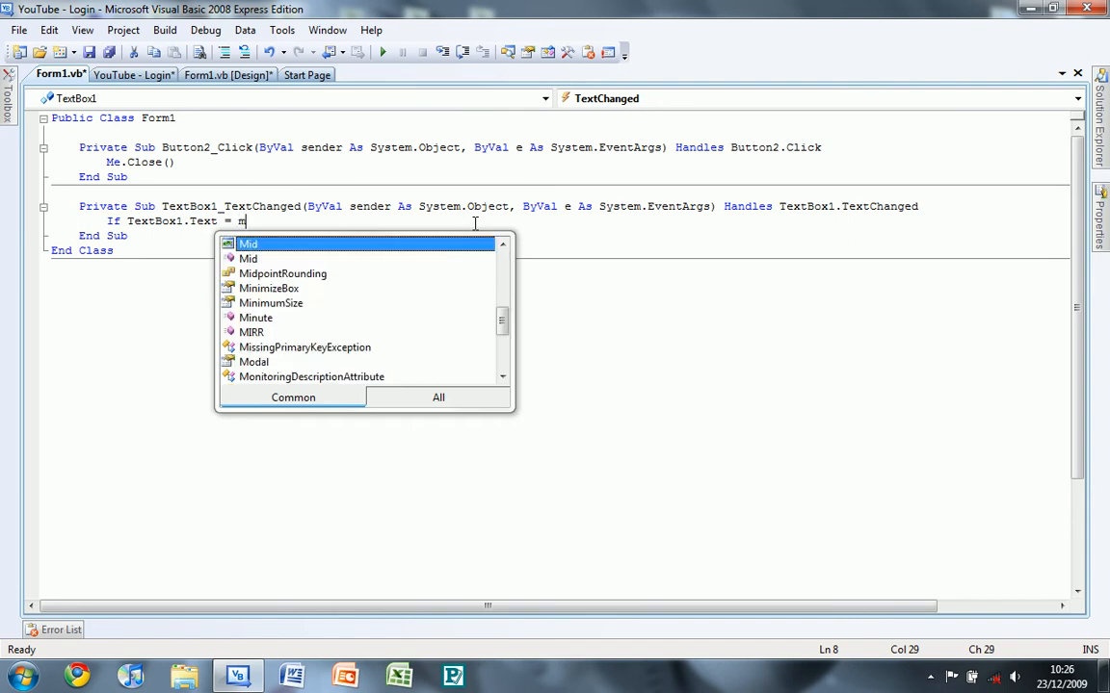
text(y.Applicatio)
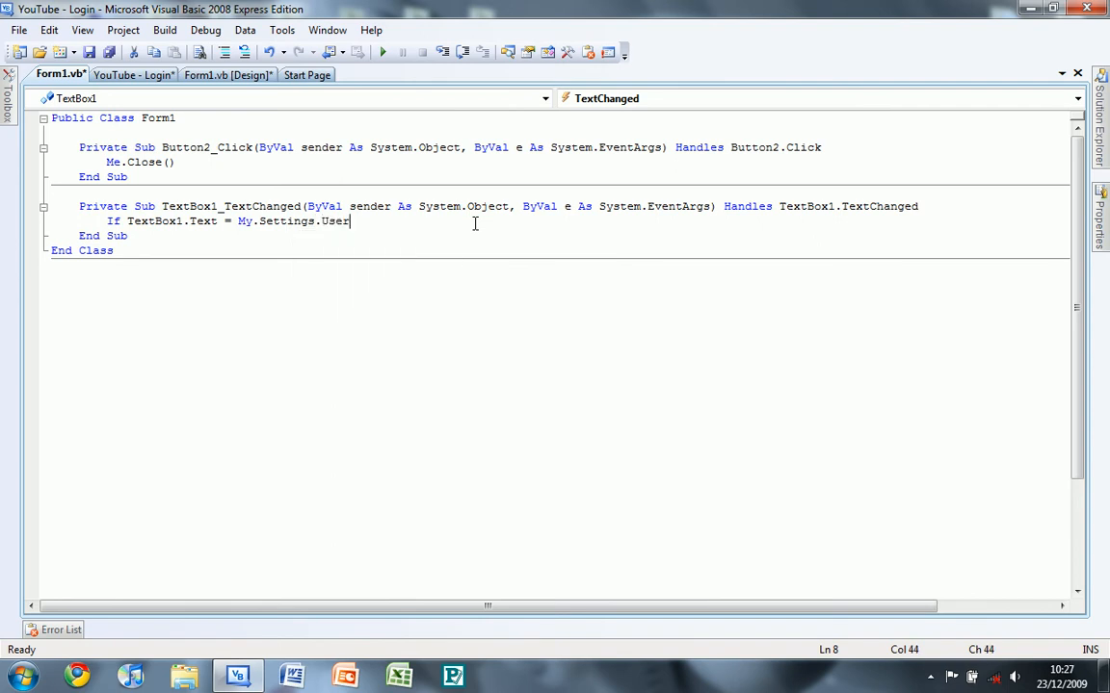
text(Then)
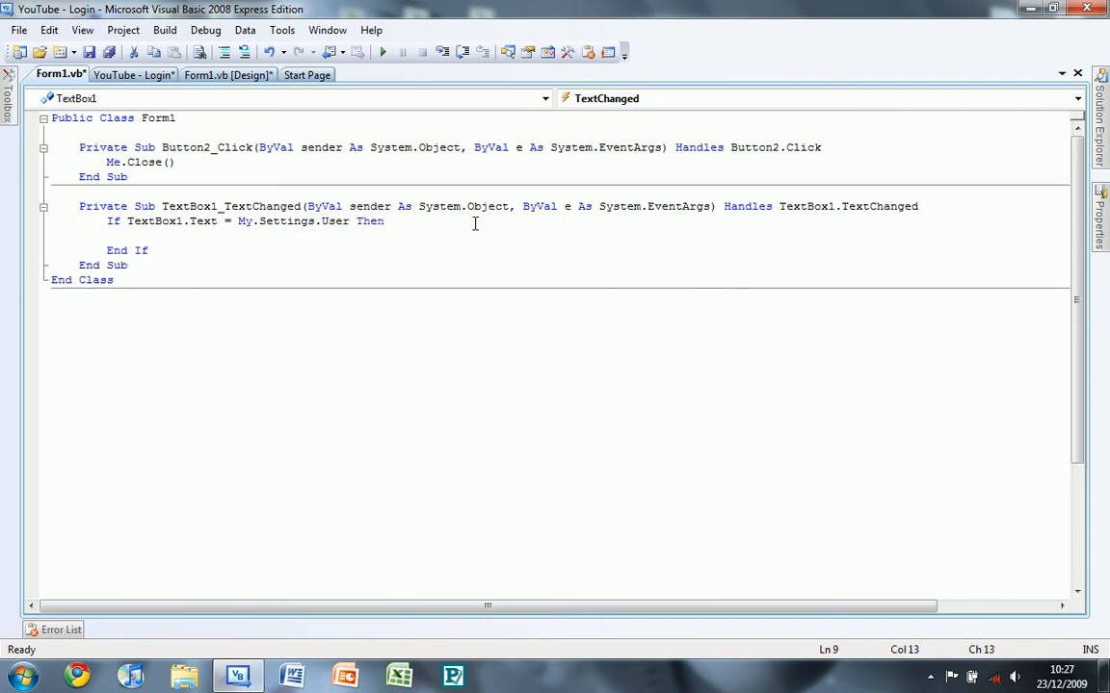
- Complete the check with TextBox2.Enabled = True, Else TextBox2.Enabled = False
text(text)
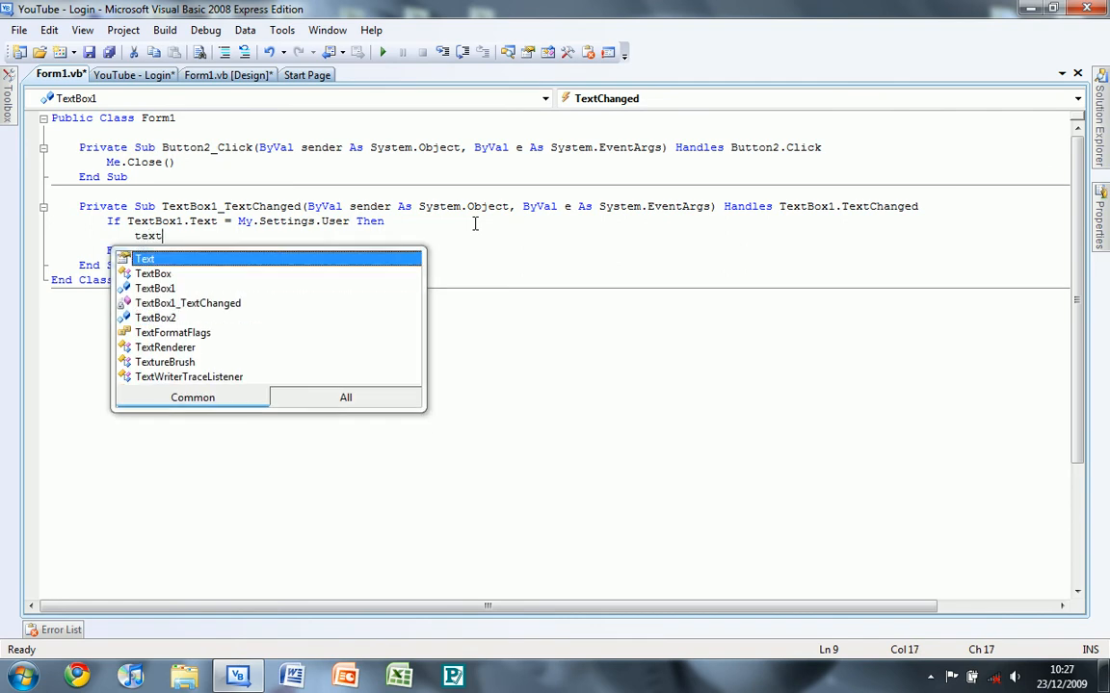
text(Box2.Enabled =)
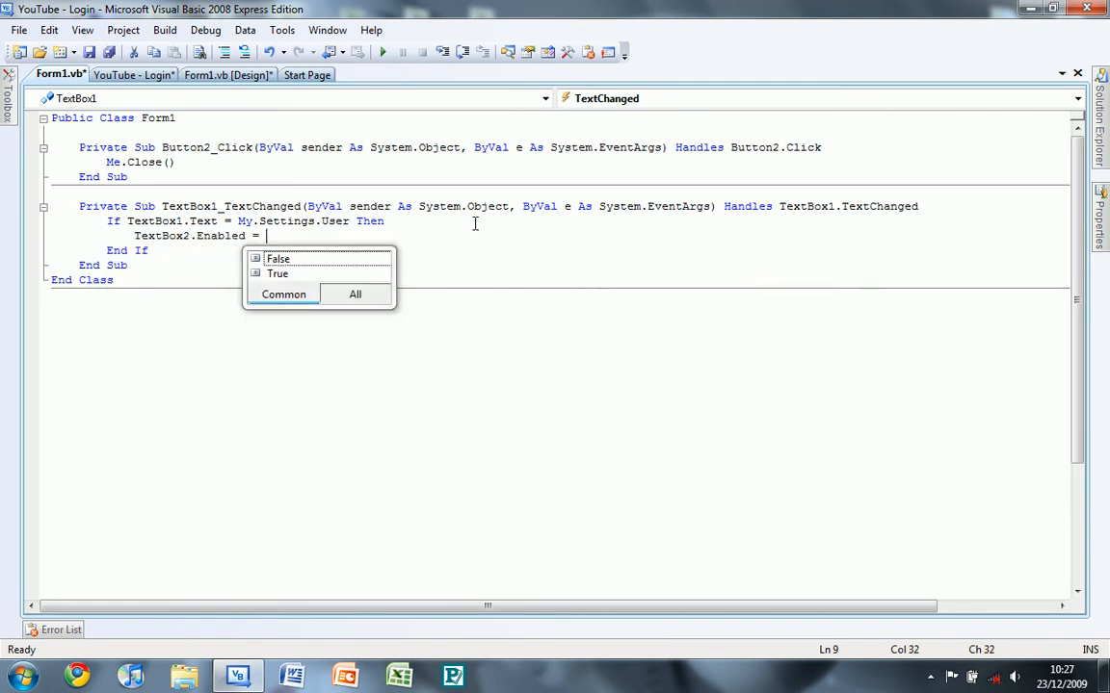
text(True)
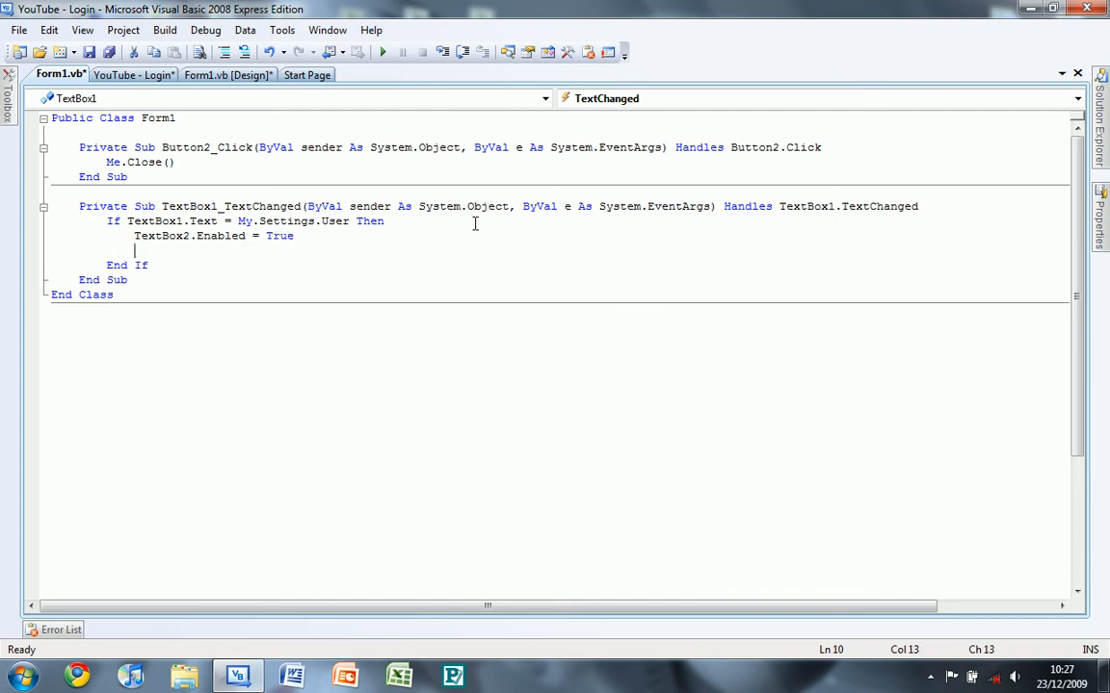
text(tBox2.Enabled = f)
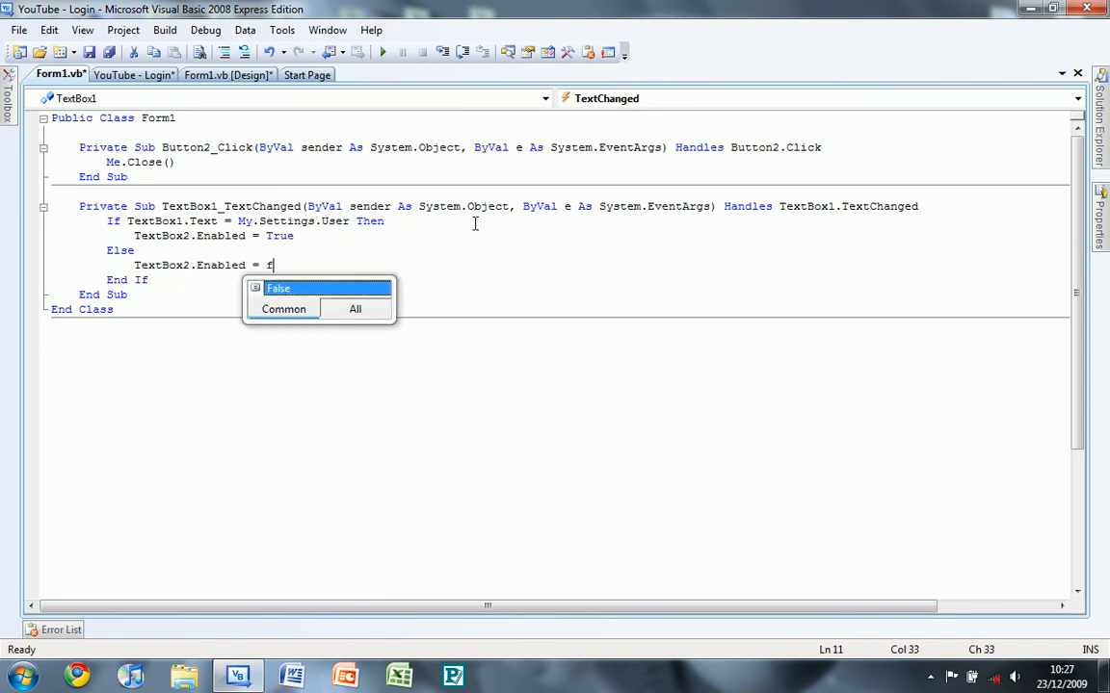
text(alse)
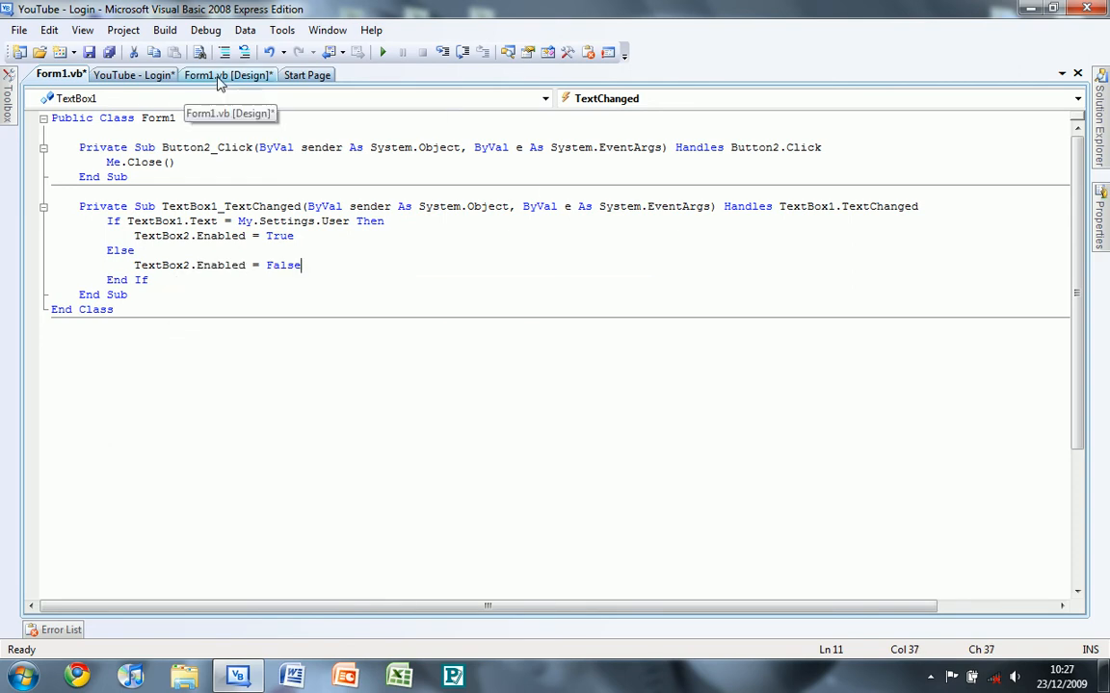
- Start TextBox2_TextChanged with If TextBox2.Text = My.Settings.Pass Then
click(228, 74)
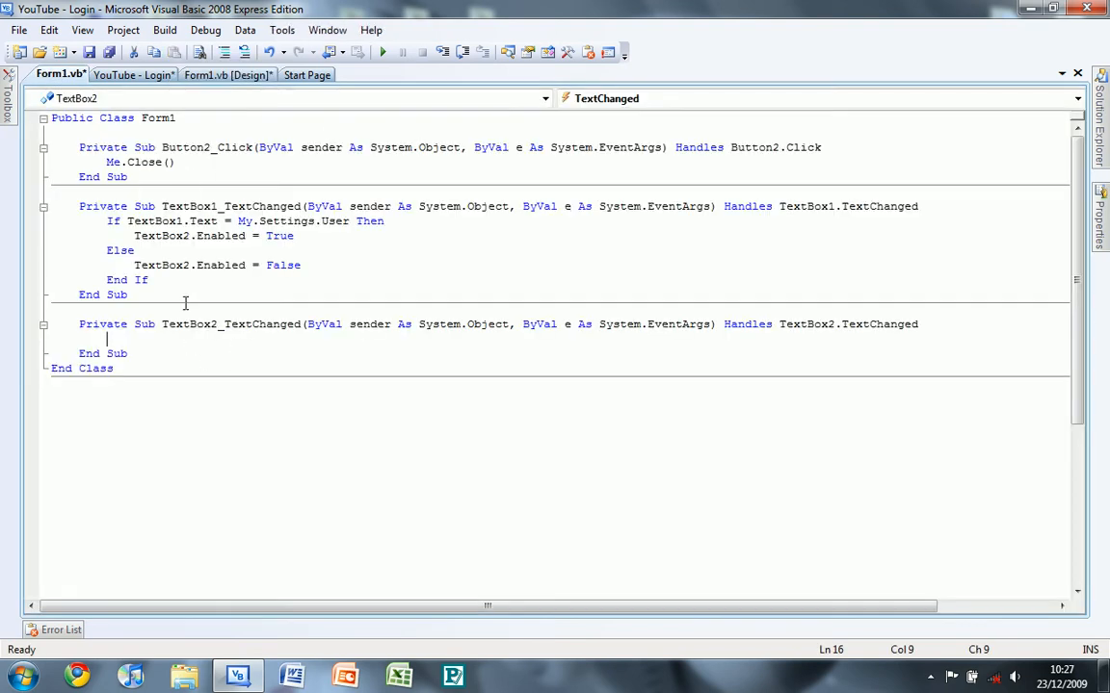
text(If te)
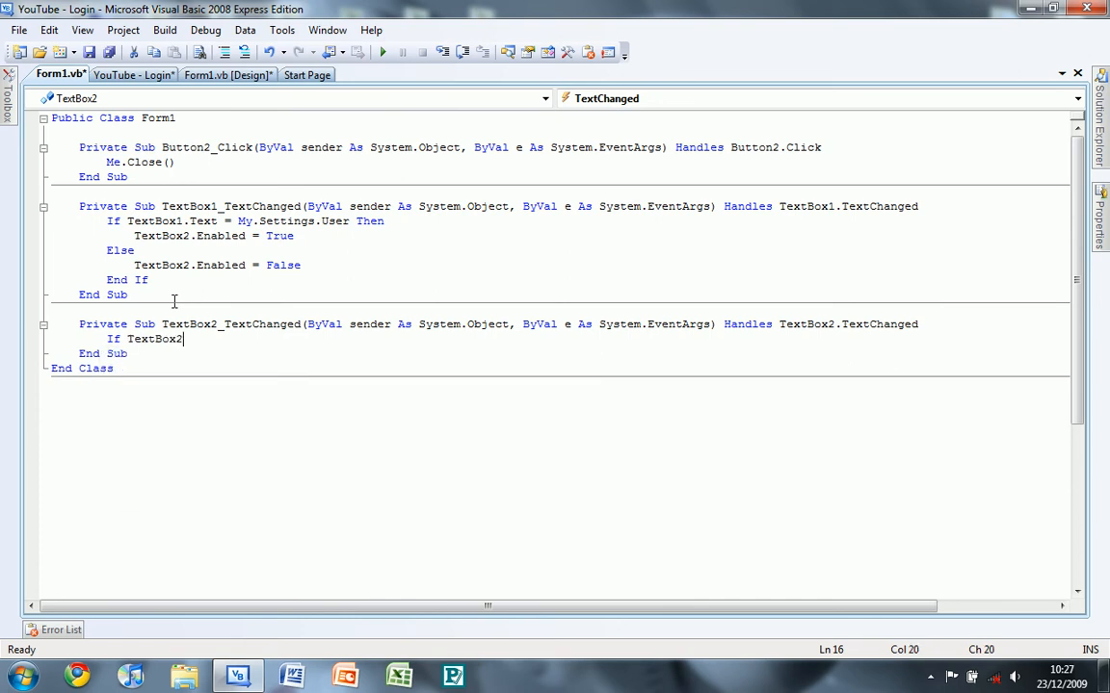
text(.)
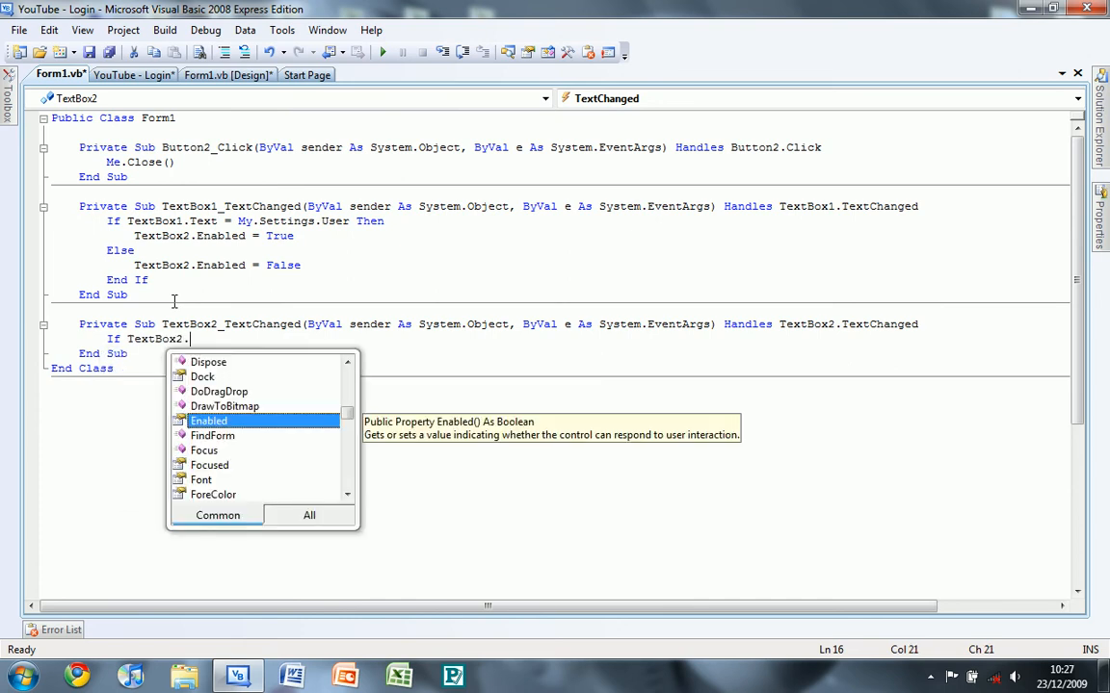
text(Text = My.Settings.Pass Then)
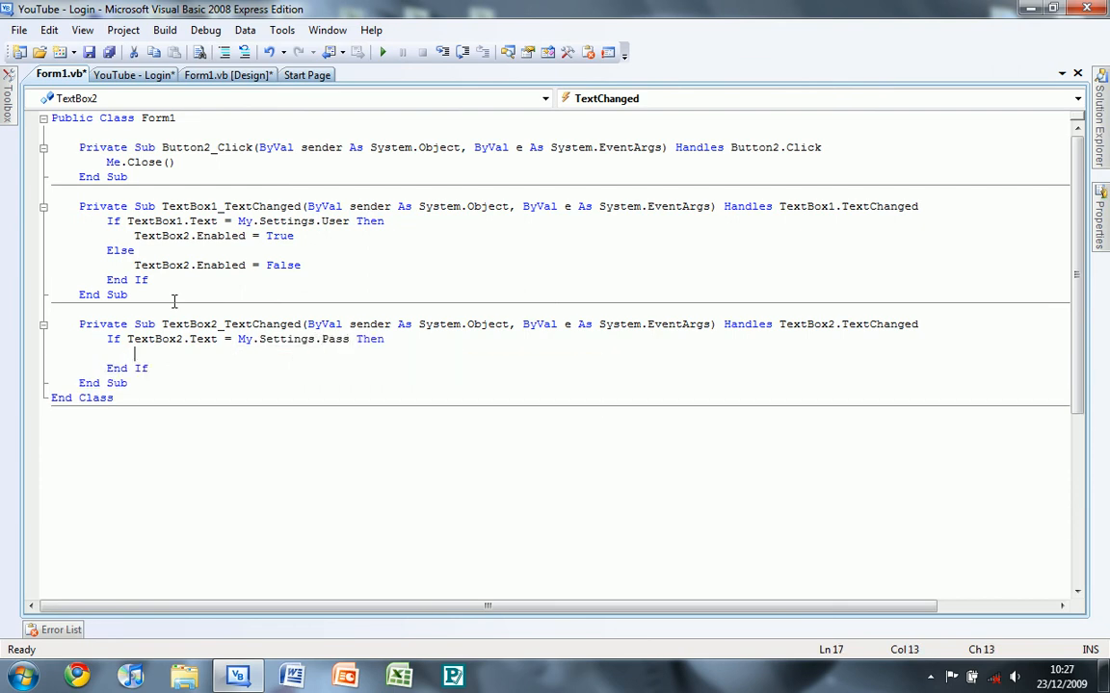
- Enable Button1 when the password matches, otherwise set Button1.Enabled = False
text(bu)
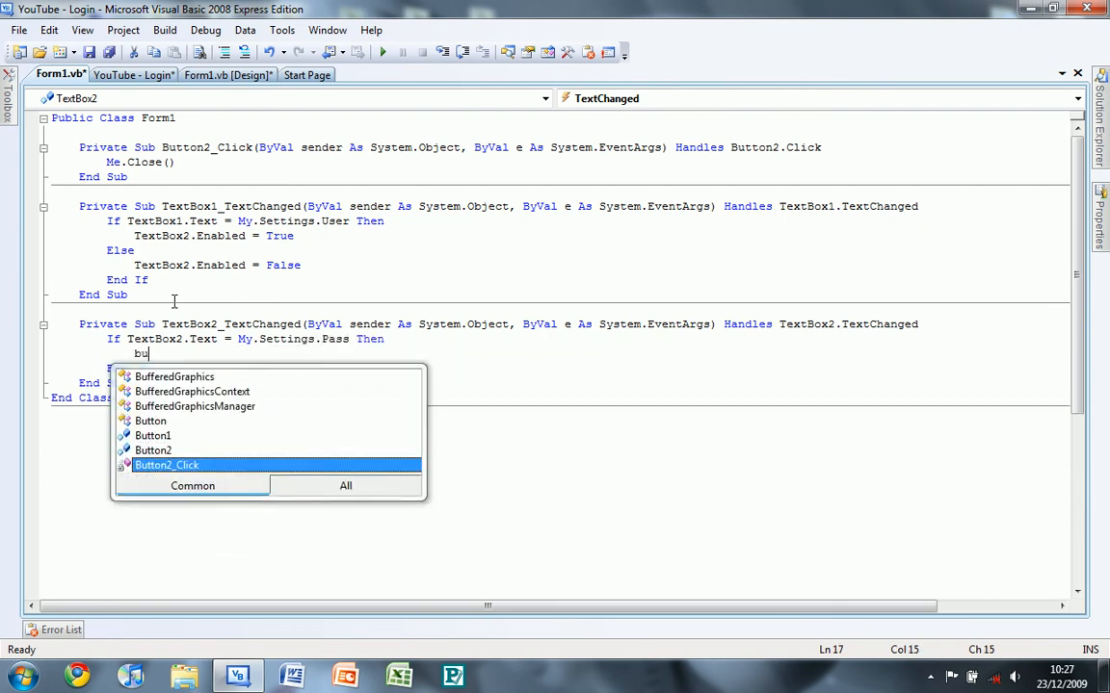
text(Button1.e)
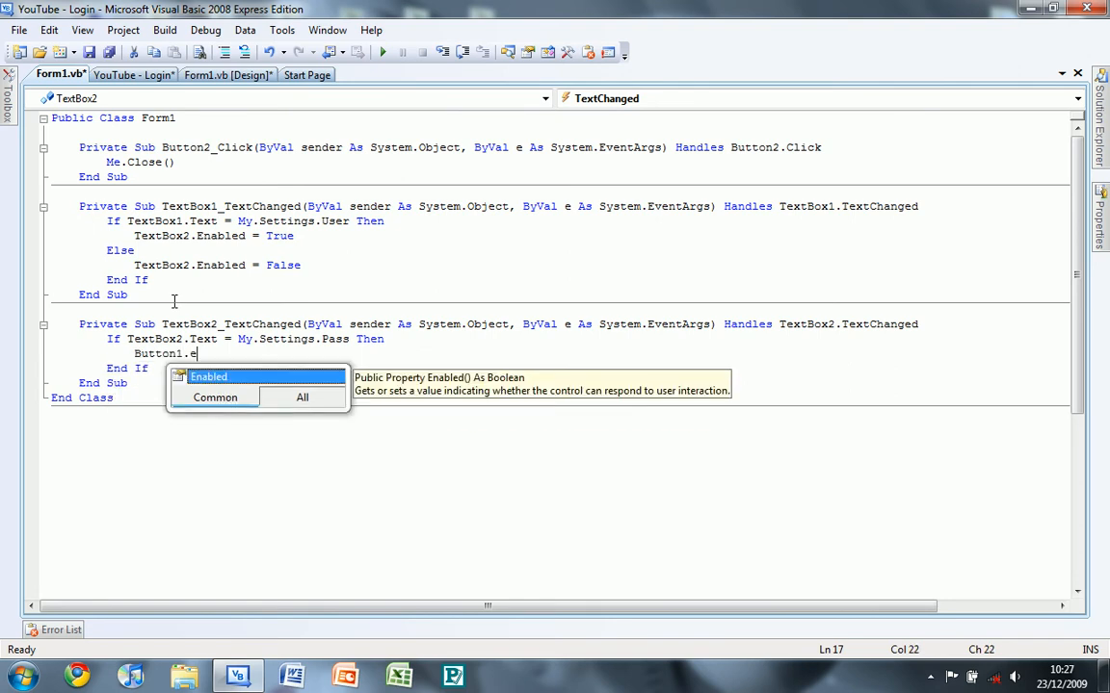
text(nabled = True)
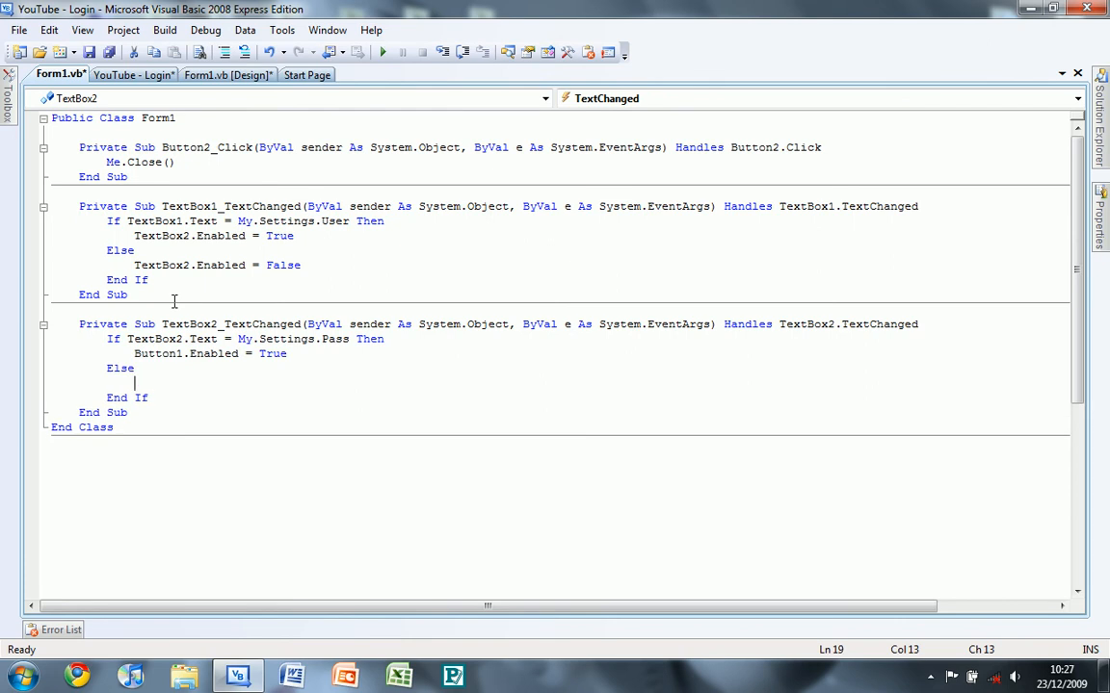
text(Button1)
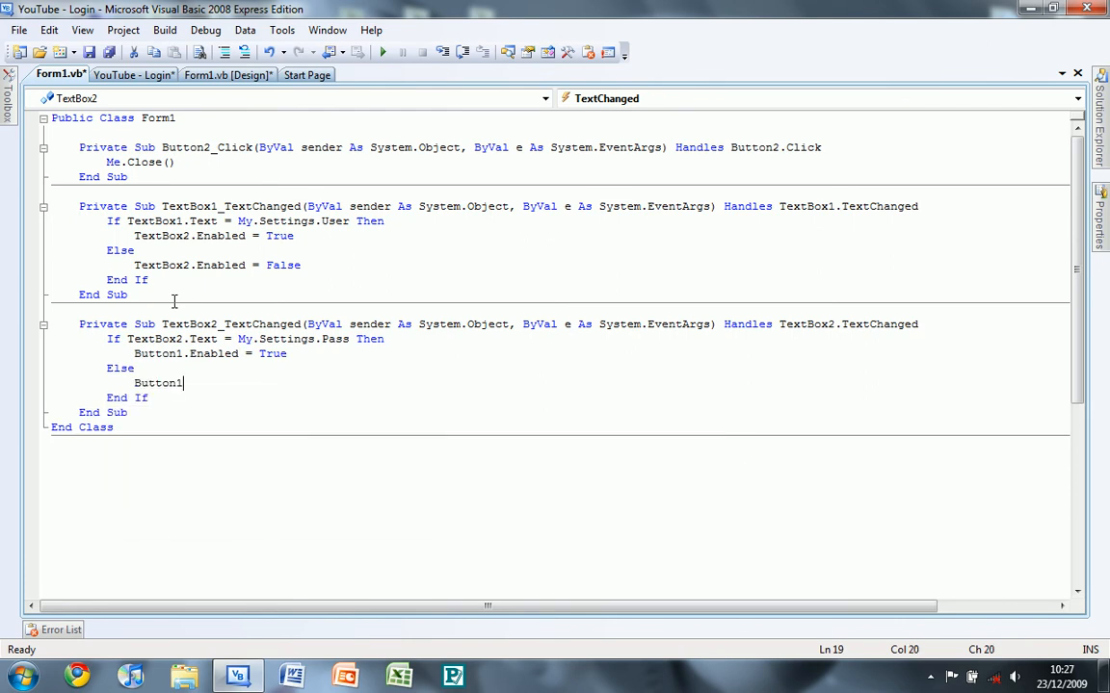
text(.Enabled = False)
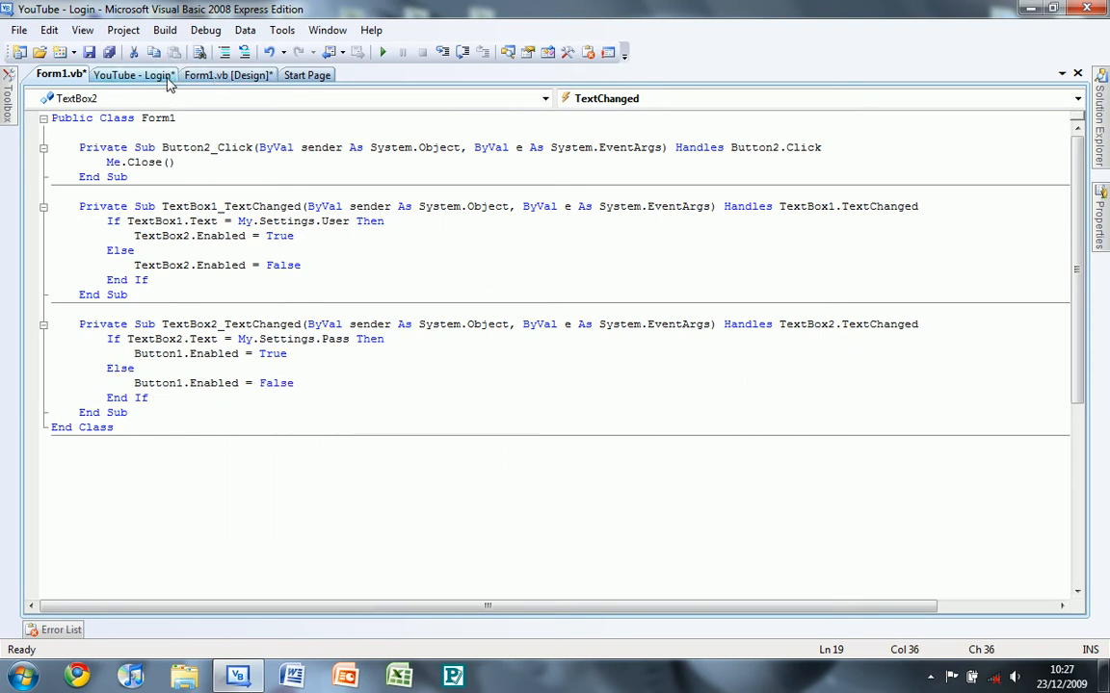
- Open the Login button's click handler and add a blank Form2 to the project
click(227, 75)
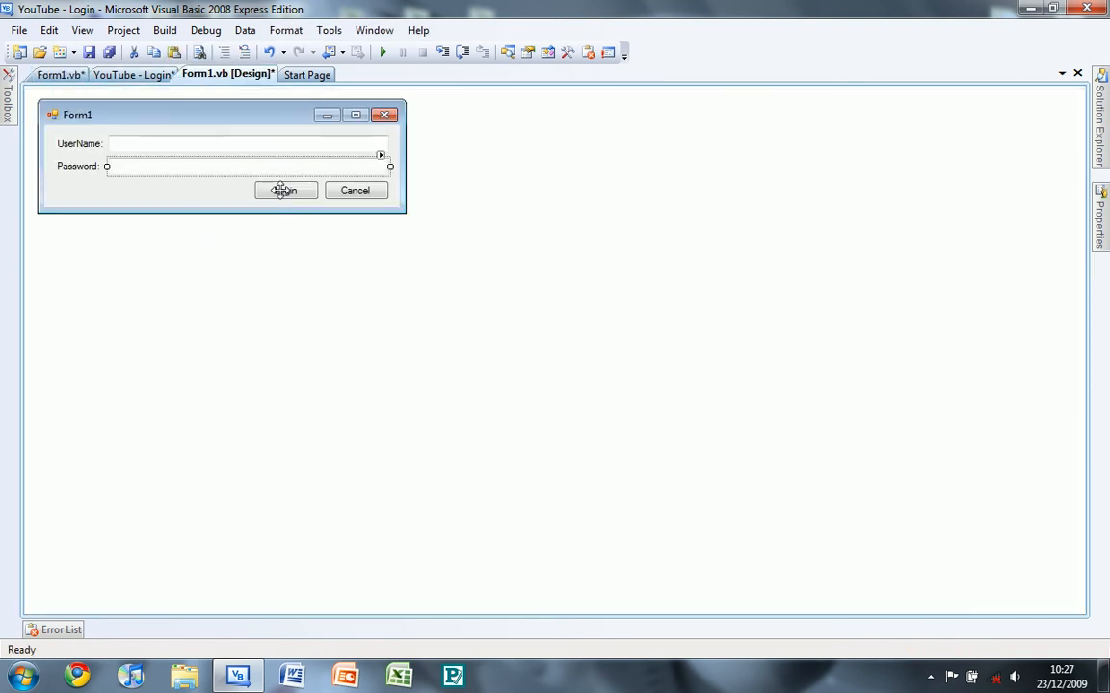
double_click(285, 191)
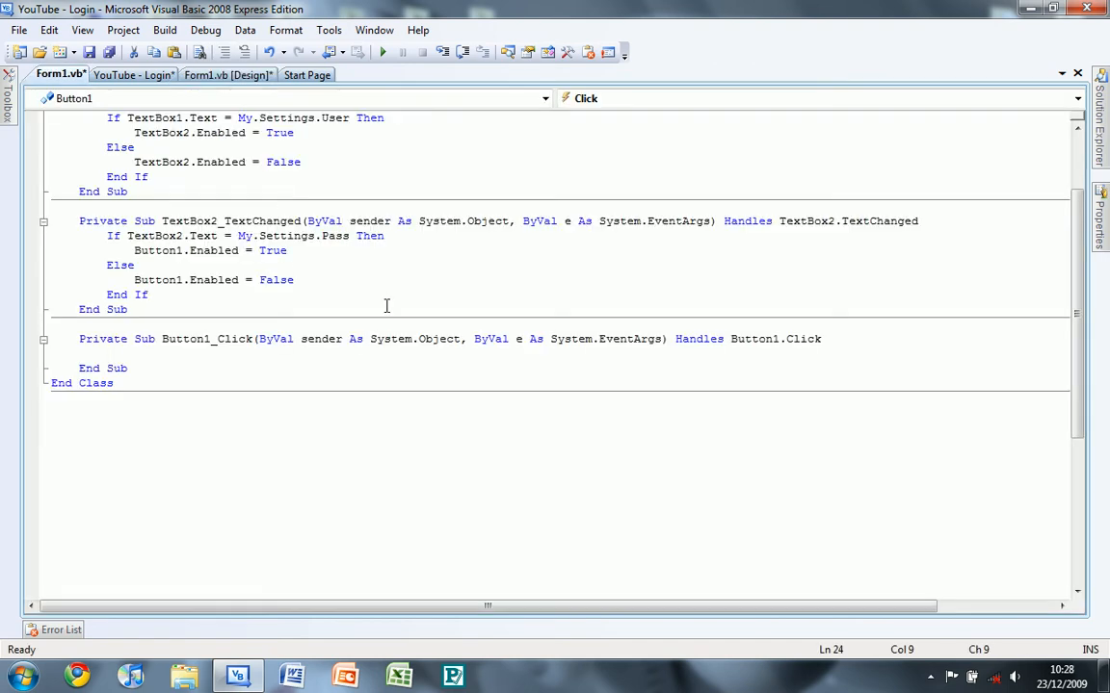
mouse_move(437, 266)
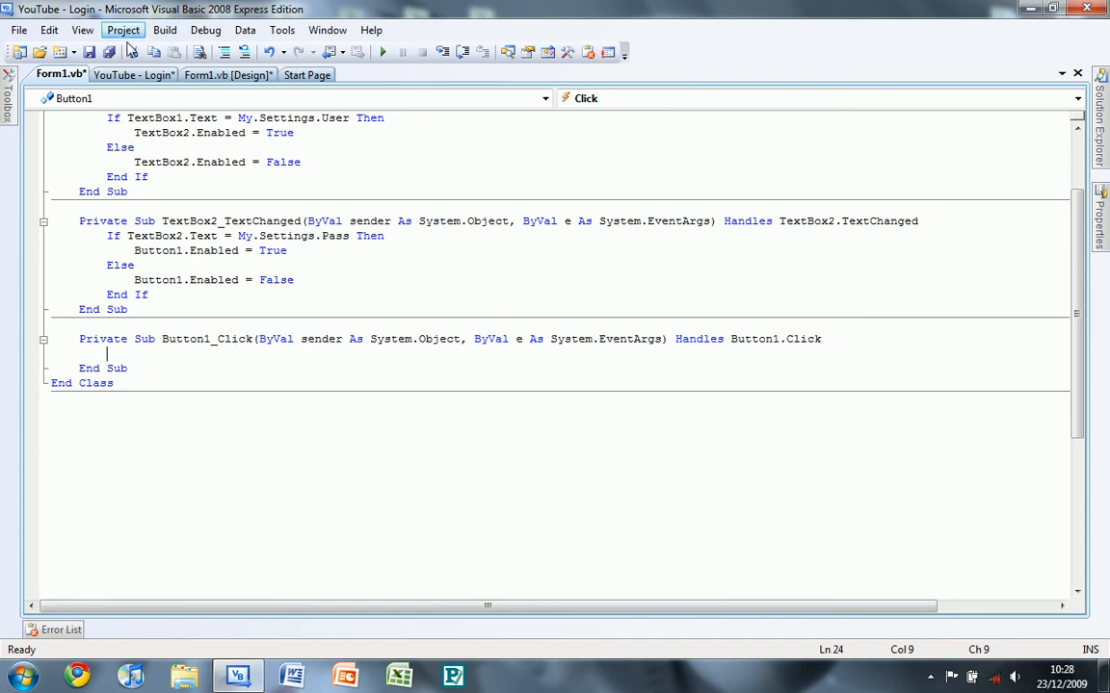
click(123, 31)
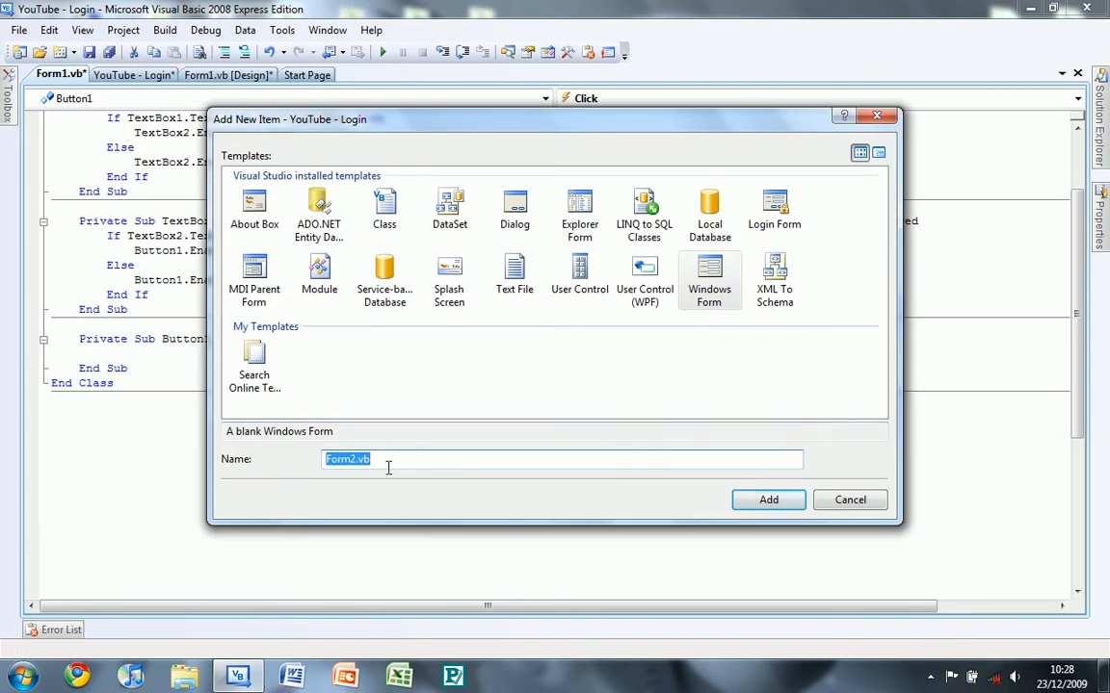
click(767, 501)
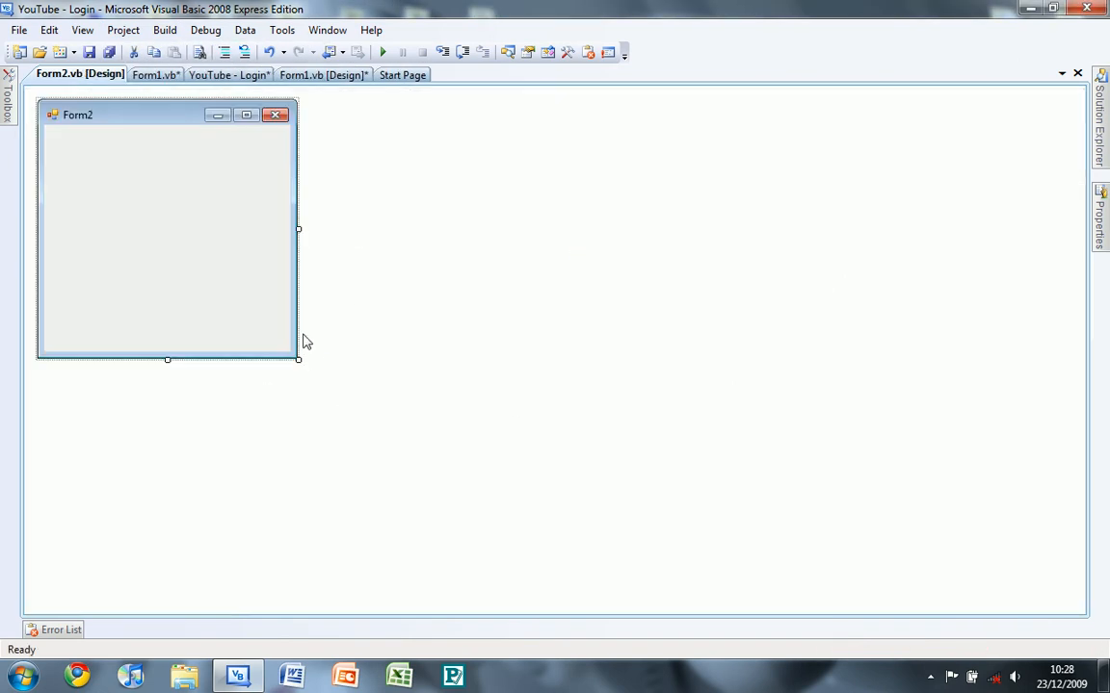
- Make Button1_Click call Form2.Show
click(323, 73)
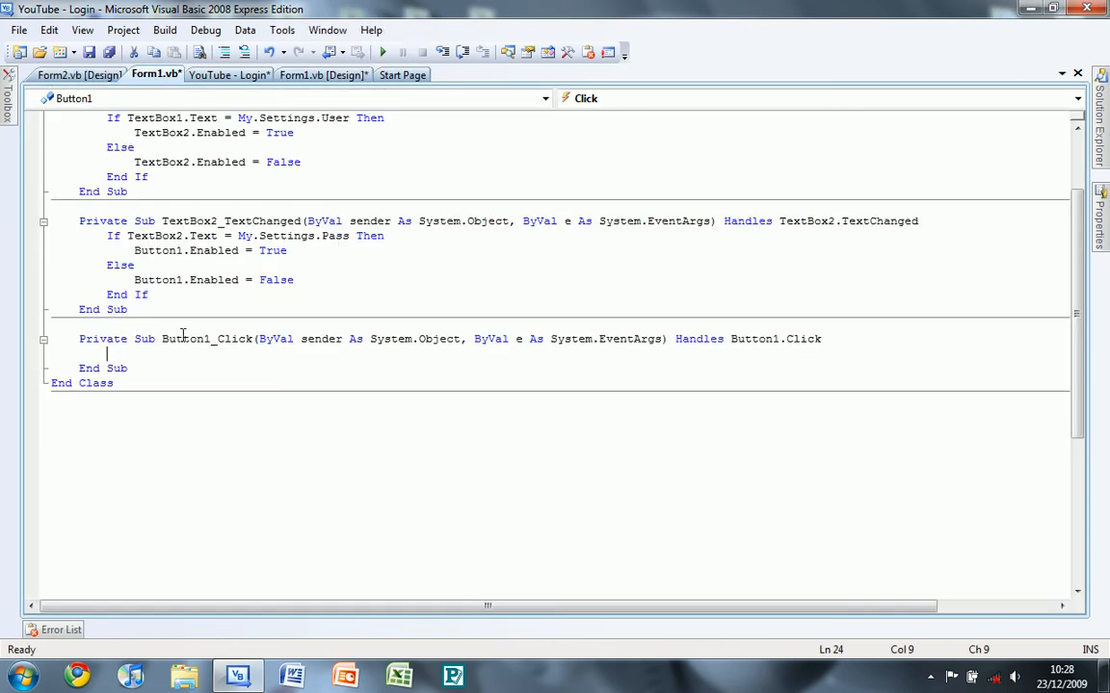
text(Form2.)
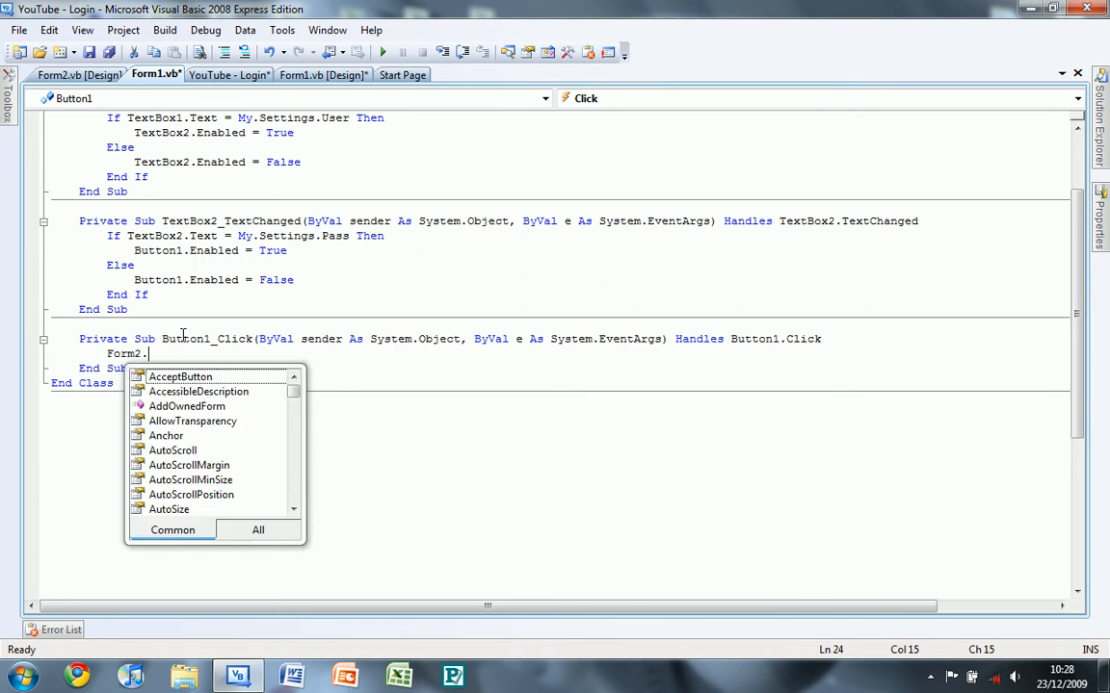
text(Show)
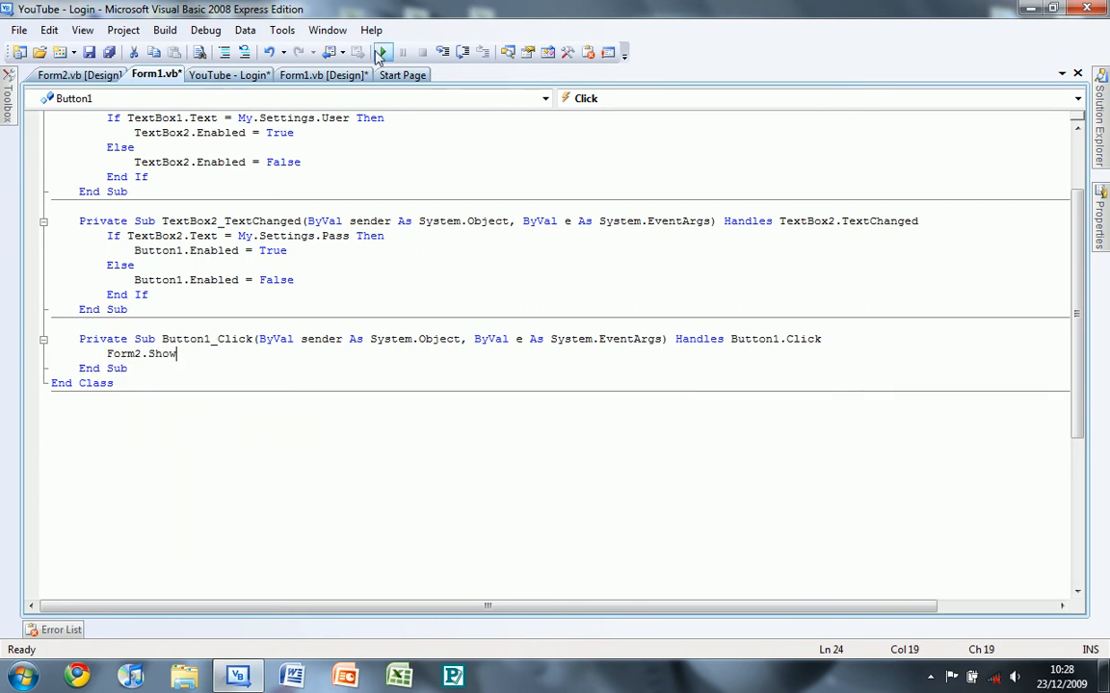
click(381, 52)
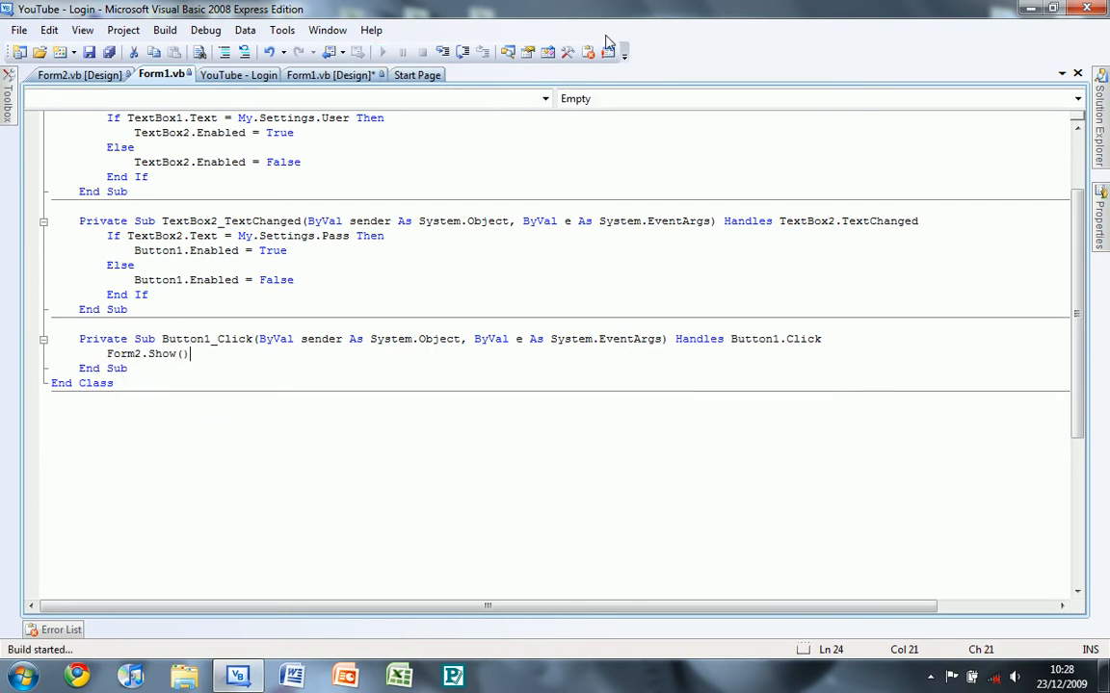
click(382, 52)
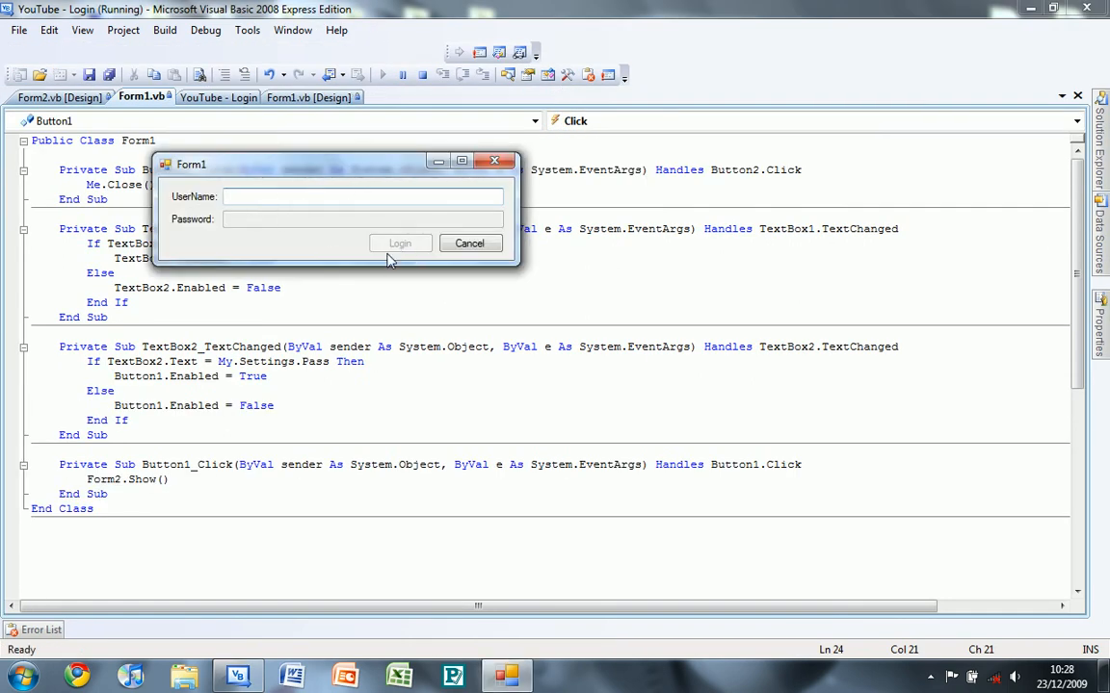
mouse_move(260, 196)
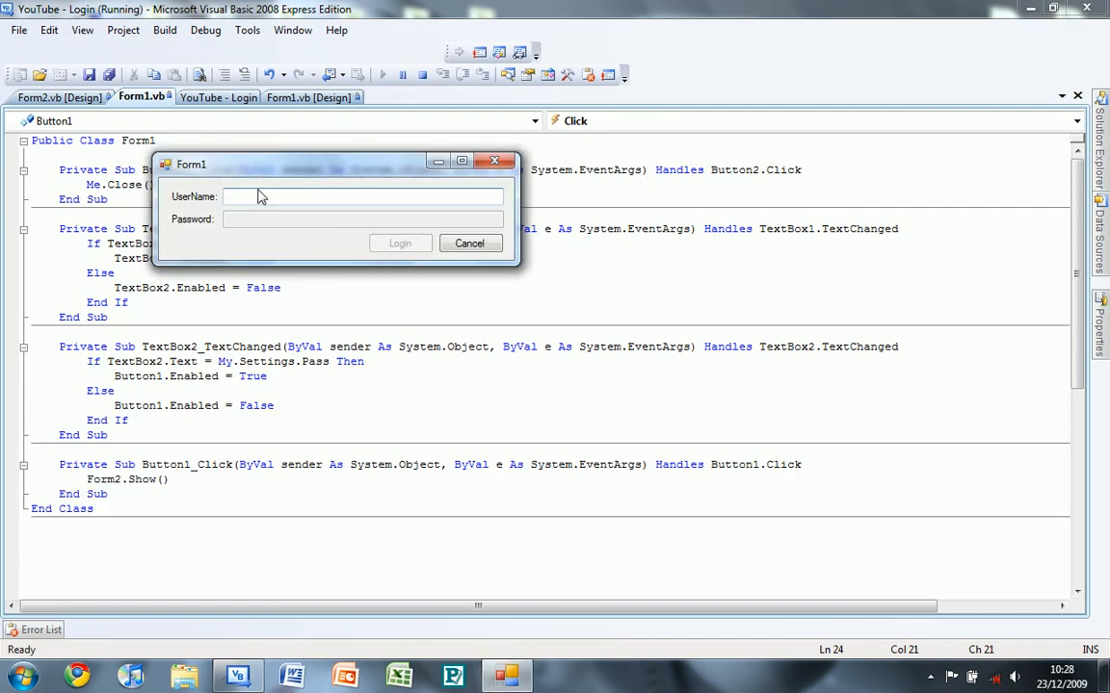
text(may)
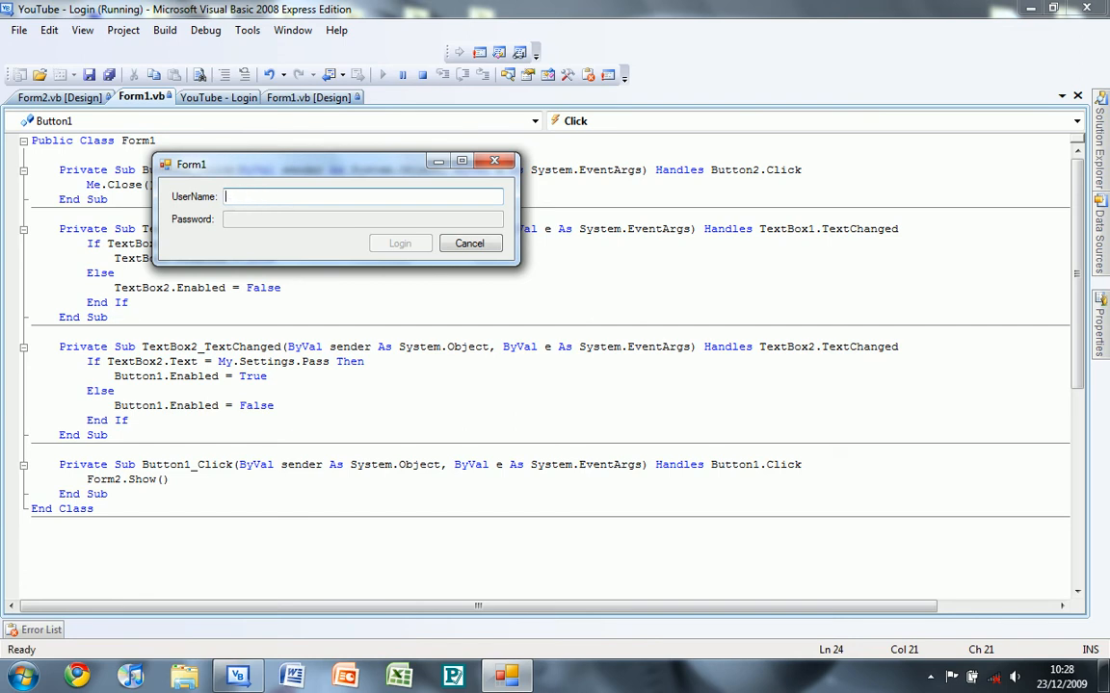
text(Mayney)
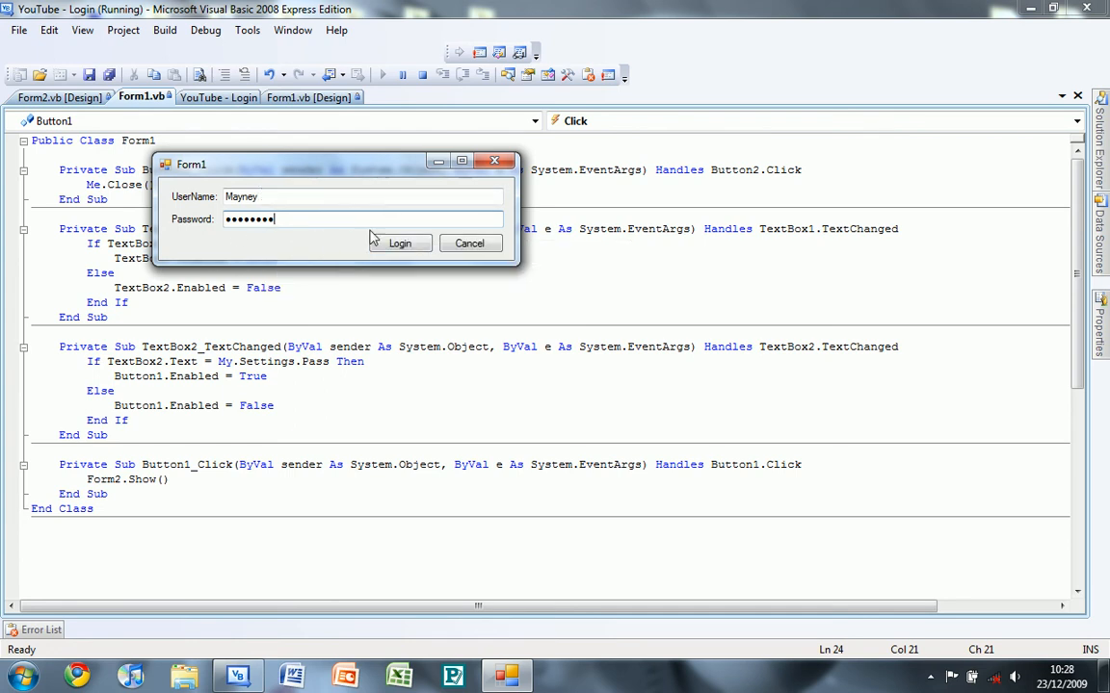
click(401, 242)
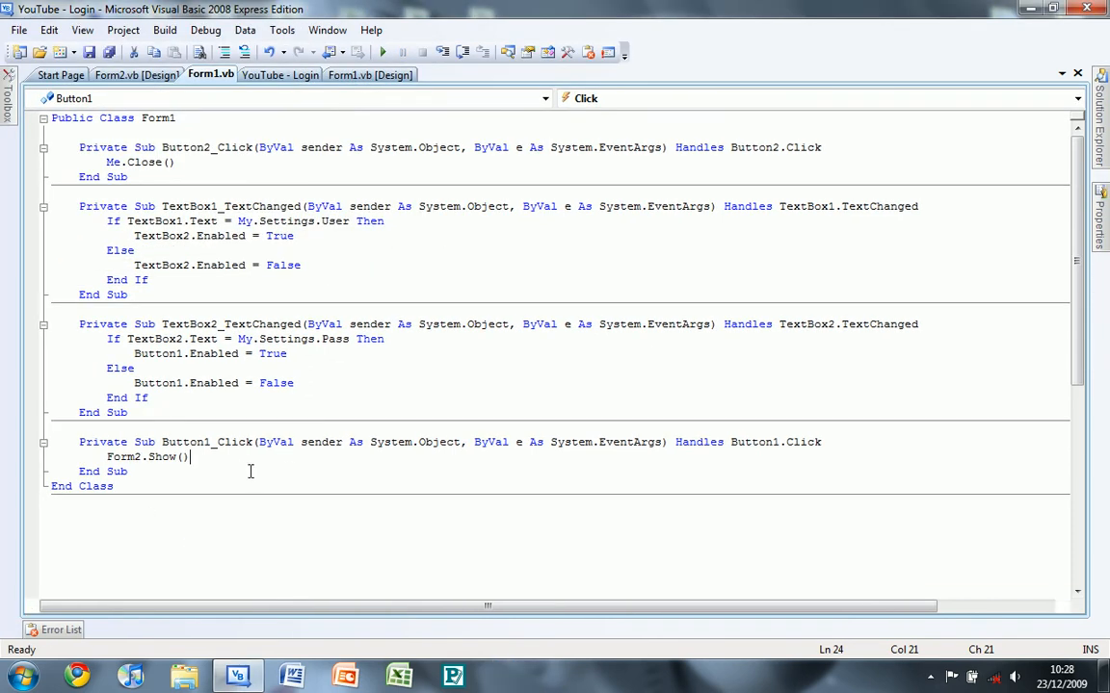
- Add Me.Close after Form2.Show() in Button1_Click so the login form closes
text(me)
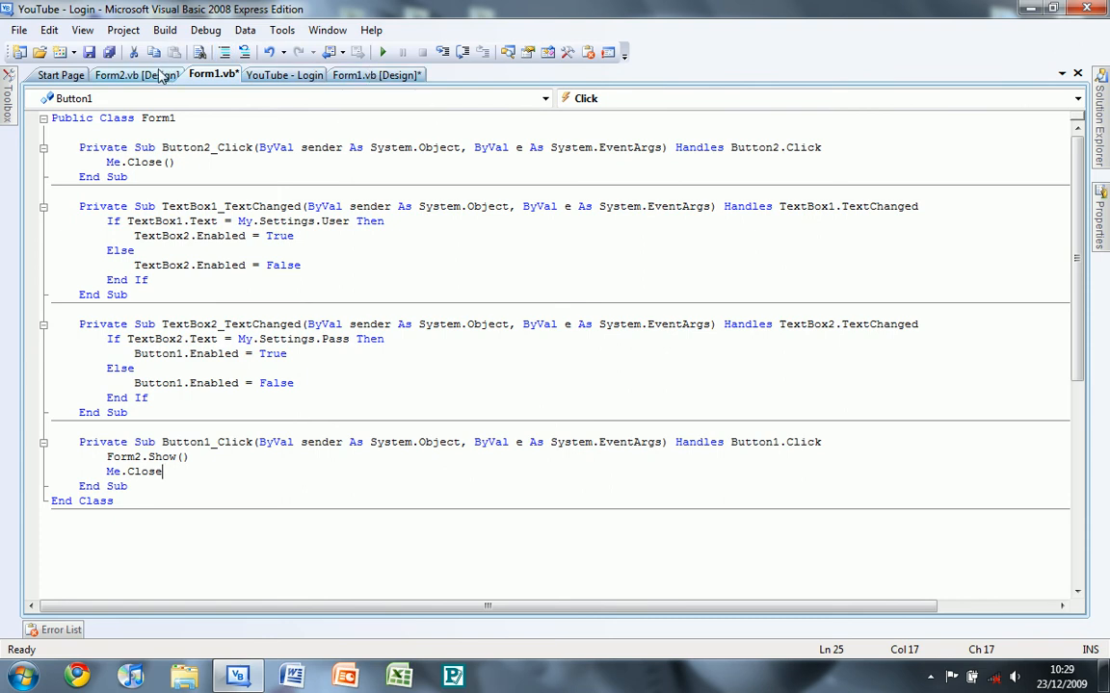
- Lay out Form2 with two text boxes, Label1 and Label2 beside them, and a wider top box
click(139, 73)
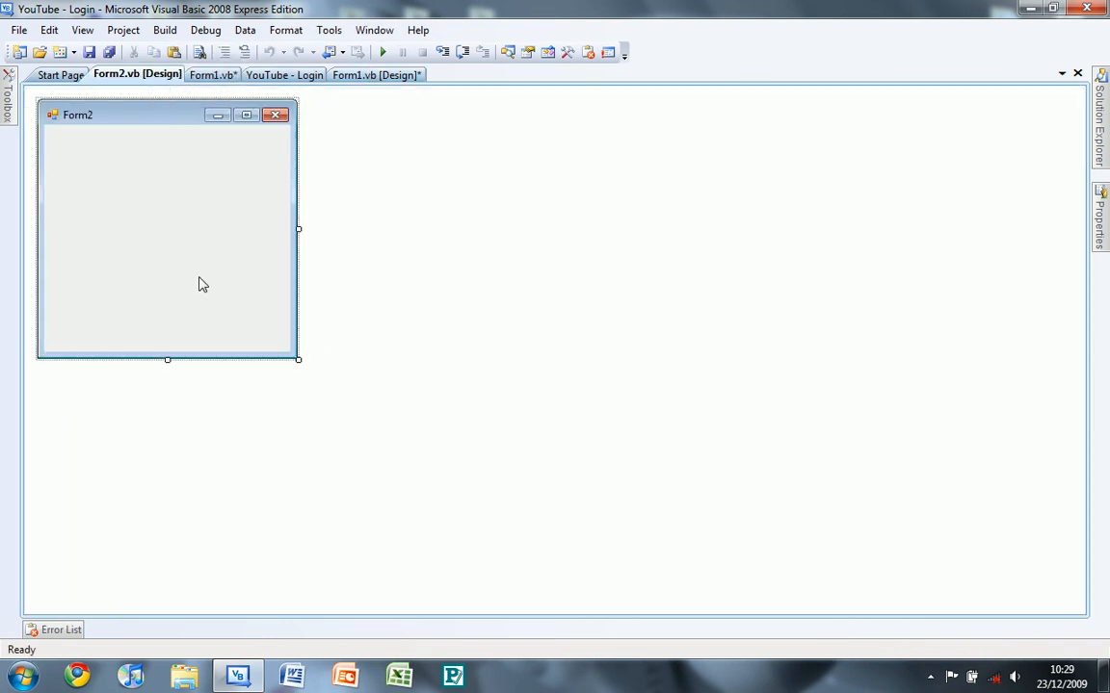
mouse_move(261, 251)
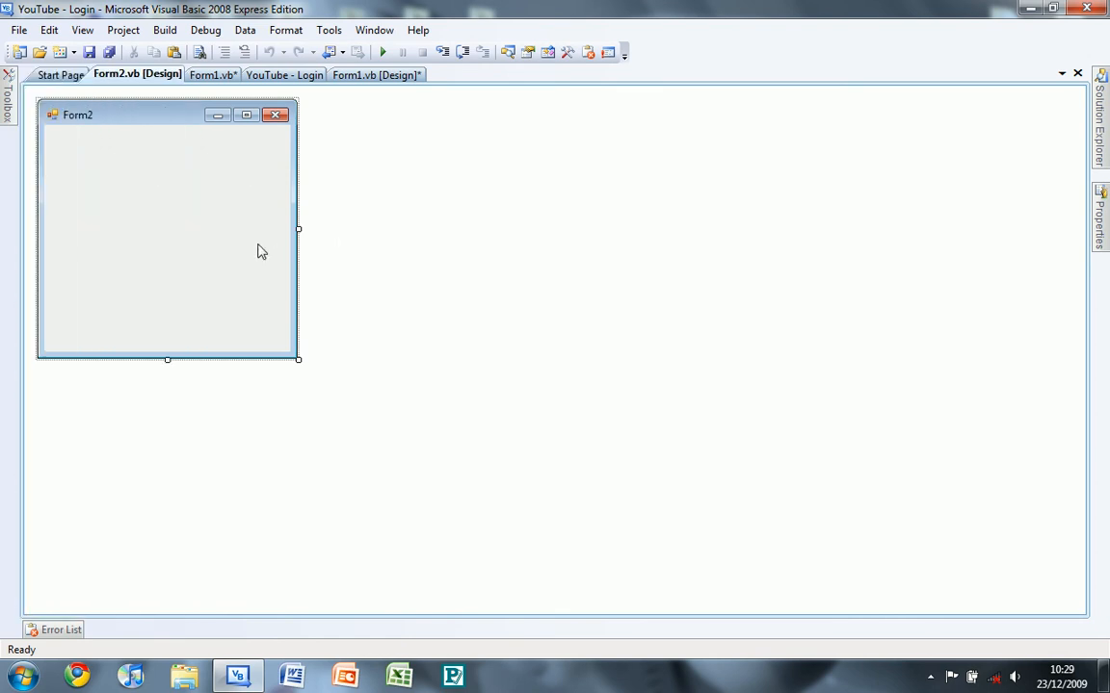
click(10, 92)
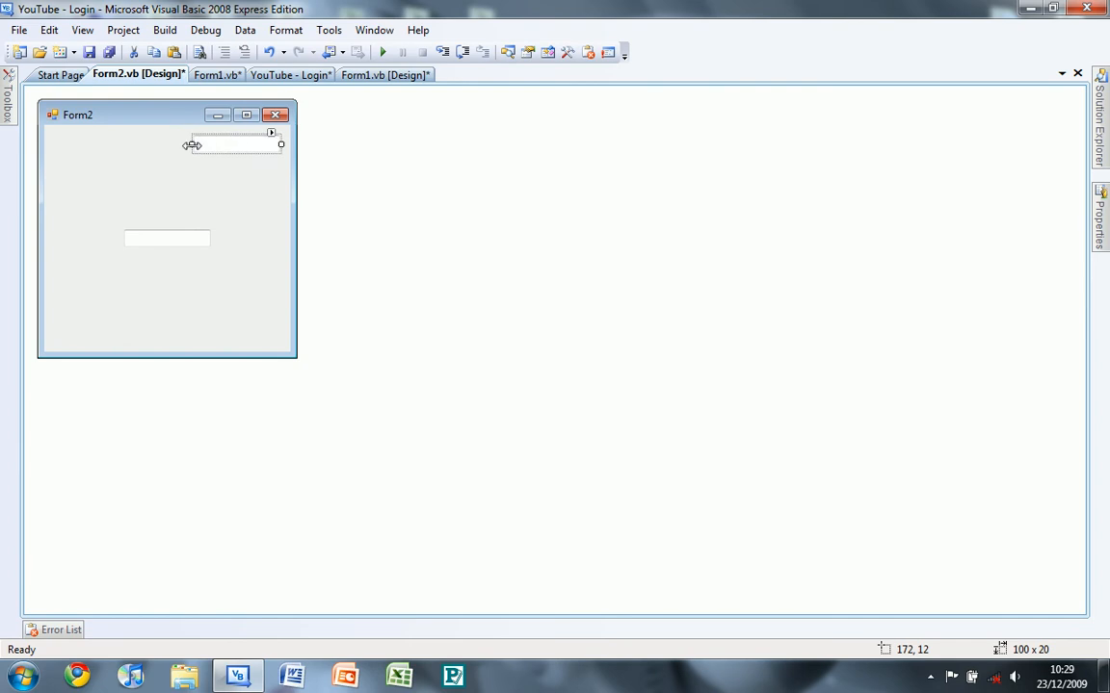
drag(235, 144, 235, 163)
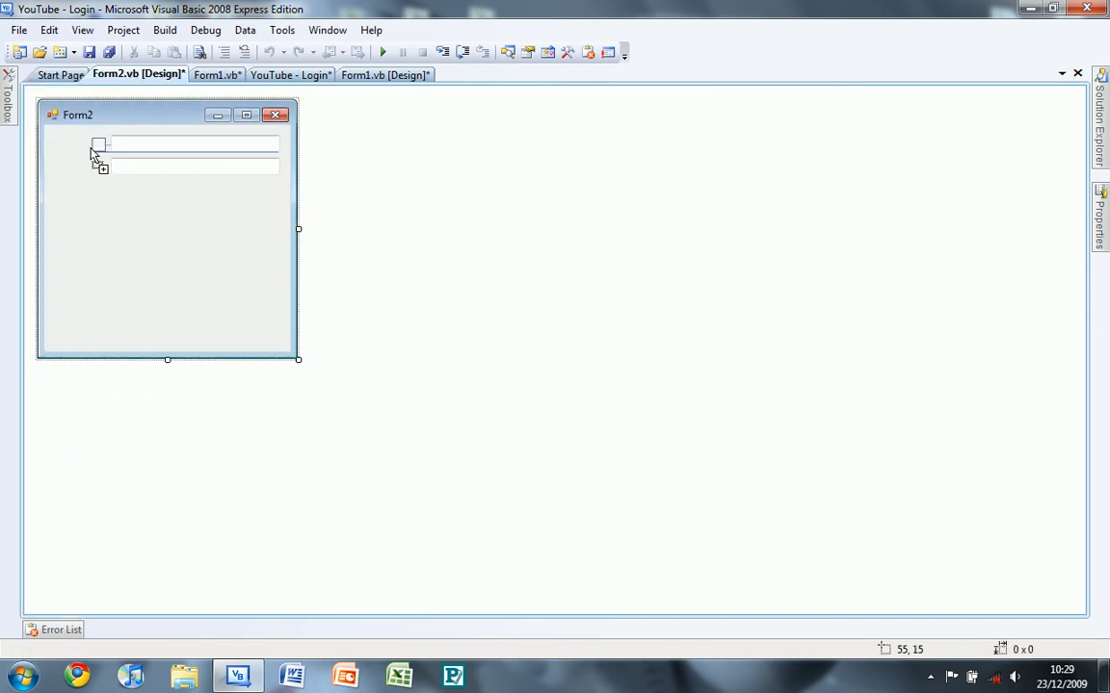
click(73, 146)
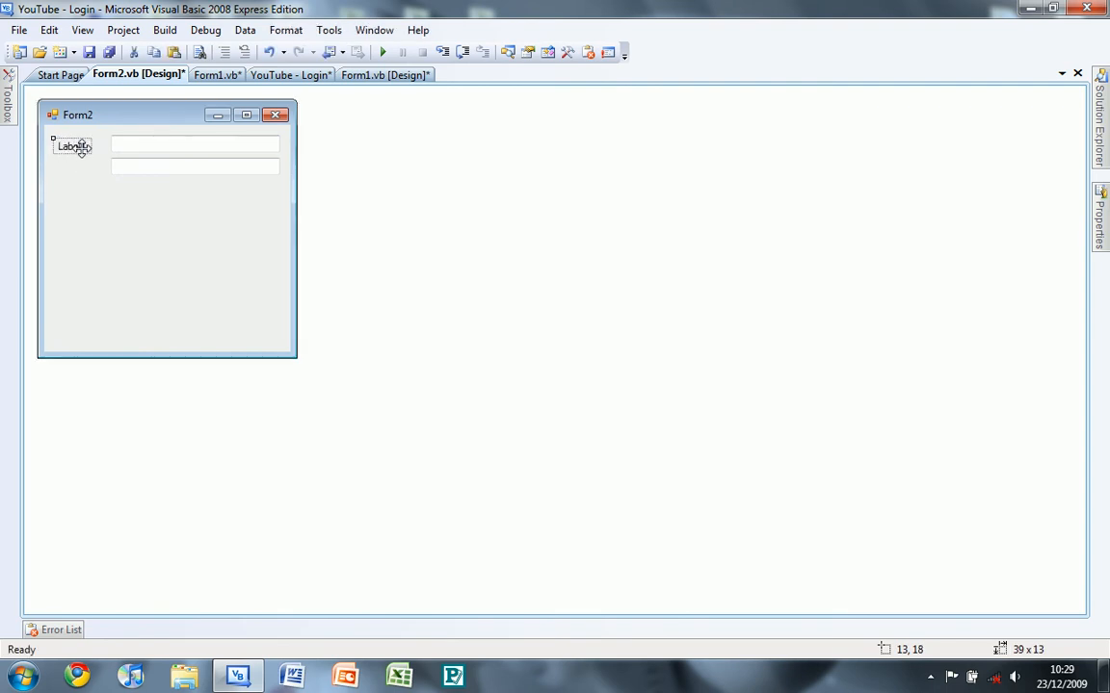
drag(73, 146, 165, 239)
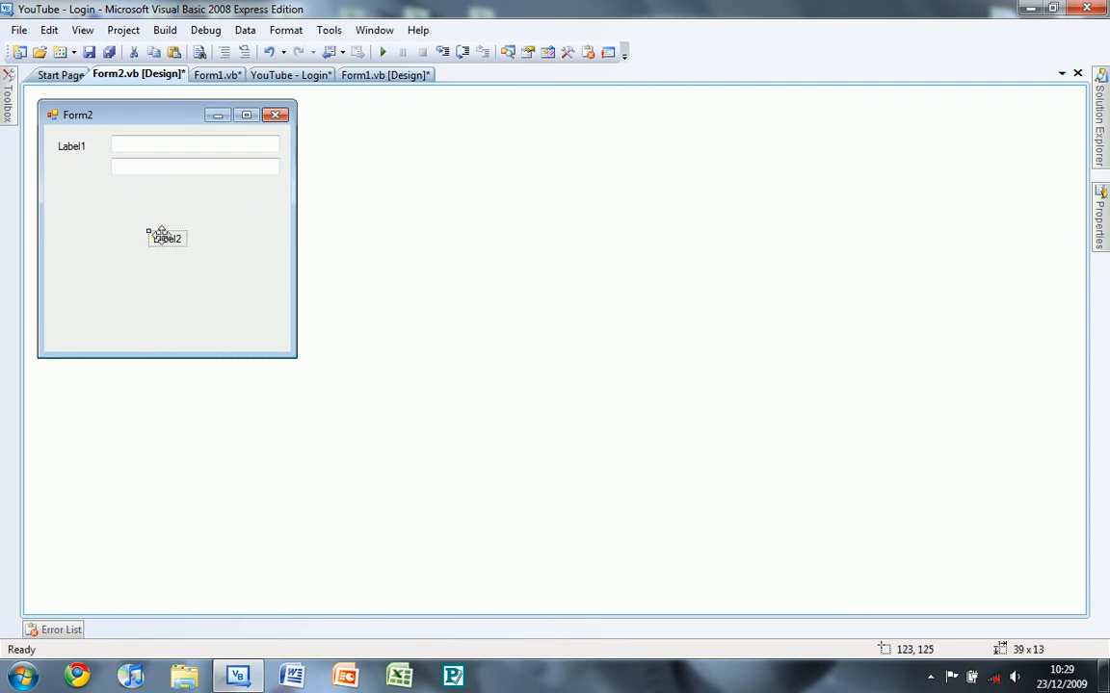
drag(296, 239, 472, 239)
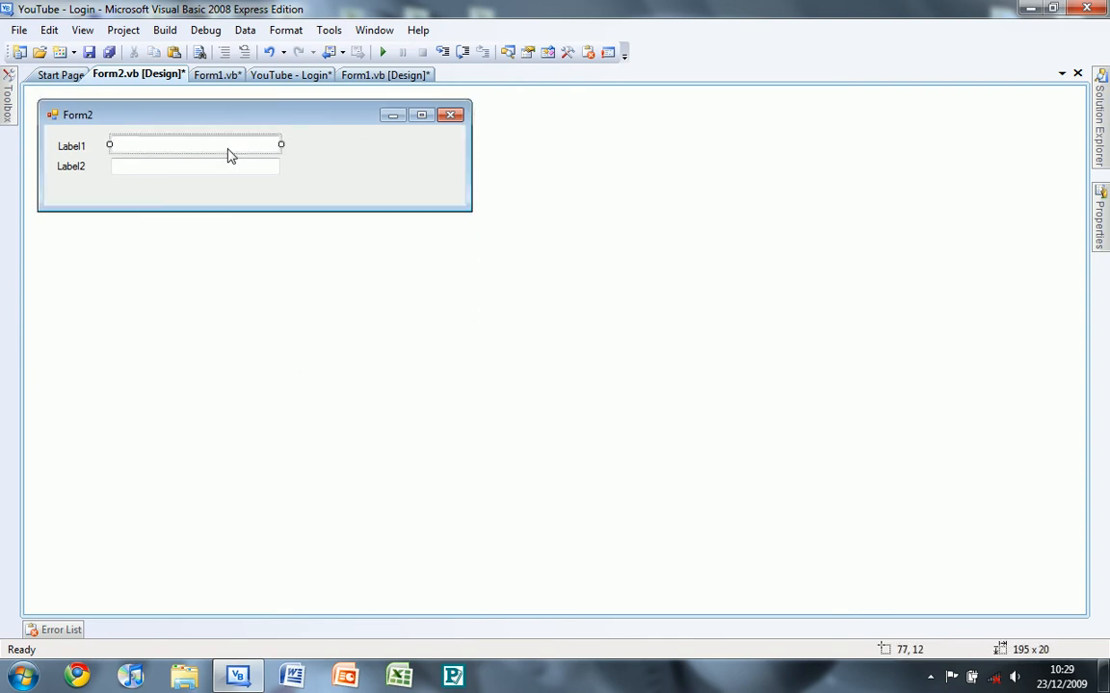
drag(193, 146, 370, 147)
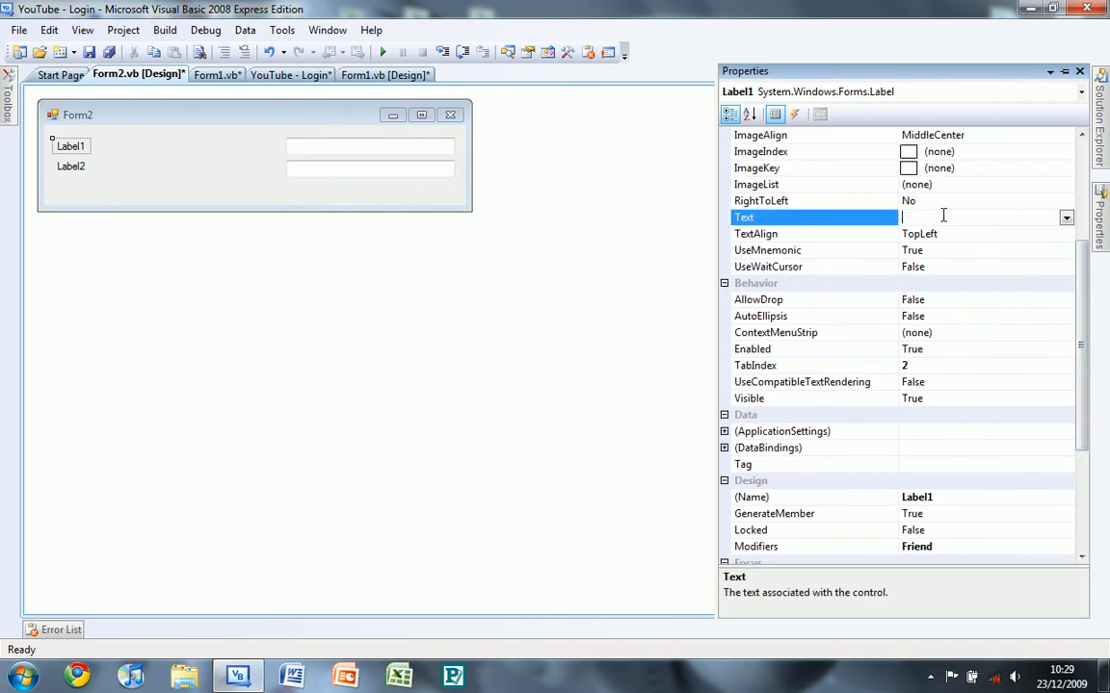
- Set Label1's Text to 'Current Password:' and Label2's Text to 'New Password:'
text(Current)
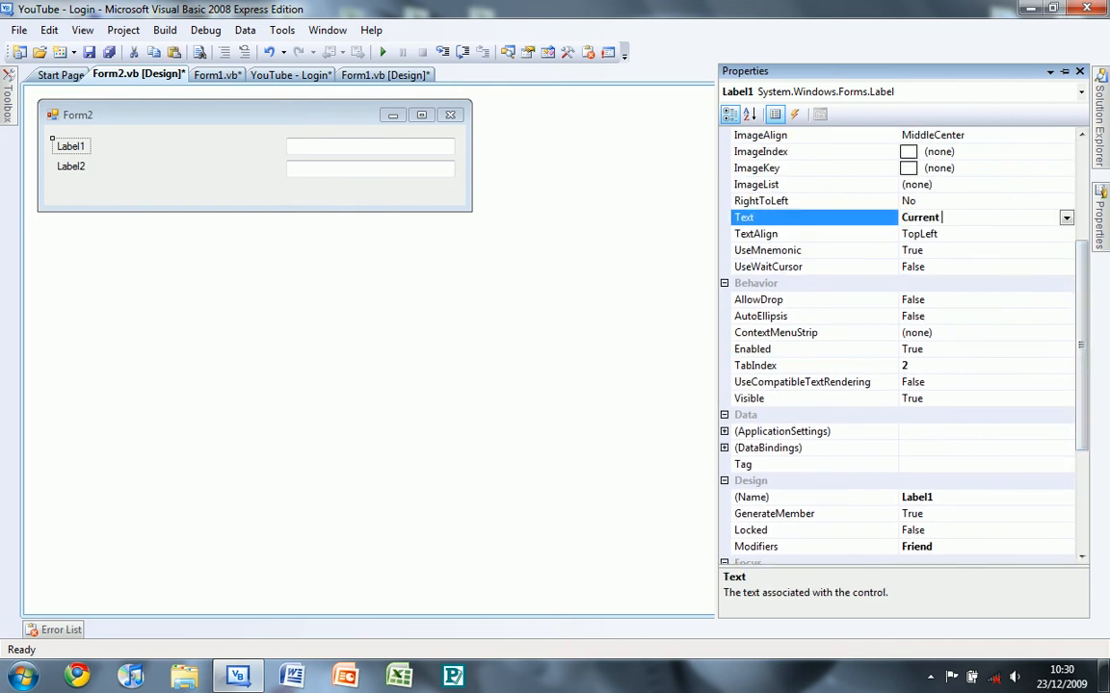
text(Password:)
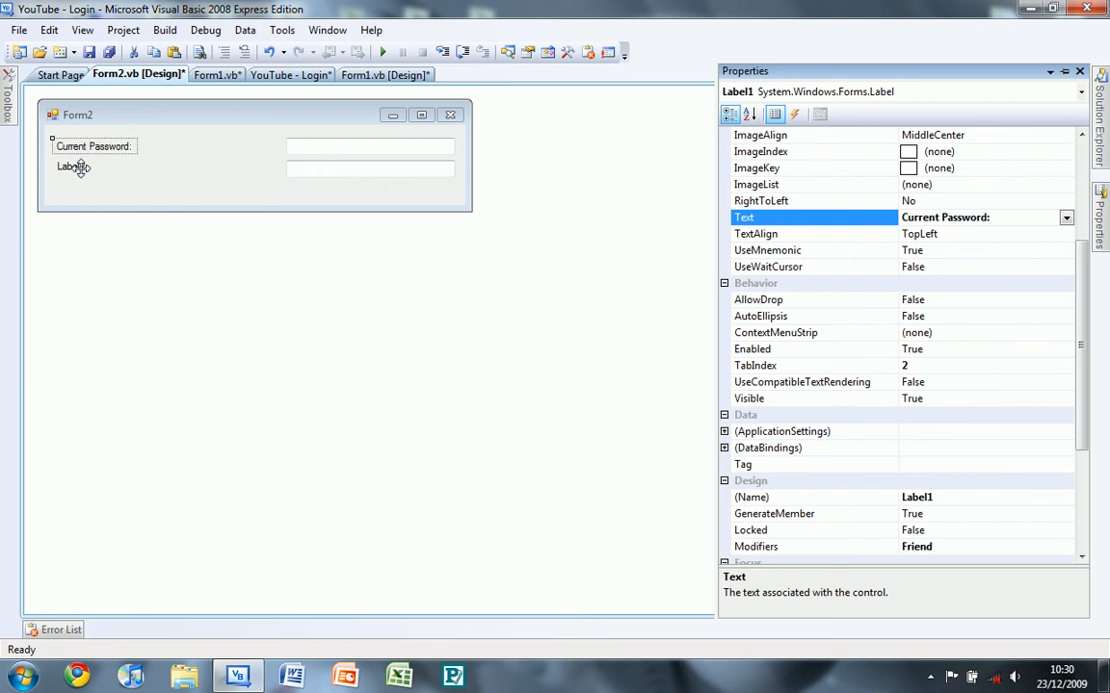
click(74, 165)
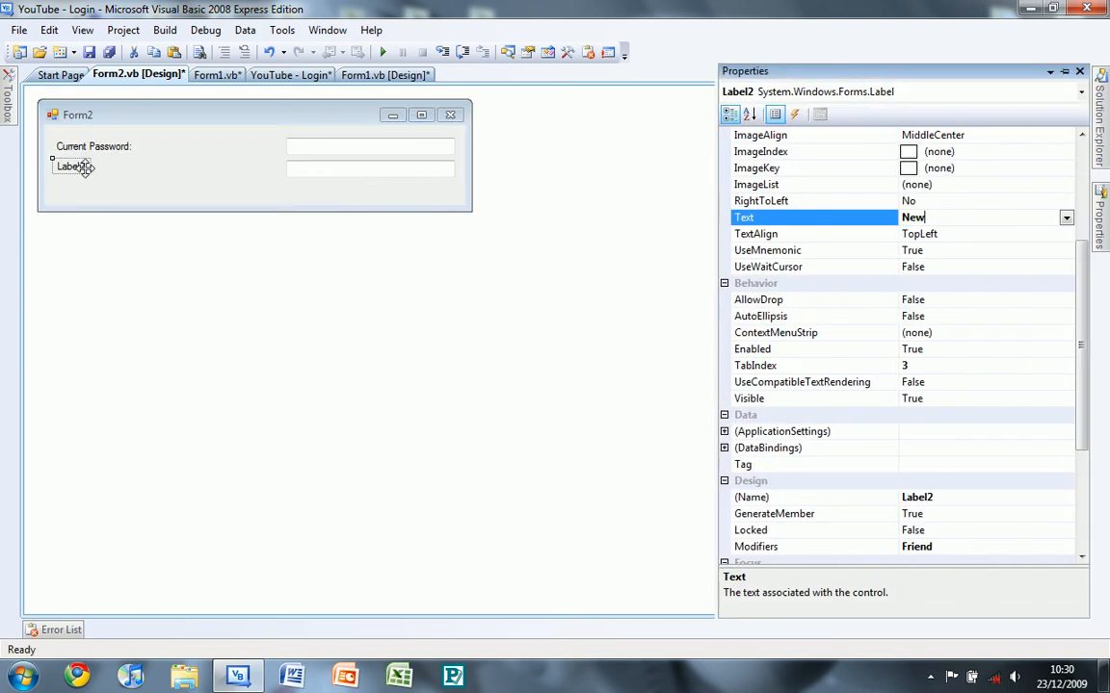
text(Pass)
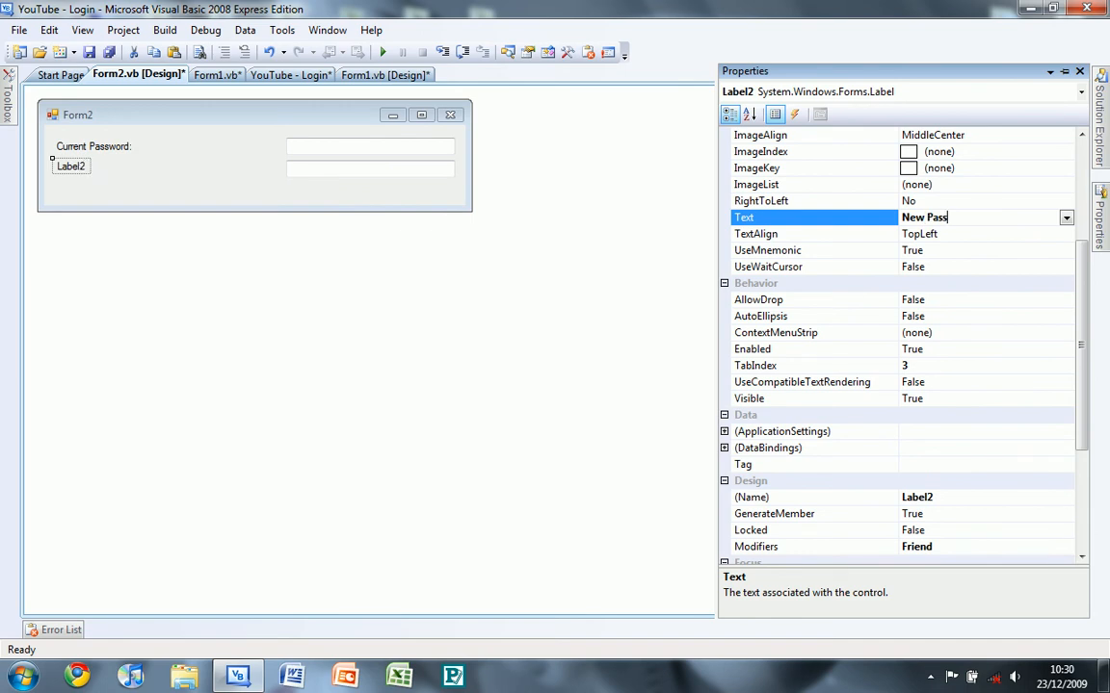
text(word:)
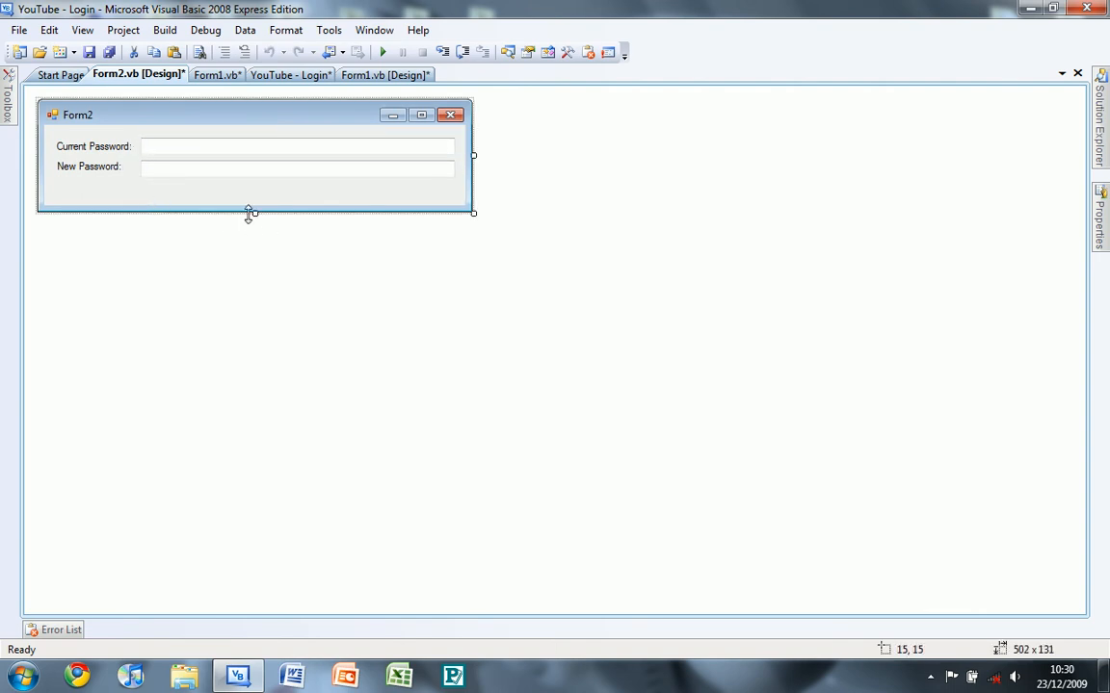
- Select Form2's text boxes and adjust their settings in the Properties window
click(297, 147)
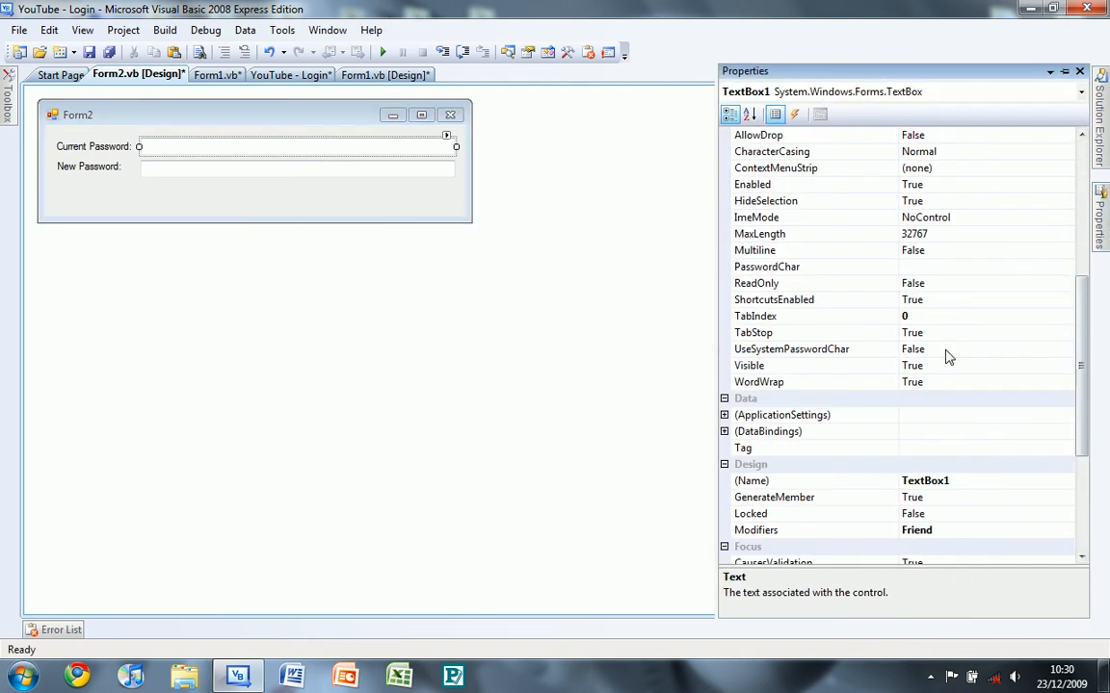
click(289, 165)
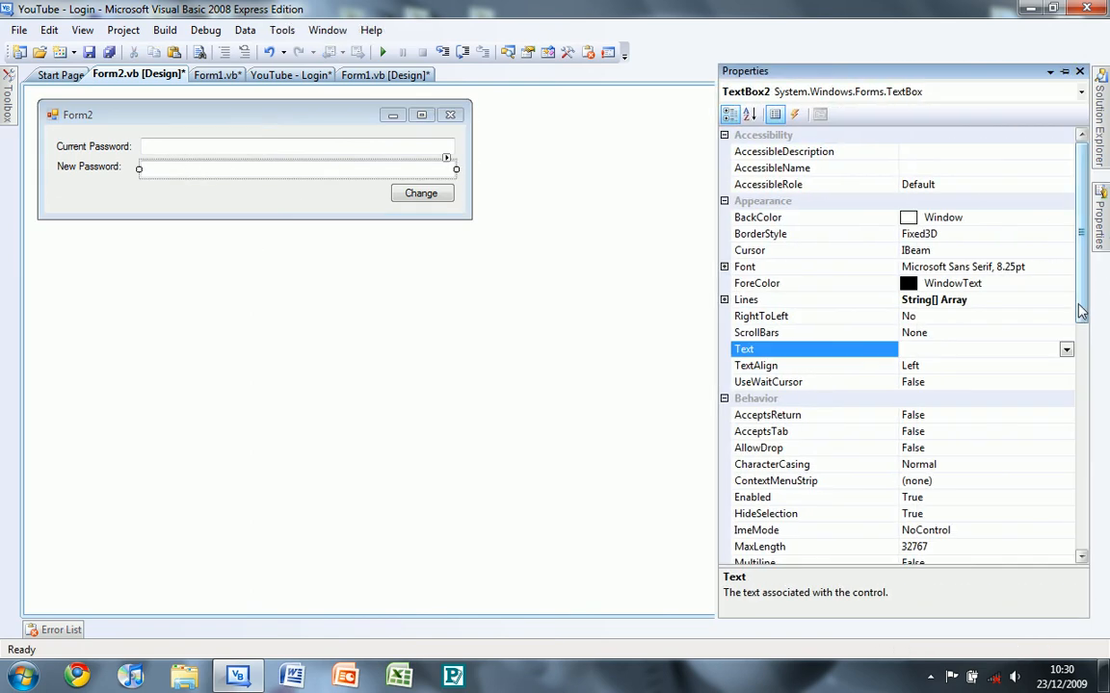
scroll(down, 3)
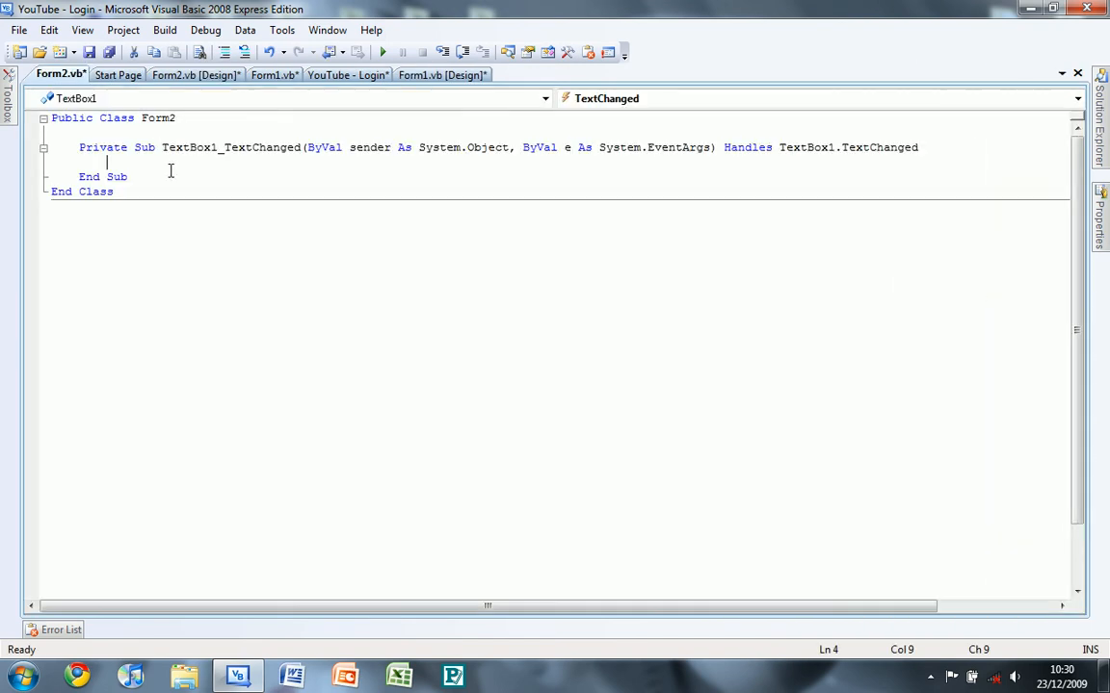
- In TextBox1_TextChanged, enable TextBox2 when the text equals My.Settings.Pass, else disable it
text(If textBox1.Text = m)
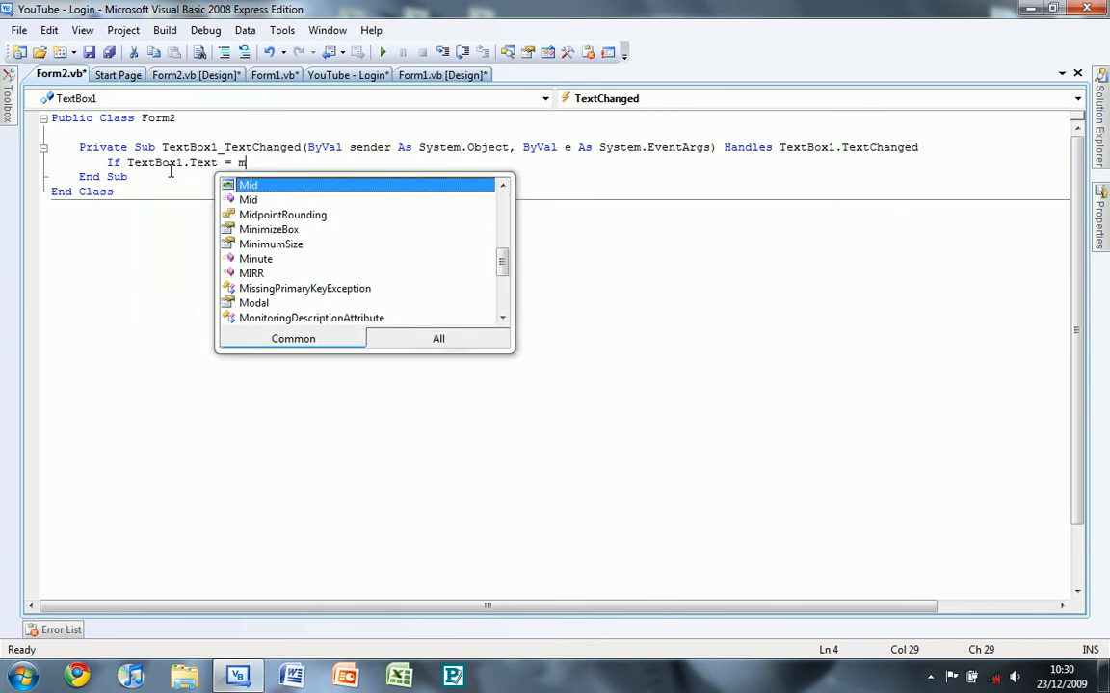
text(y.Settings.Pass Then)
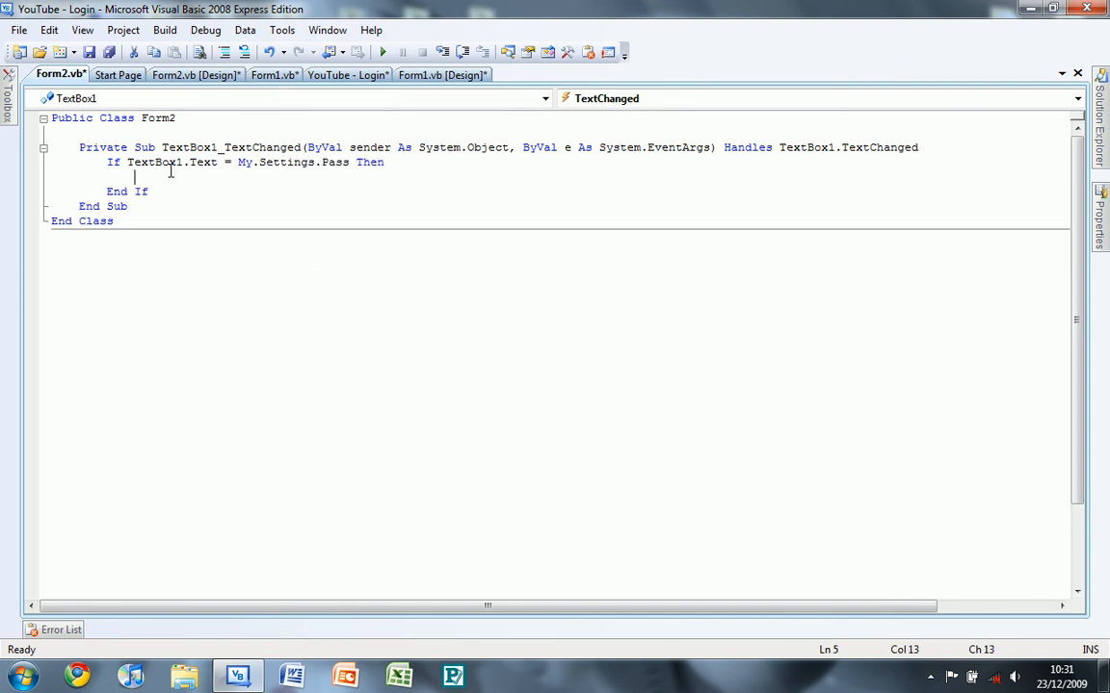
text(TextBox2)
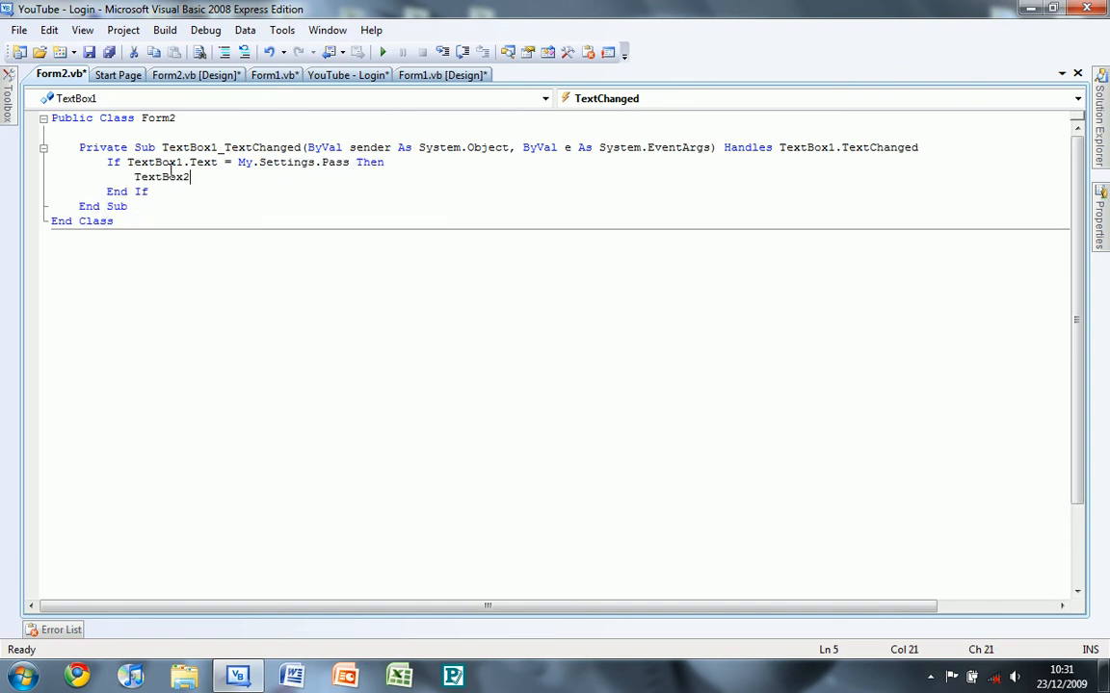
text(.Enabled = t)
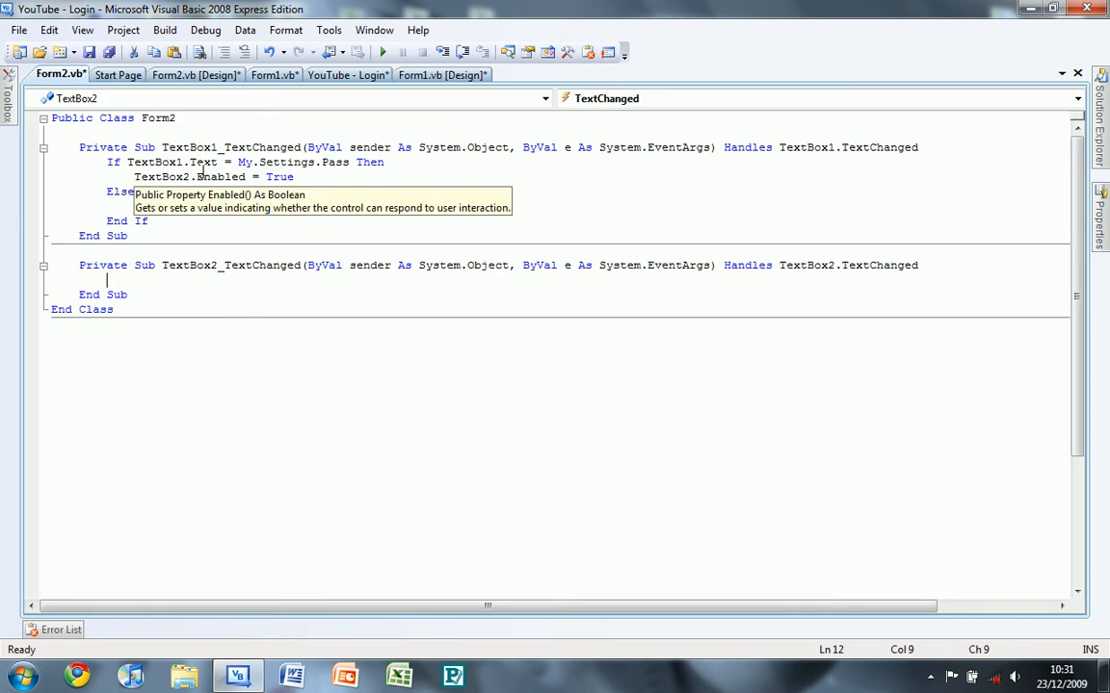
text(TextBox2.Enabled = False)
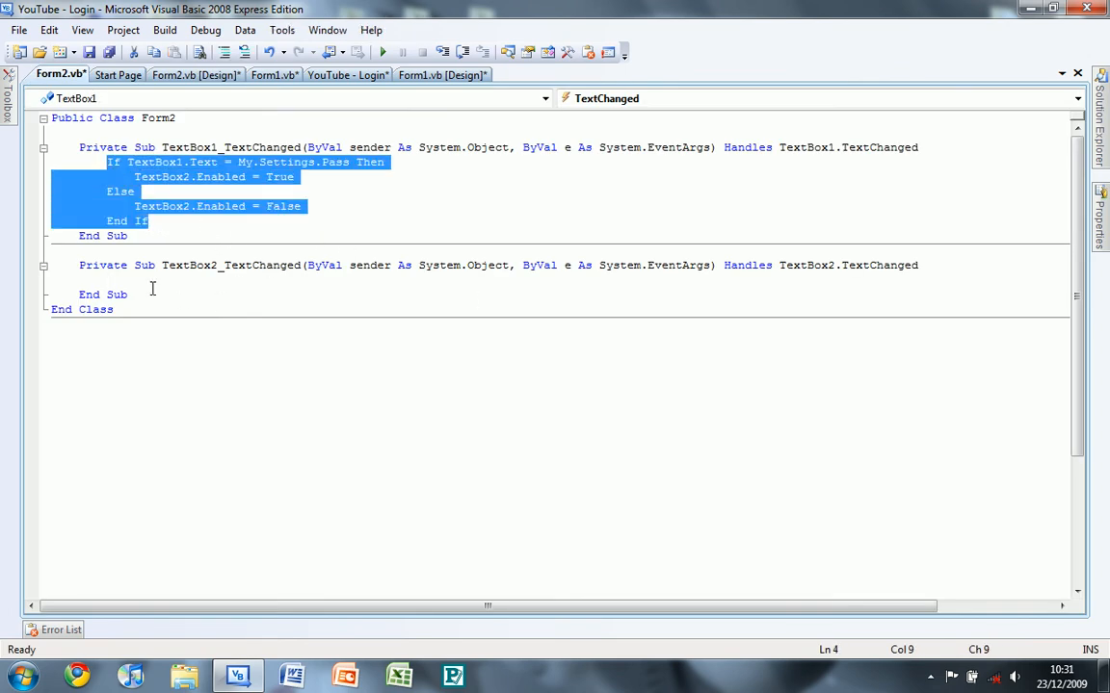
- Extend the If/Else to also enable or disable Button1 alongside TextBox2
click(107, 279)
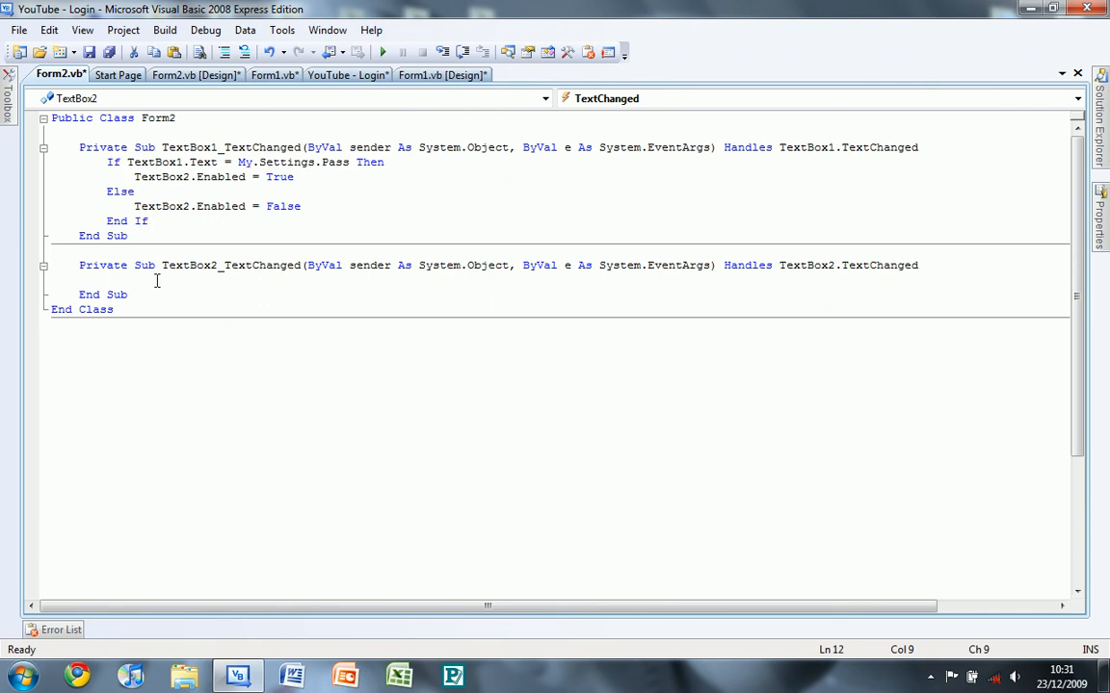
mouse_move(285, 120)
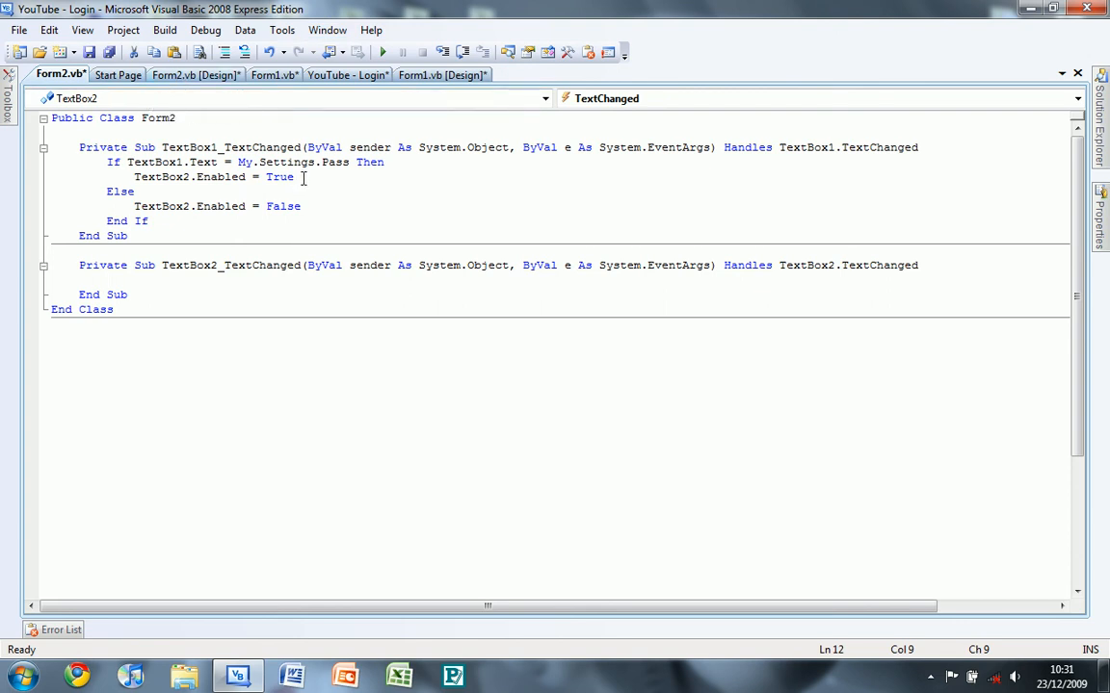
key(enter)
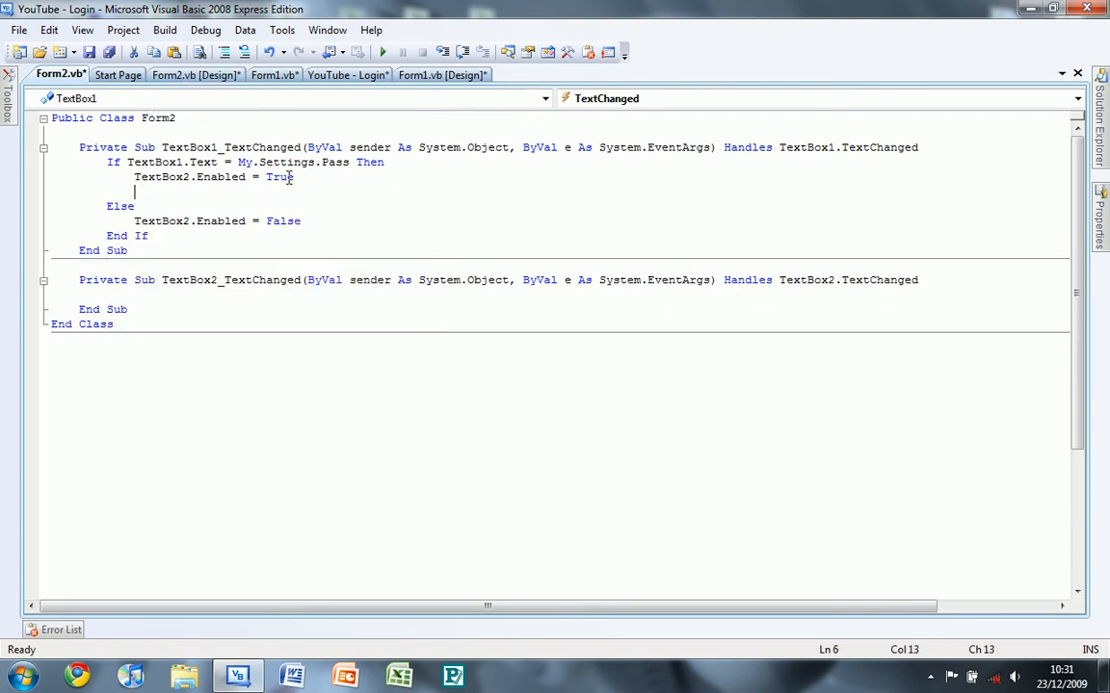
text(Button1.Enabled = True)
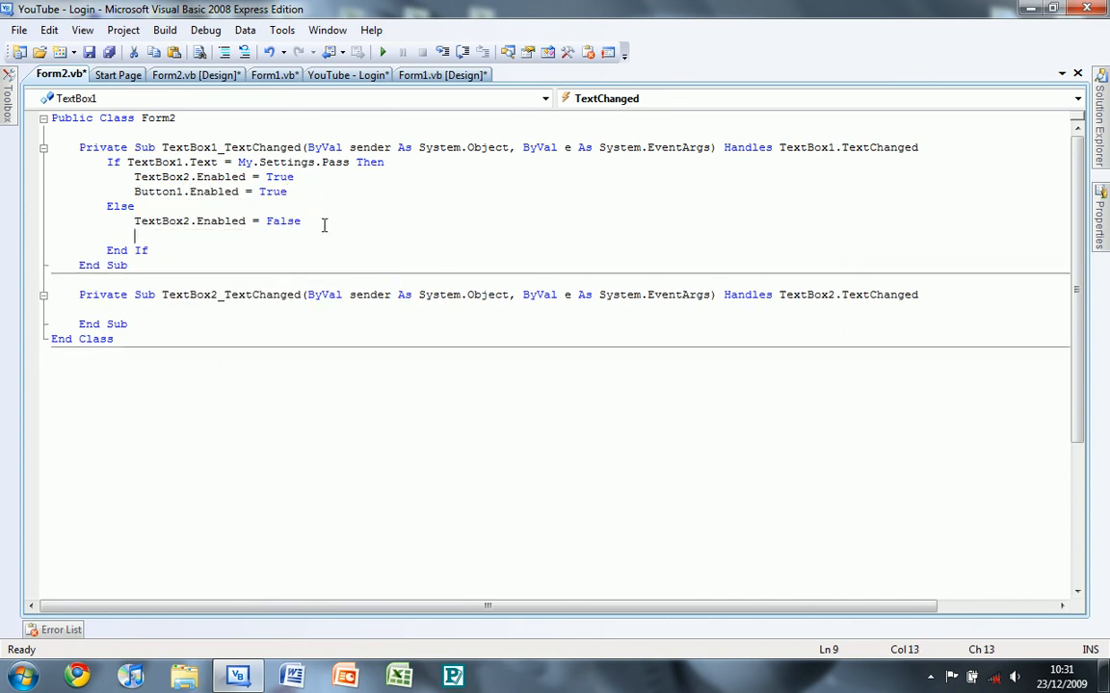
text(Button1.e)
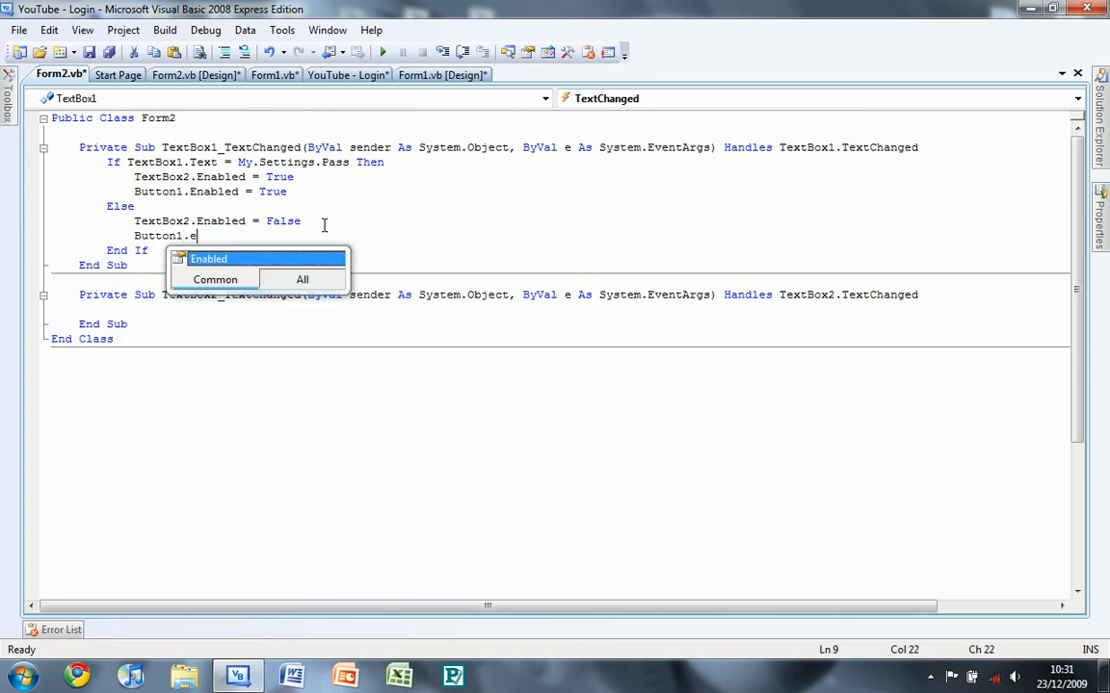
text(nabled = False)
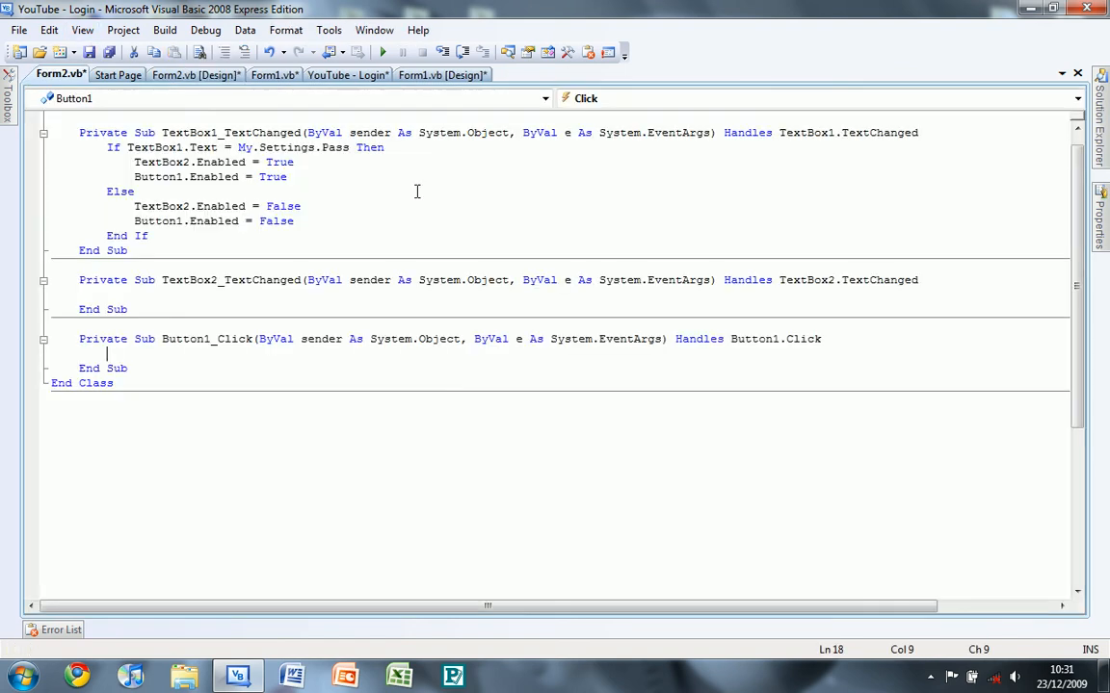
- In Form2's Button1_Click, set My.Settings.Pass = TextBox2.Text and call My.Settings.Save()
text(my)
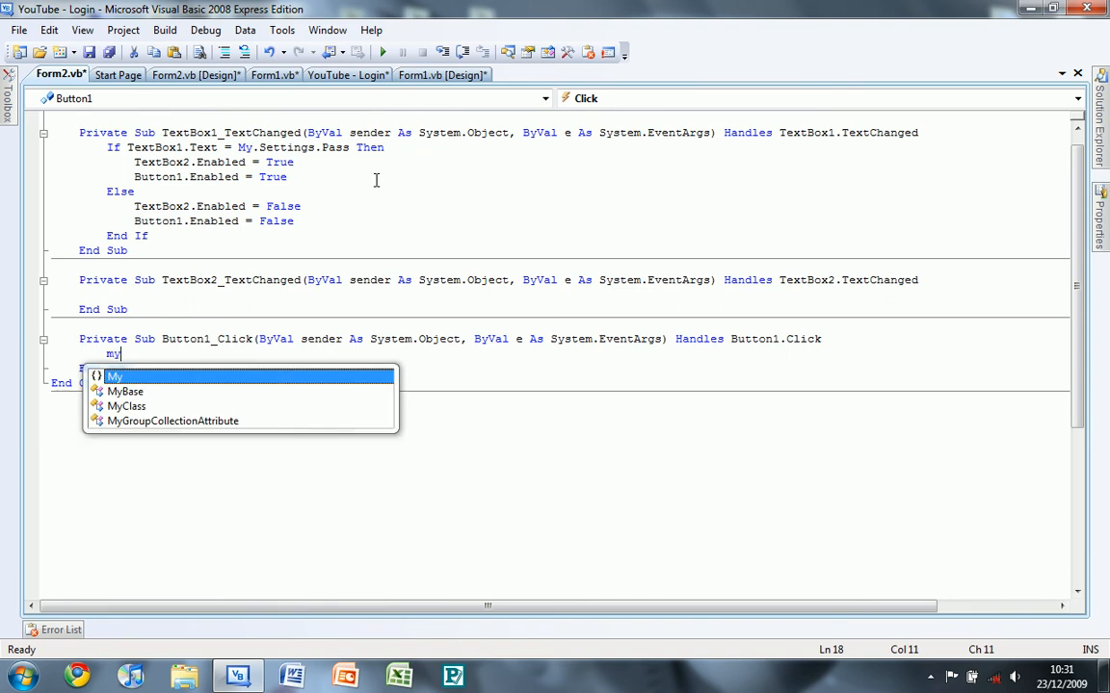
text(.Settings.)
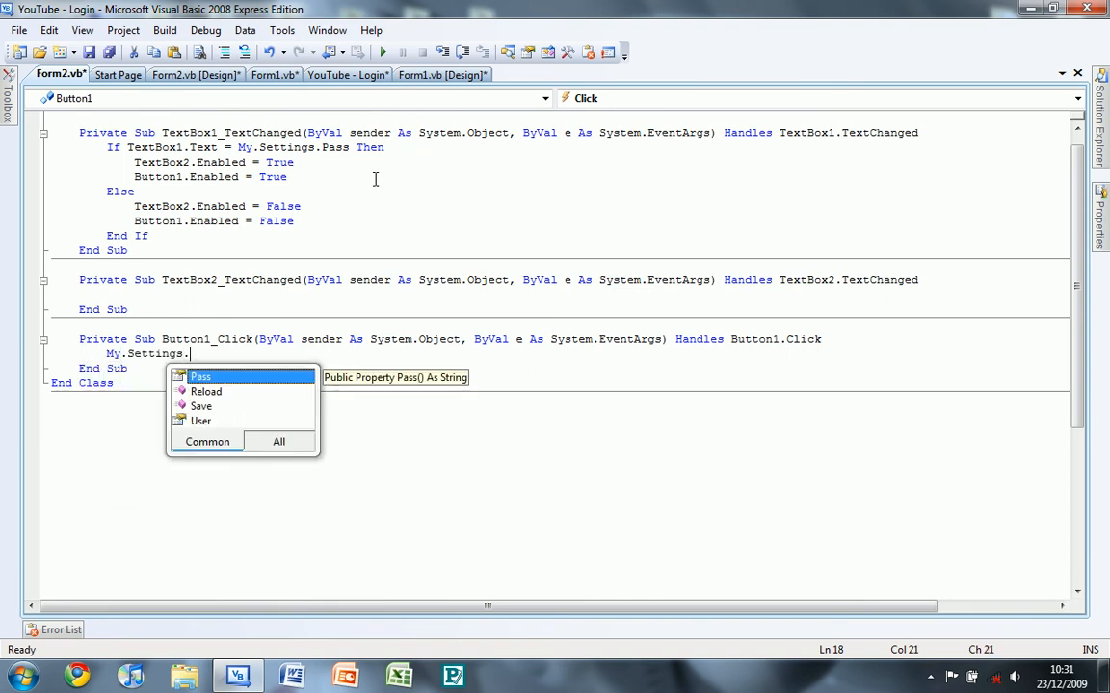
text(= te)
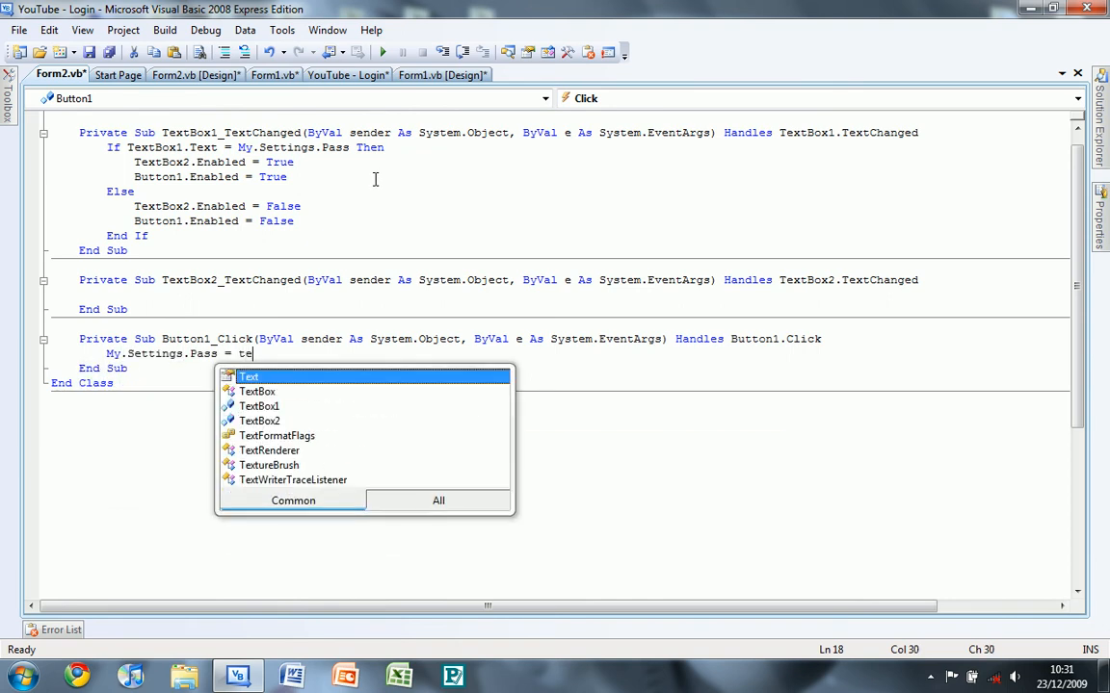
text(xtBox2.Text)
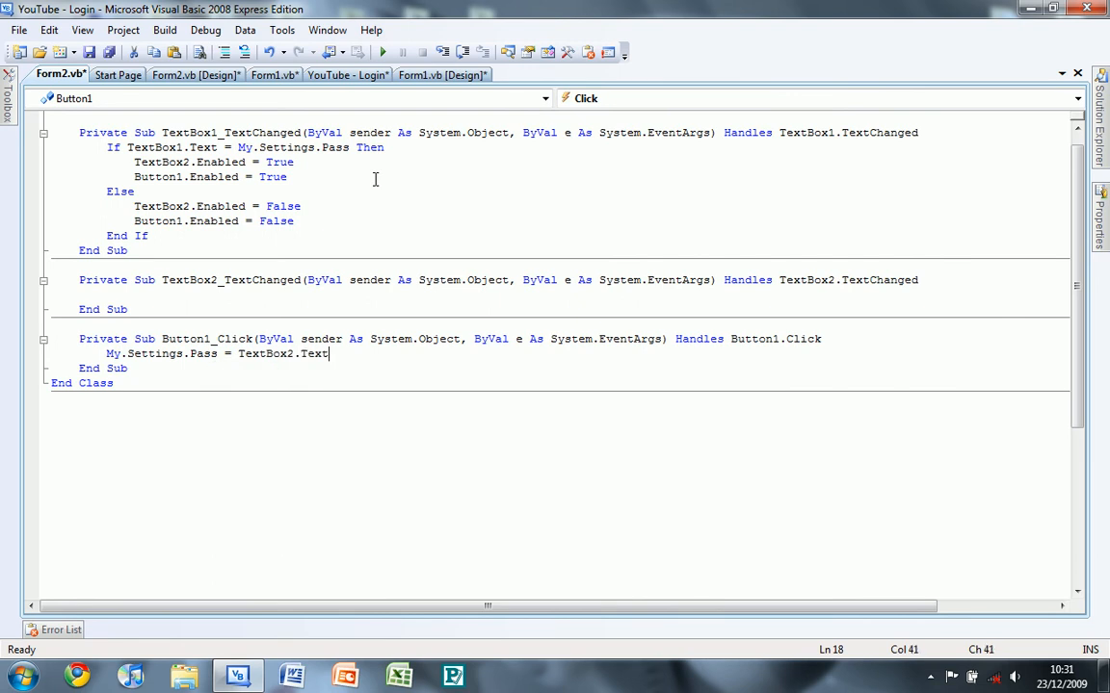
text(My.Settings.Sav)
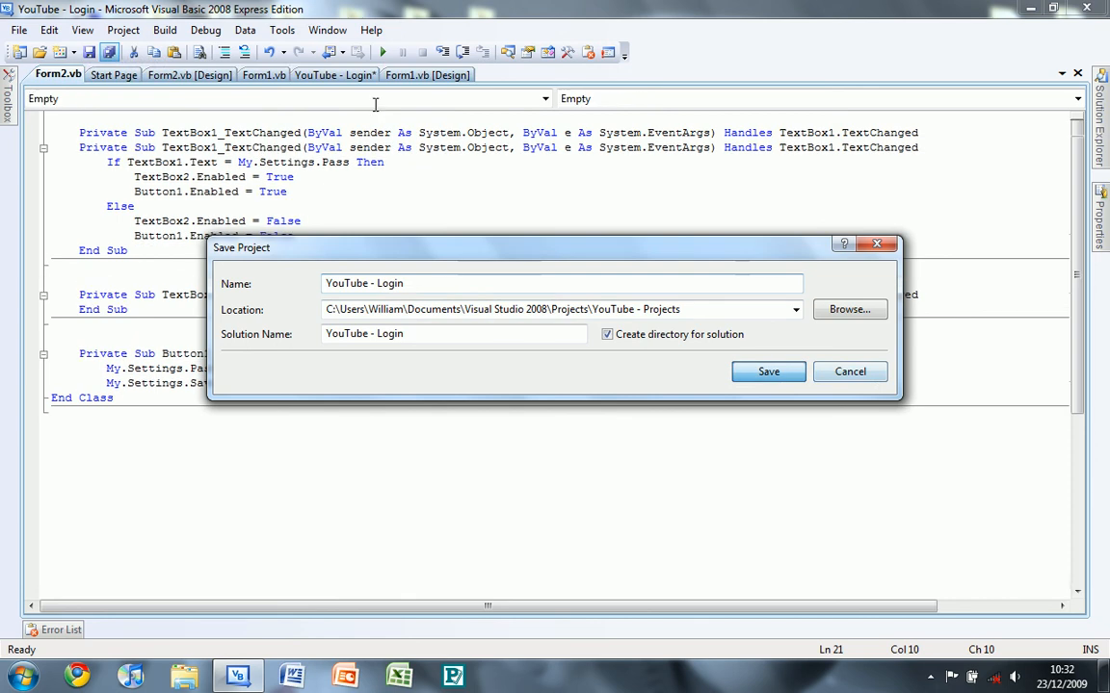
- Save the project as 'YouTube - Login', run it and log in as Mayney
click(766, 372)
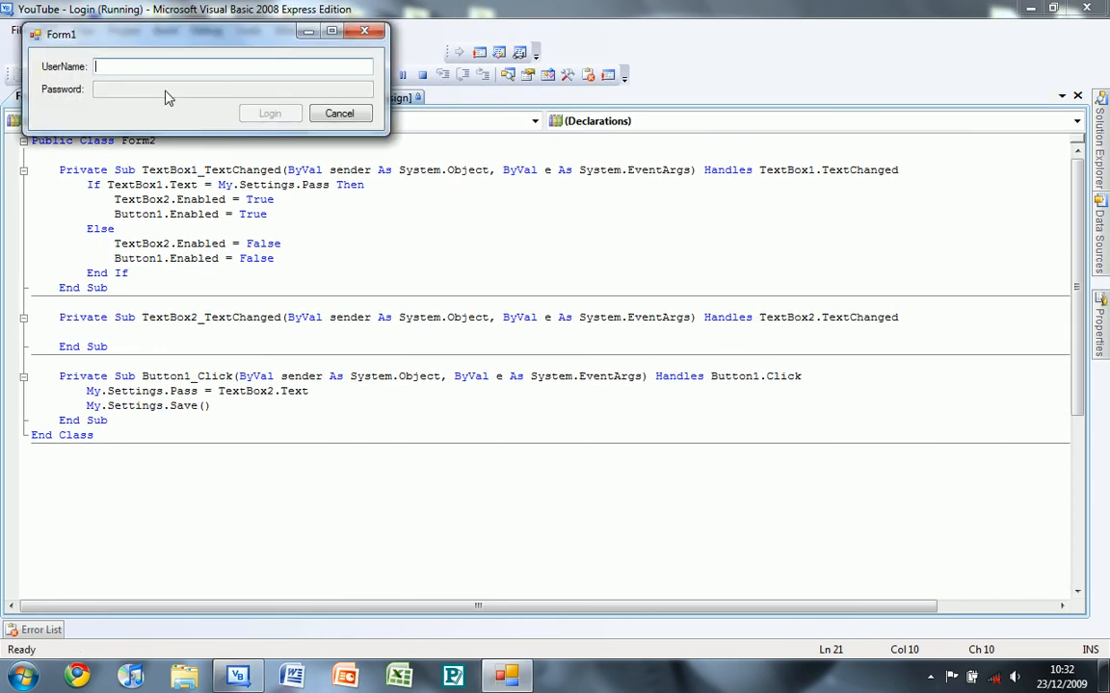
text(Mayney)
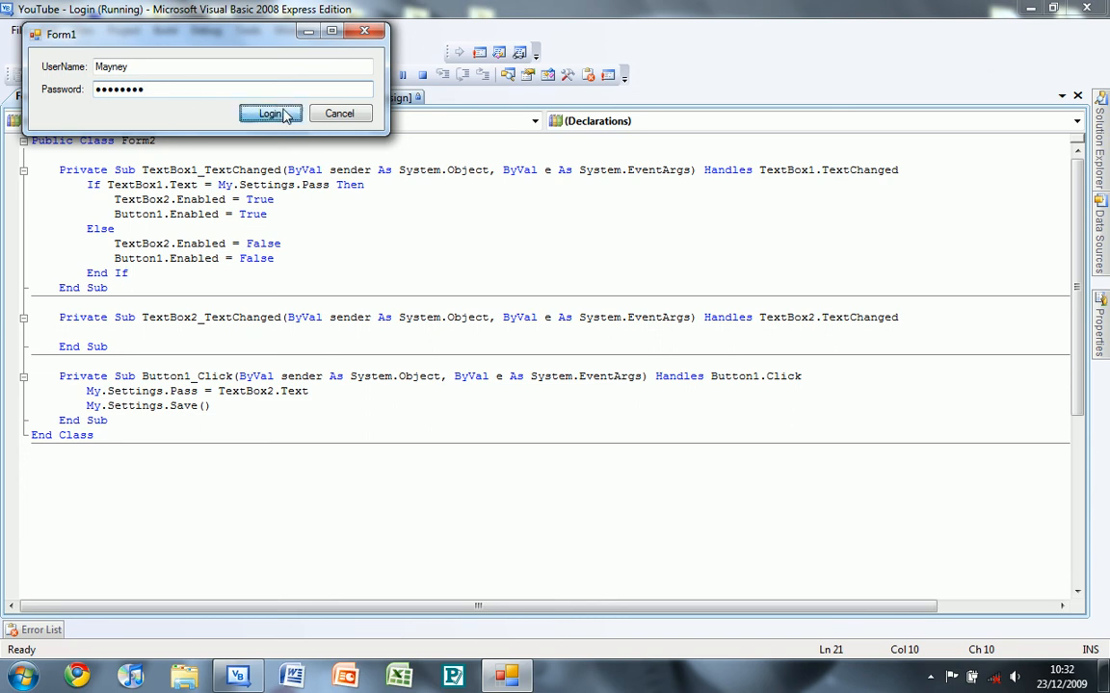
click(269, 114)
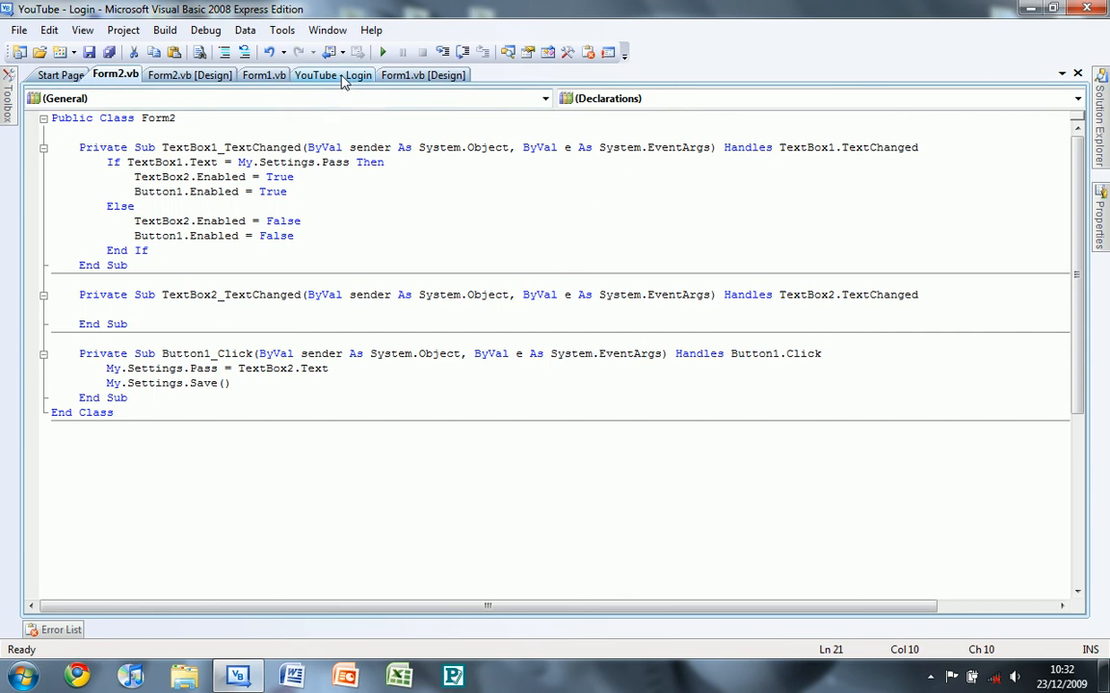
- Set the project's Shutdown mode to 'When last form closes'
click(331, 73)
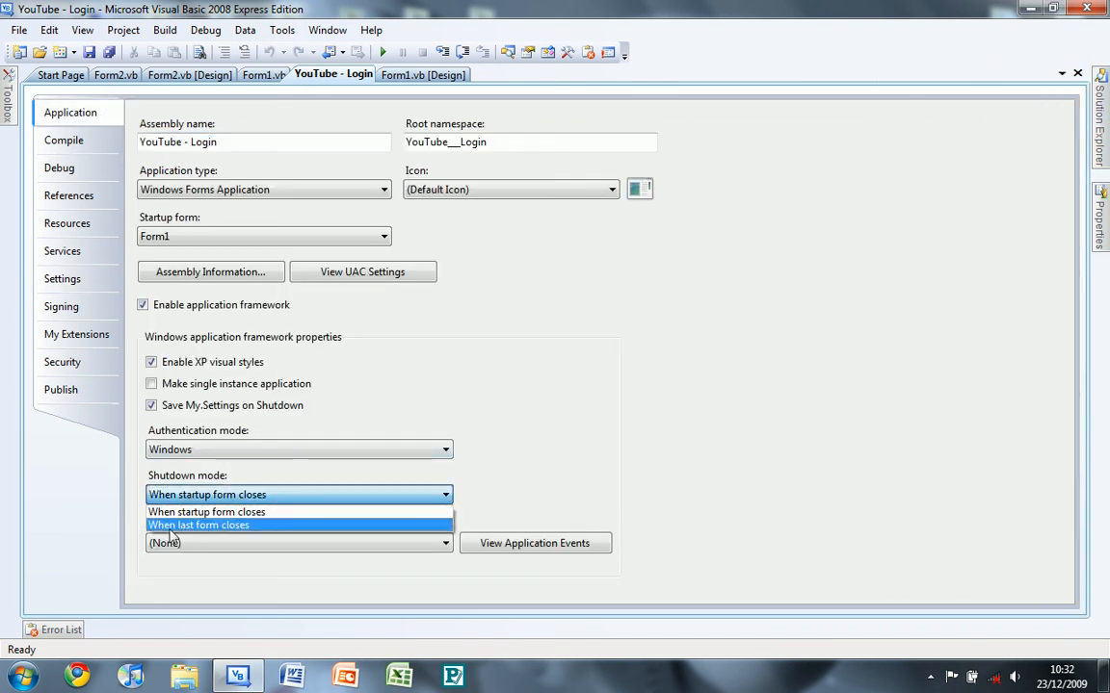
click(198, 524)
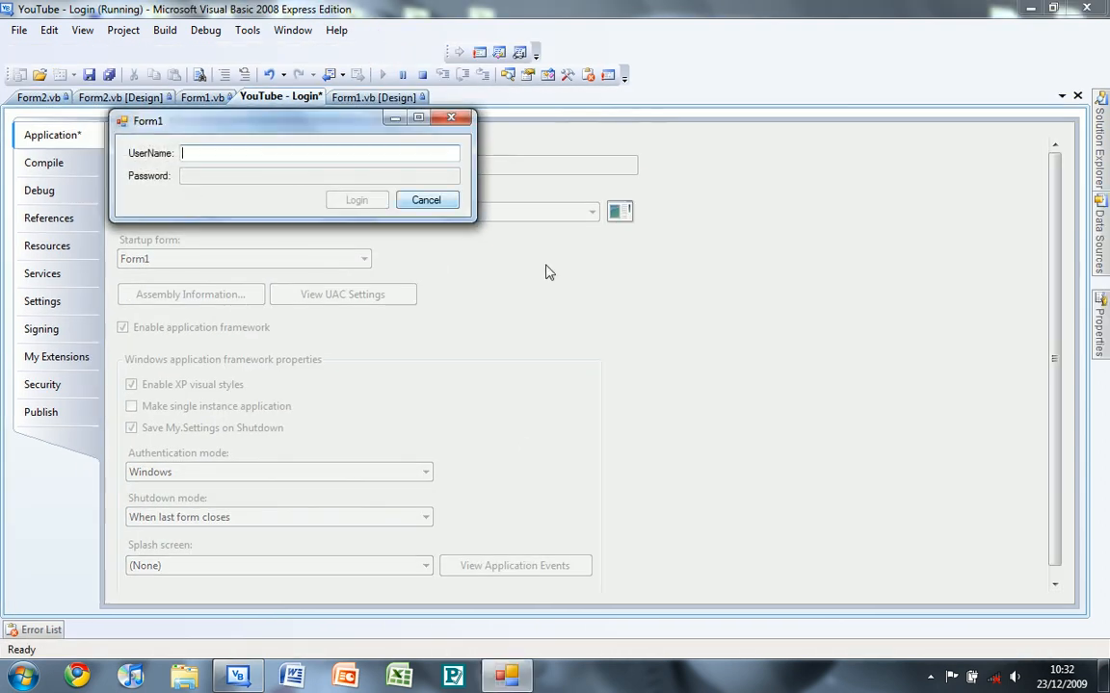
- Log in, change the password on Form2, close it, and log in again with the new password
text(Mayney)
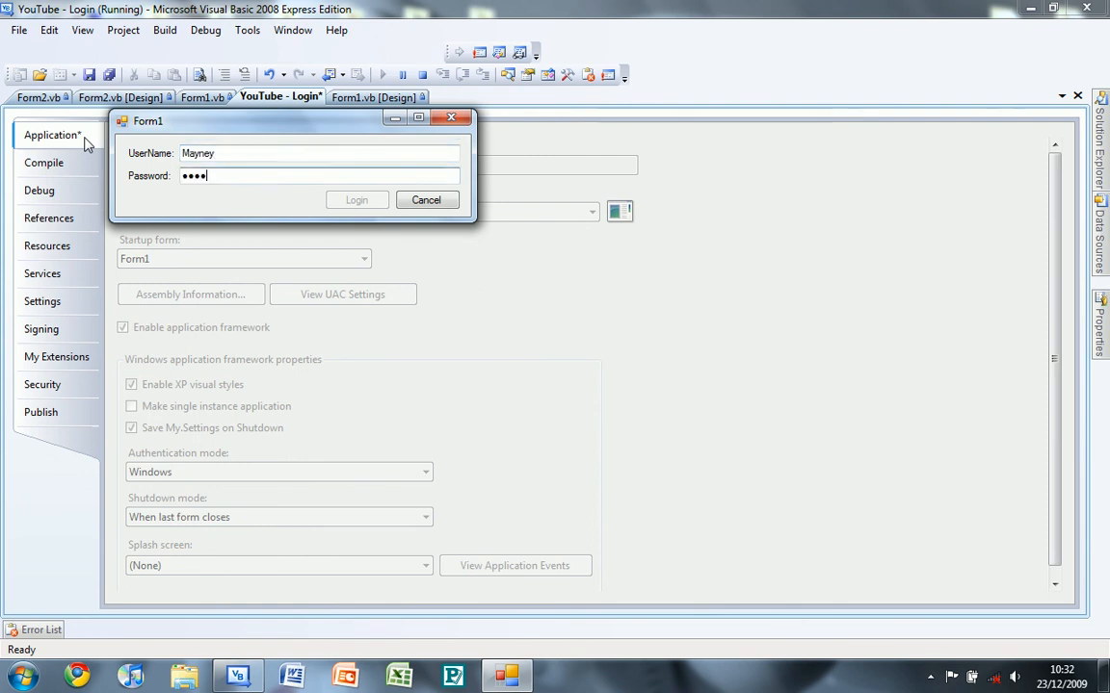
click(356, 198)
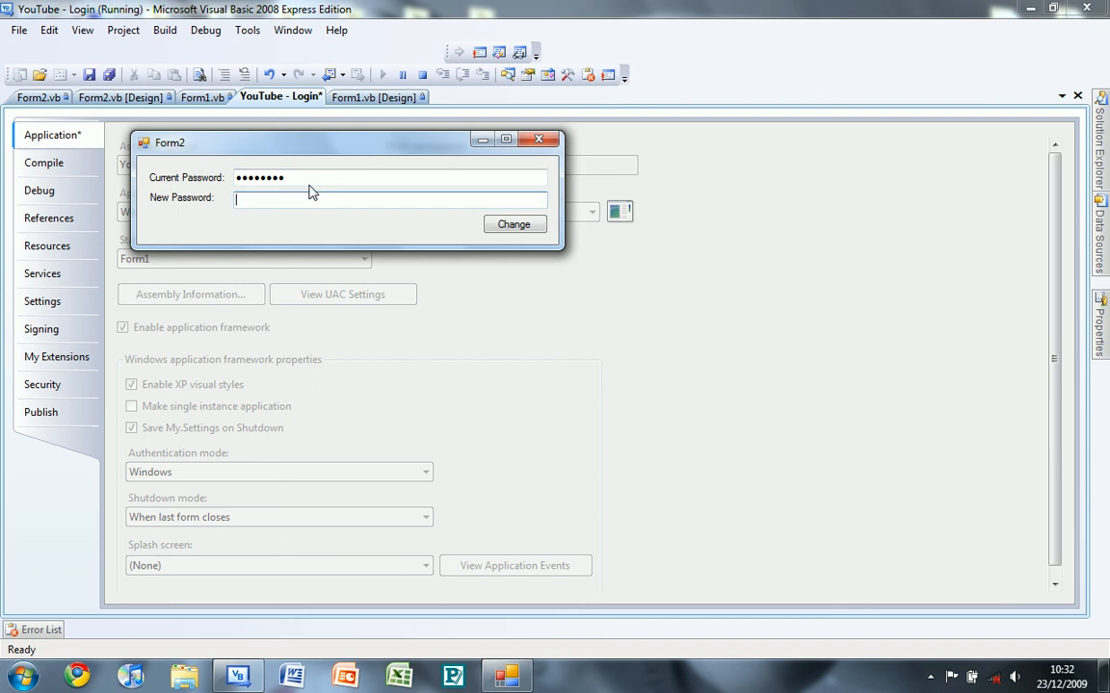
text(••)
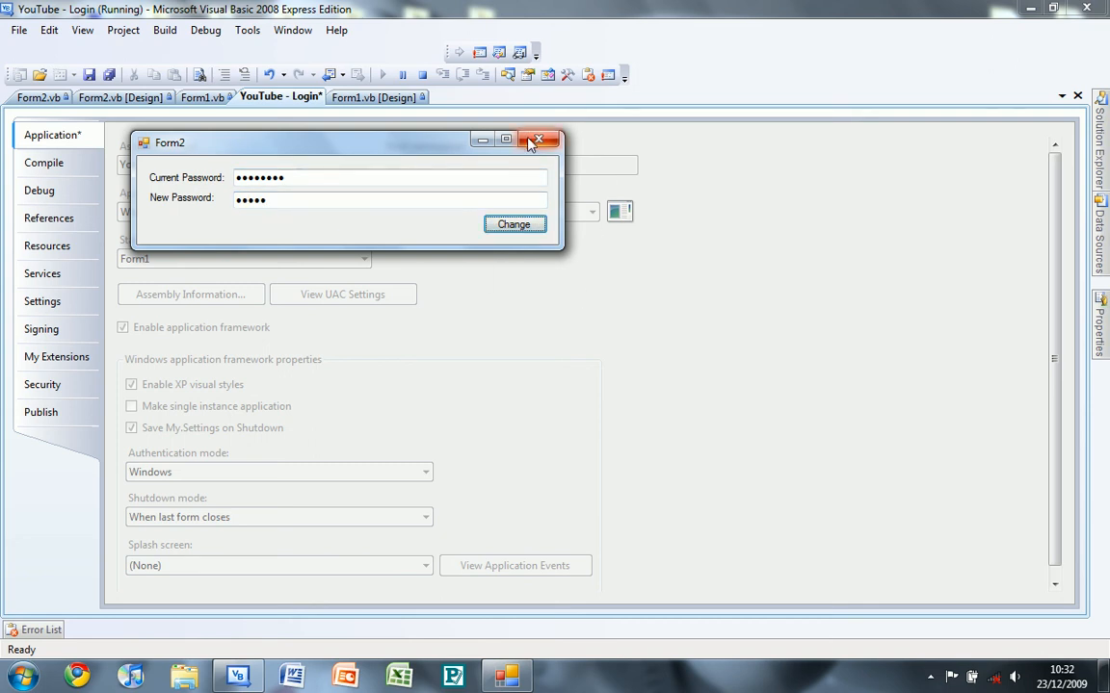
click(539, 139)
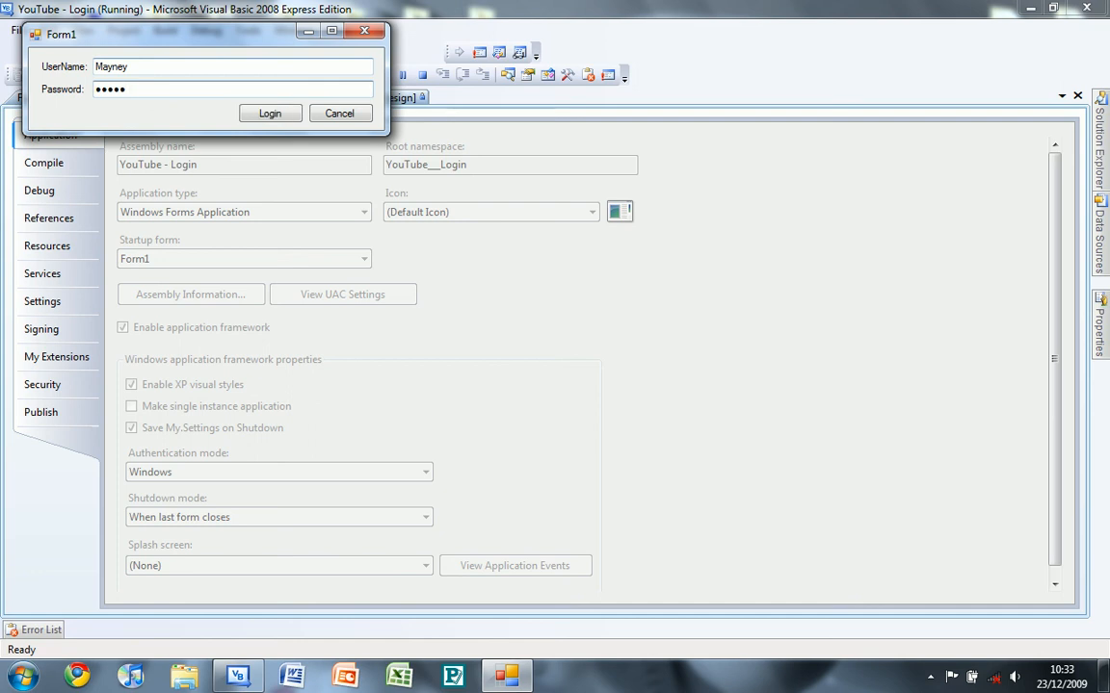
mouse_move(202, 54)
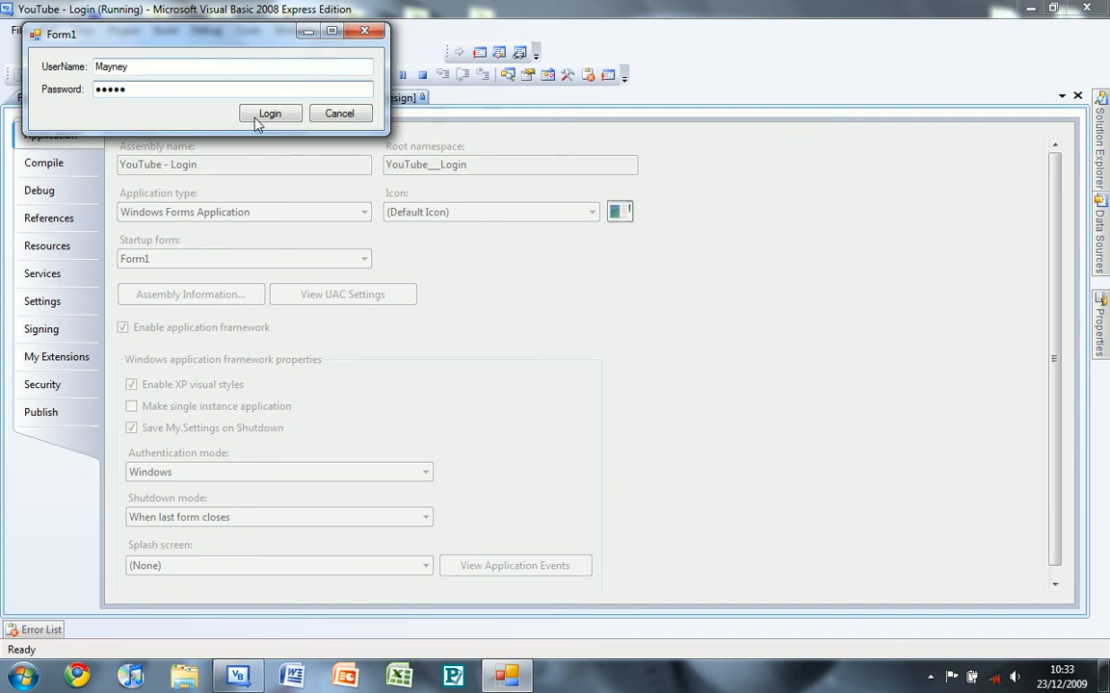
click(269, 112)
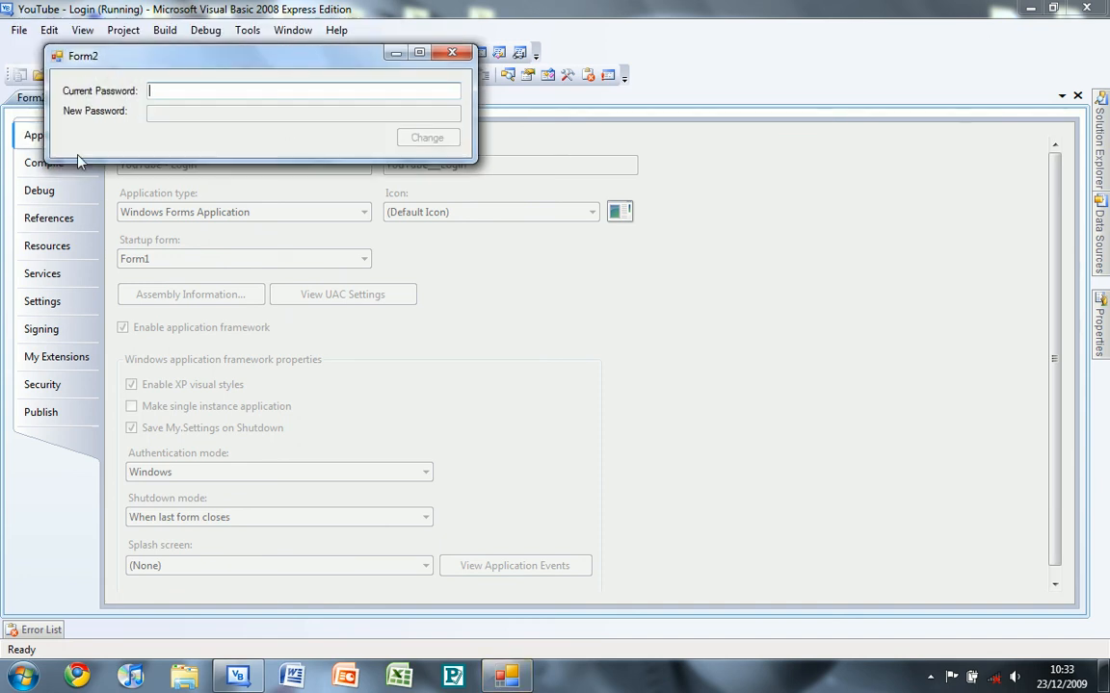